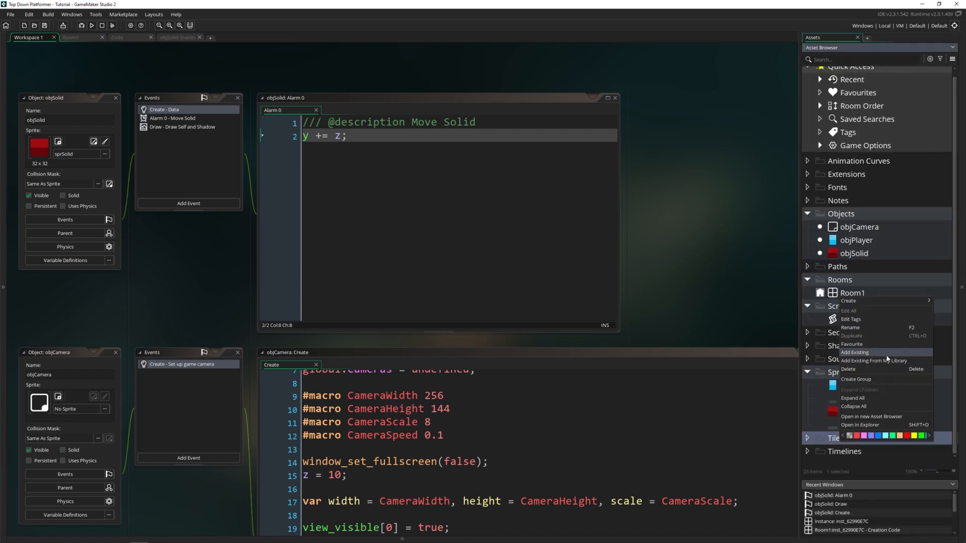
Import tsJungle.yy into the Tile Sets folder with Add Existing
left_click(855, 352)
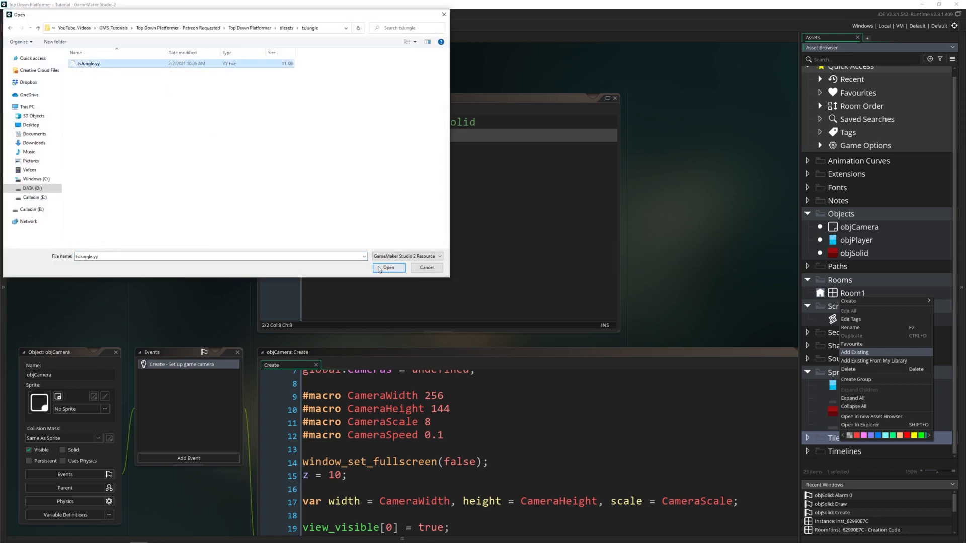
left_click(387, 269)
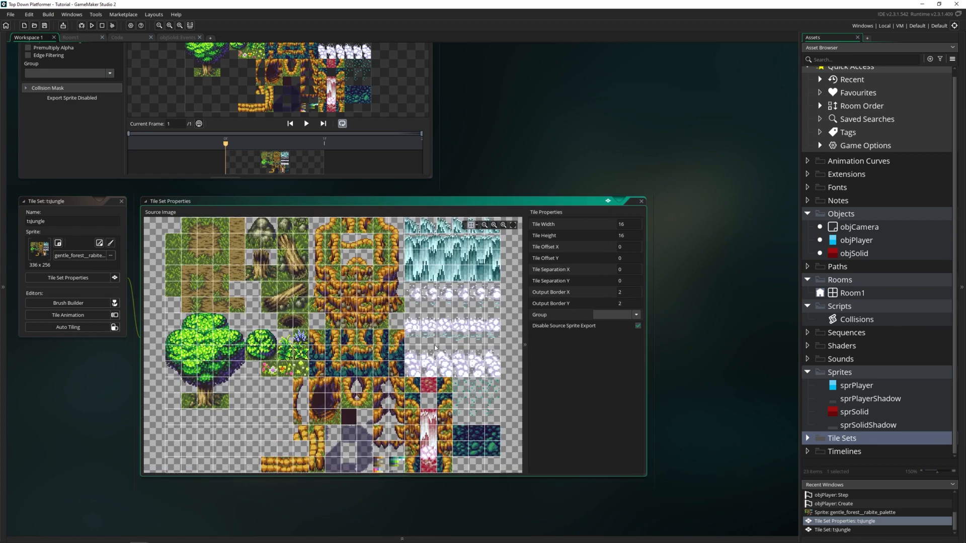
mouse_move(106, 327)
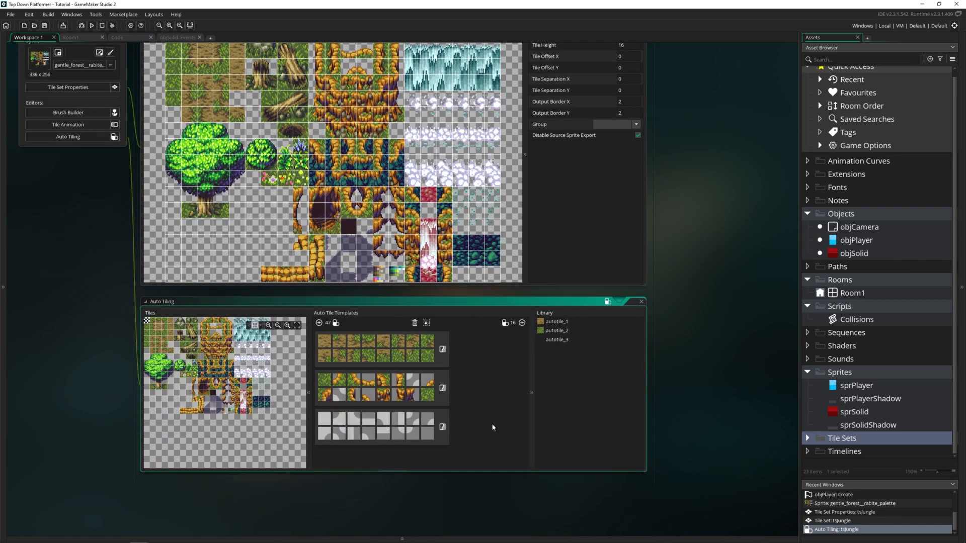
Delete the third auto tile template, keeping the autotile_1 dirt and autotile_2 grass templates
left_click(556, 331)
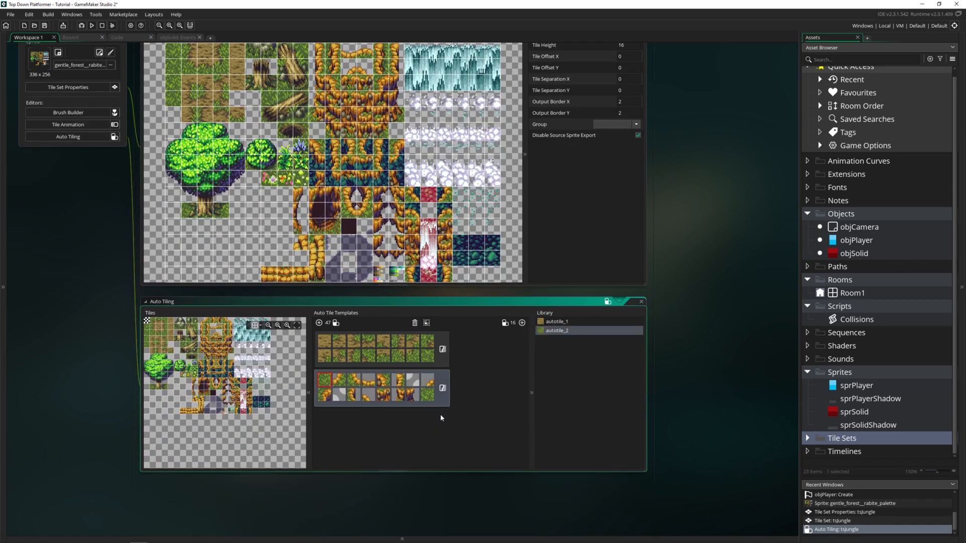
left_click(556, 321)
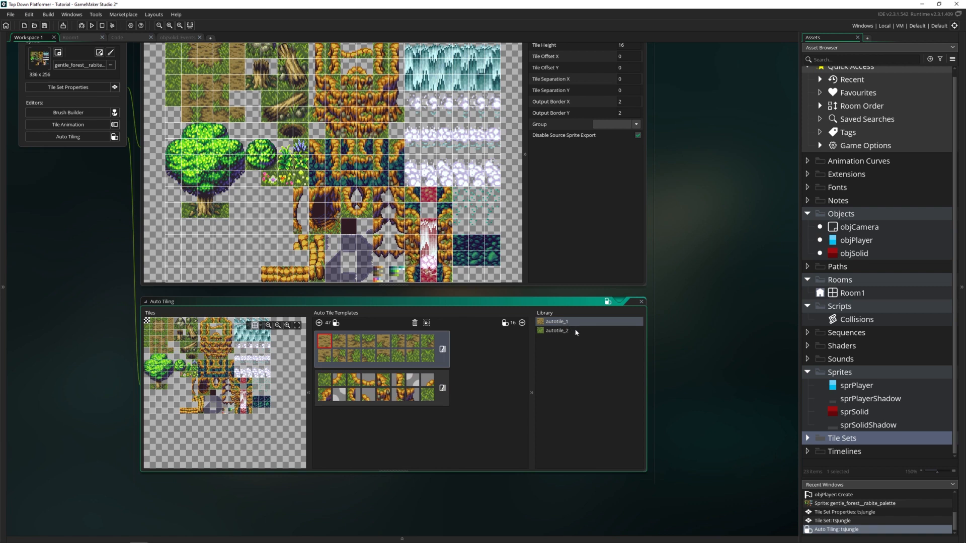
left_click(556, 330)
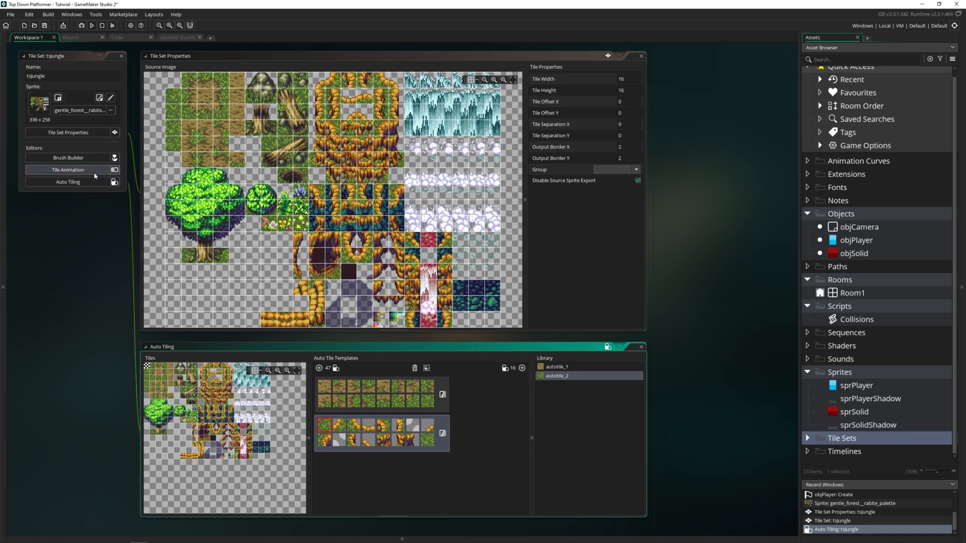
left_click(68, 170)
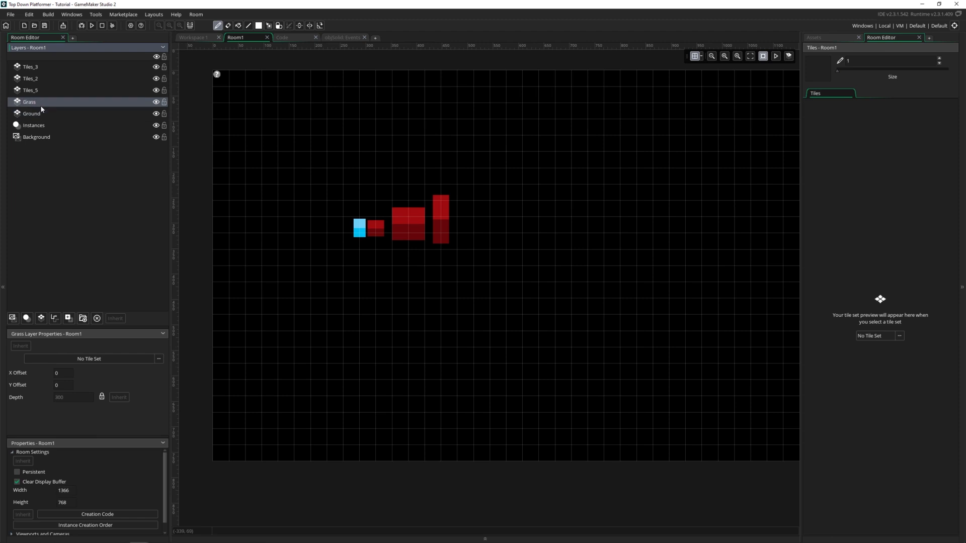
Rename layers Tiles_3, Tiles_2 and Tiles_5 to Tiles16, Tiles32 and Tiles48
left_click(31, 66)
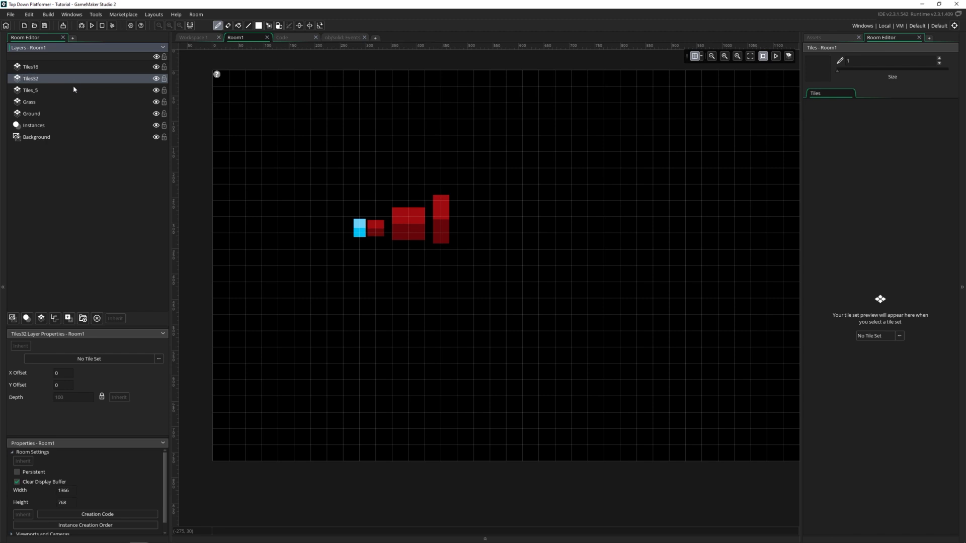
left_click(30, 90)
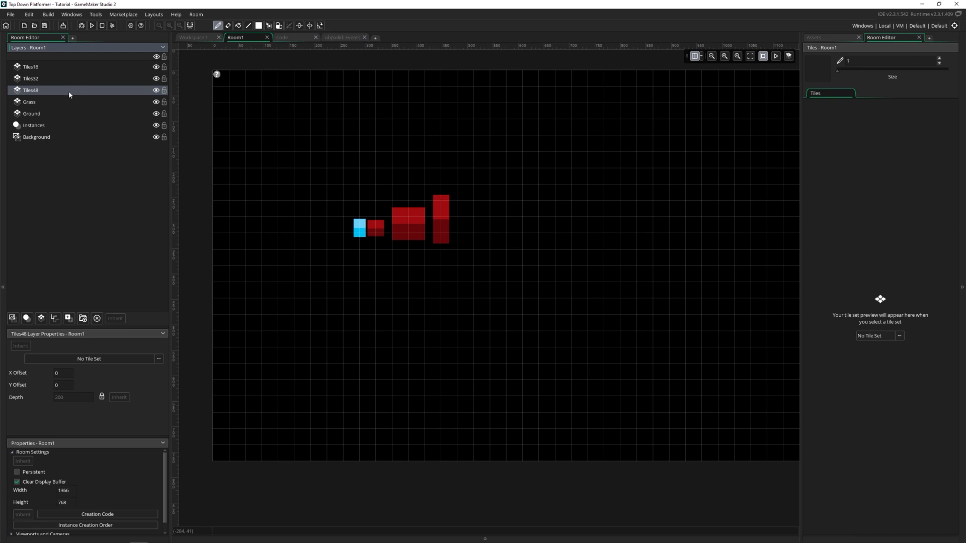
left_click(31, 113)
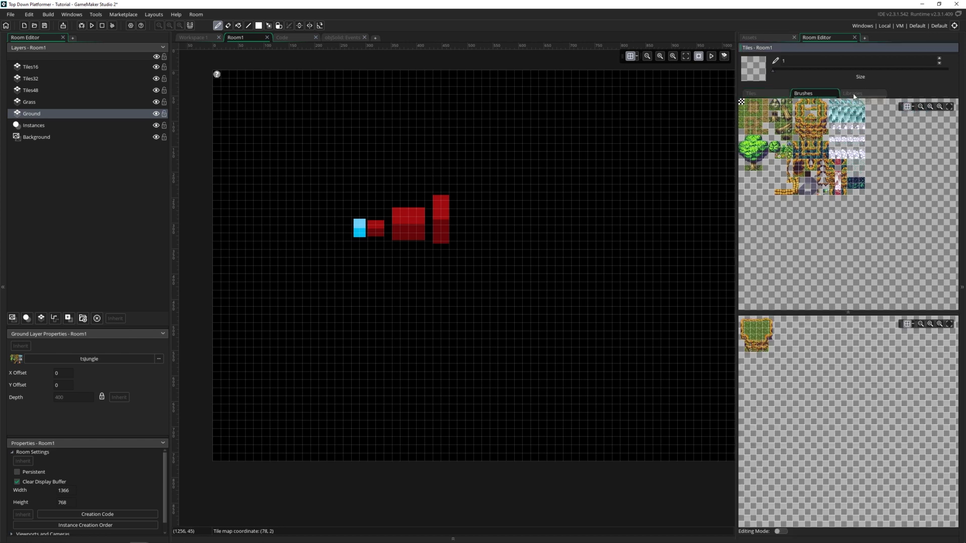
Fill Room1's Ground layer entirely with the autotile_1 dirt auto tile
left_click(862, 93)
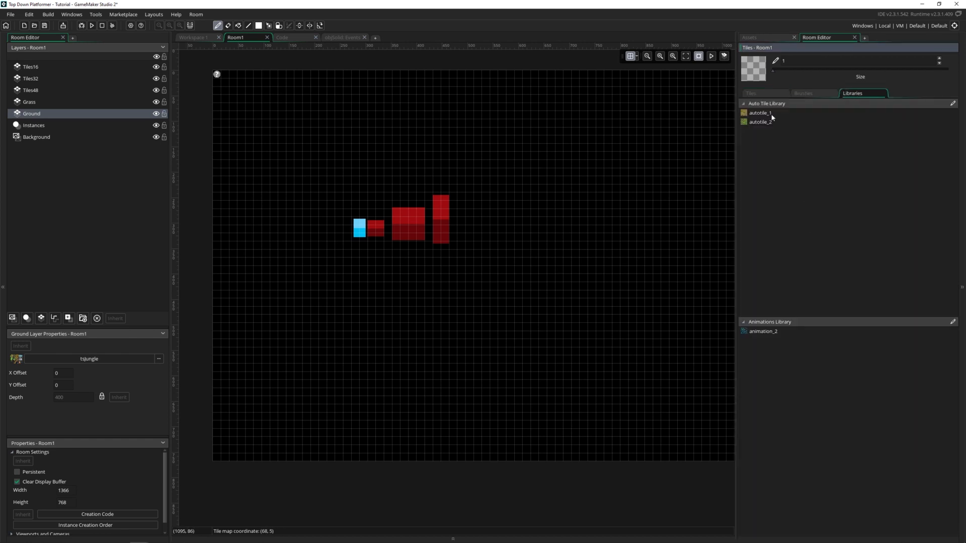
left_click(761, 113)
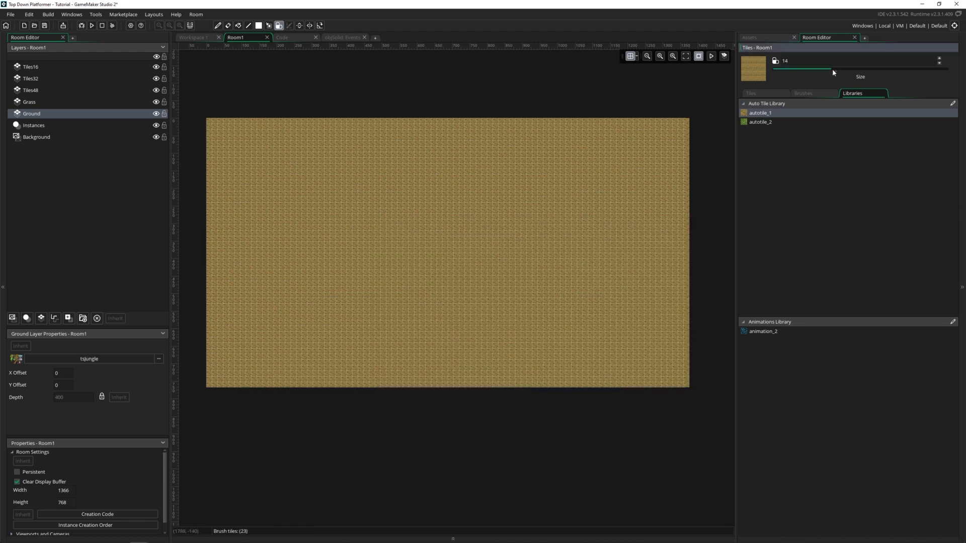
left_click(33, 125)
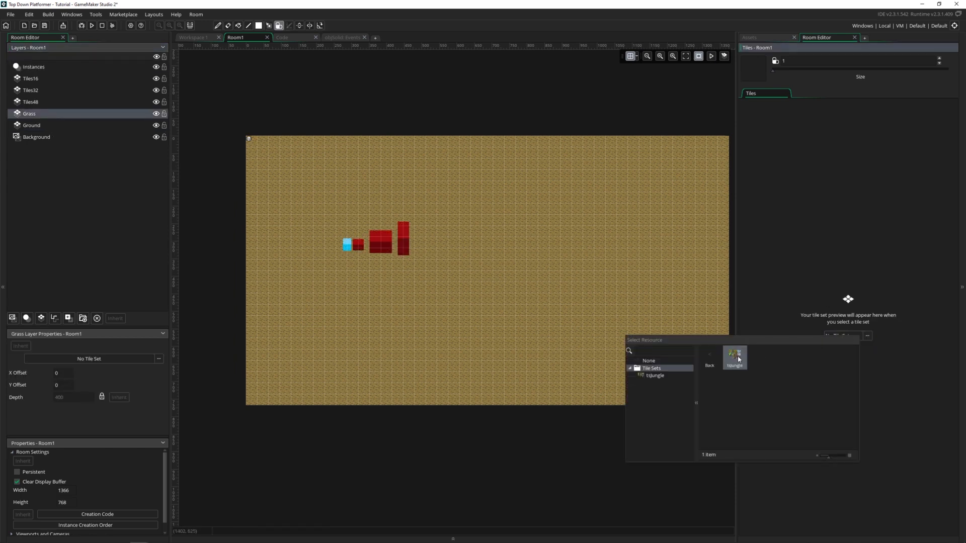
Set the Grass layer's tile set to tsJungle and paint winding autotile_2 grass patches
left_click(734, 354)
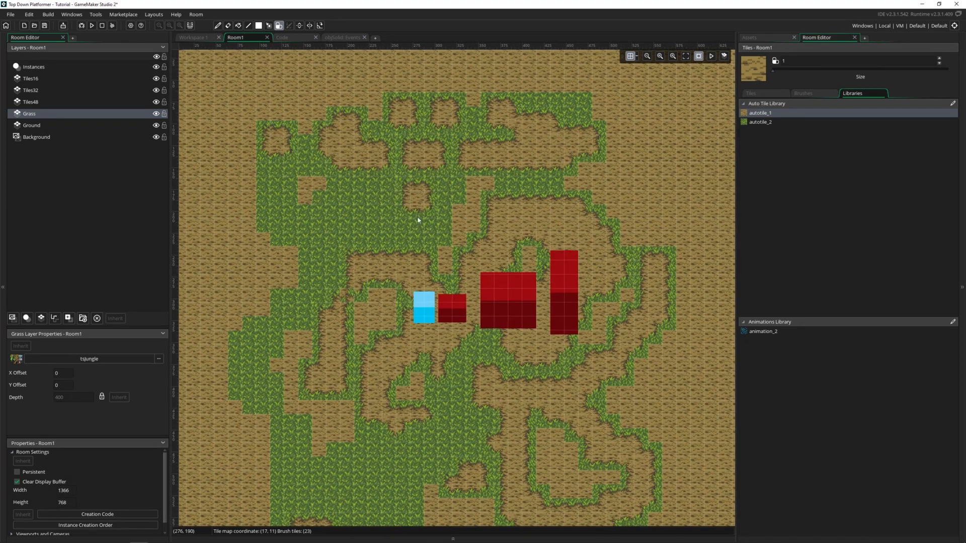
left_click(30, 78)
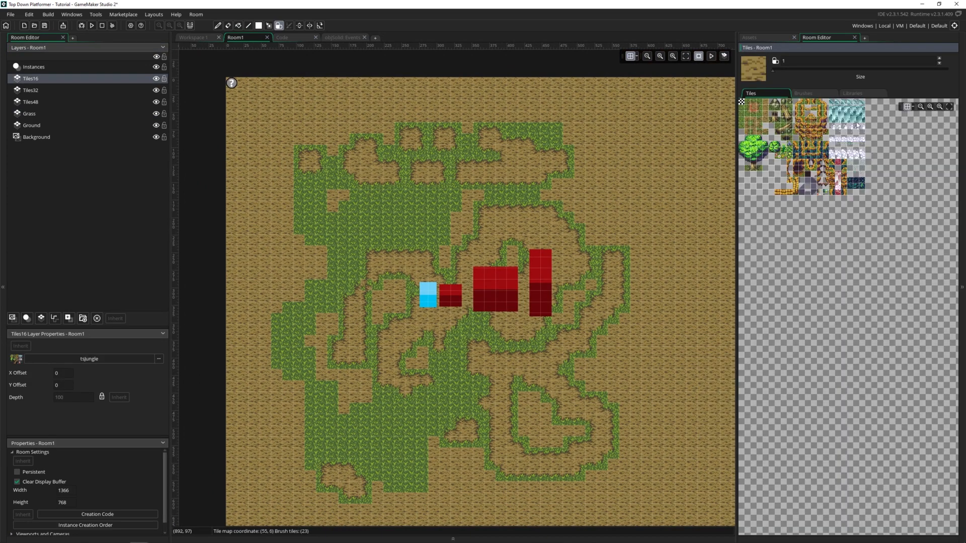
Paint a raised square platform on Tiles16 using the autotile_2 grass cliff auto tile
left_click(852, 93)
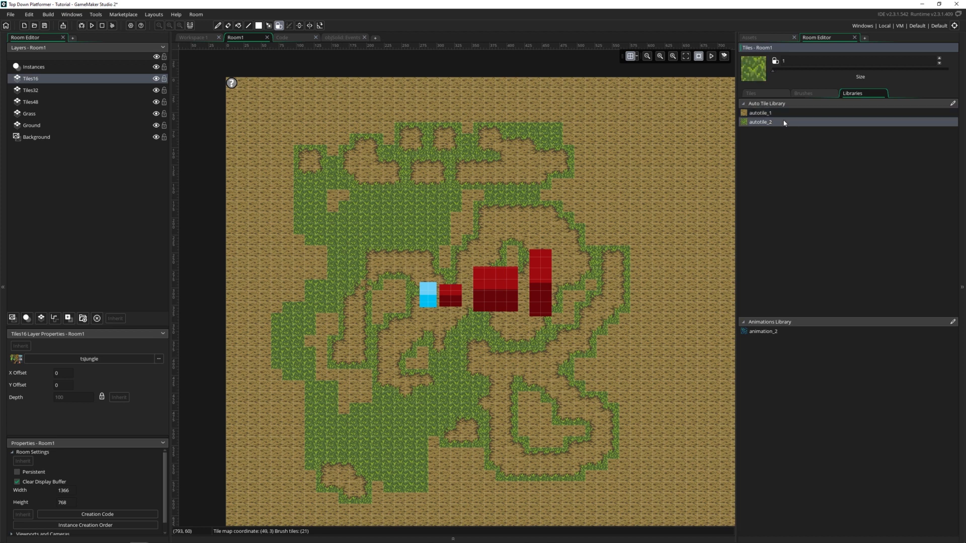
mouse_move(791, 132)
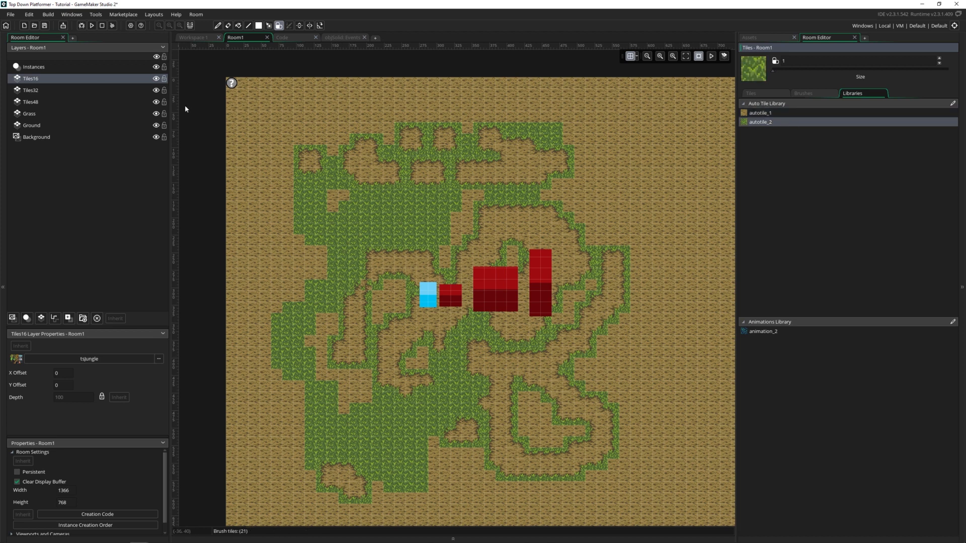
left_click(752, 93)
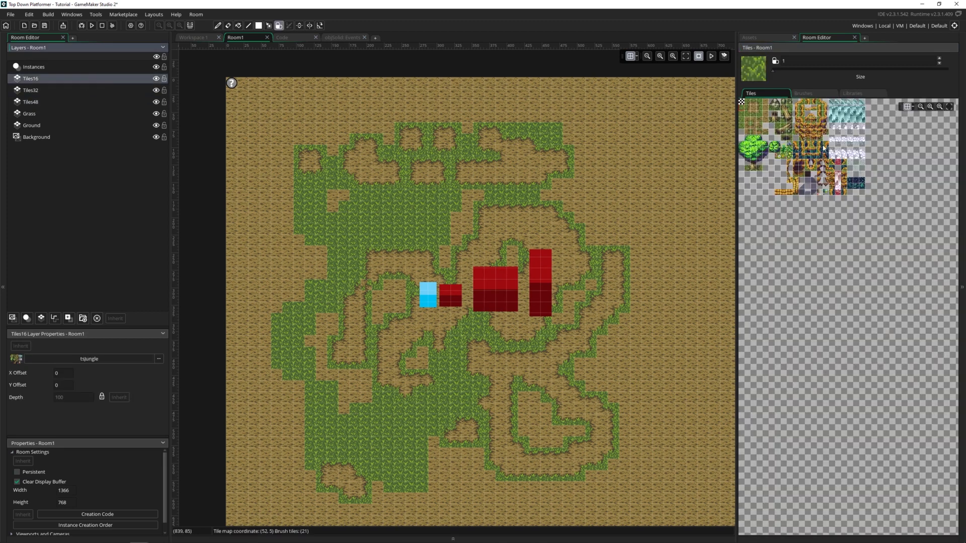
left_click(852, 93)
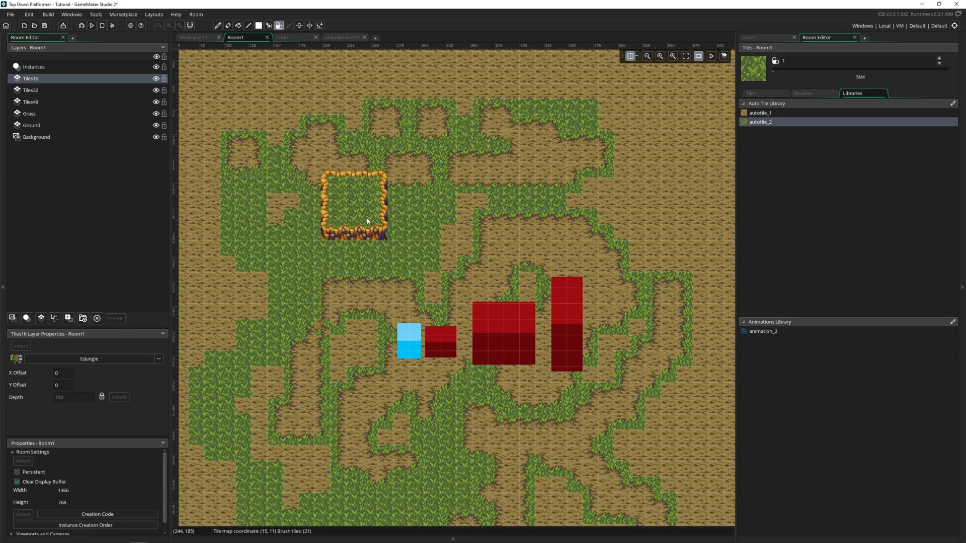
left_click(305, 302)
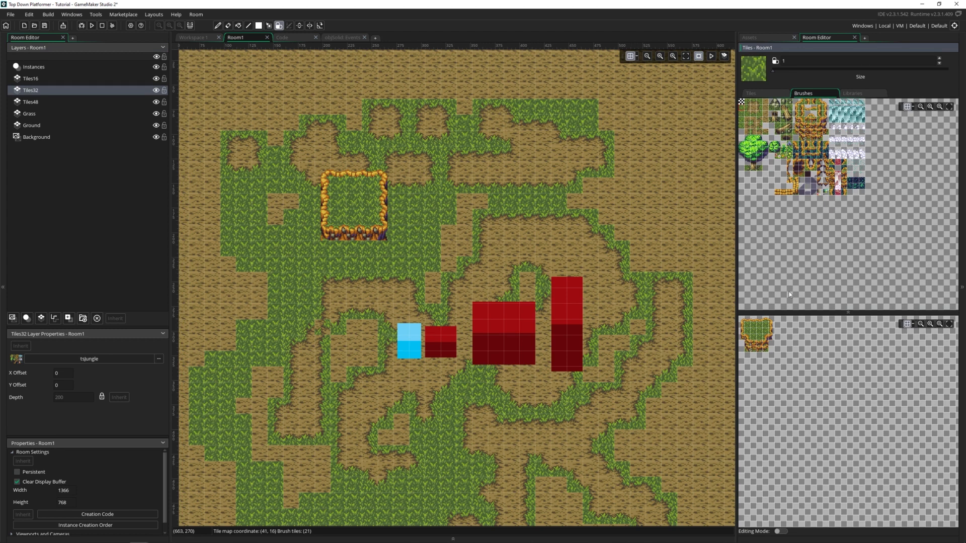
Paint a larger raised platform on Tiles32 to the right of the first
left_click(853, 93)
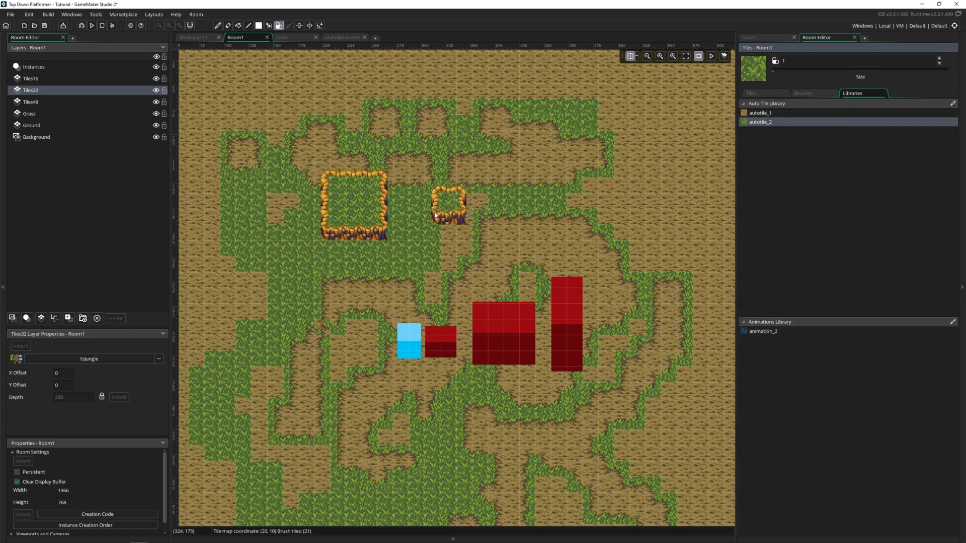
left_click(450, 209)
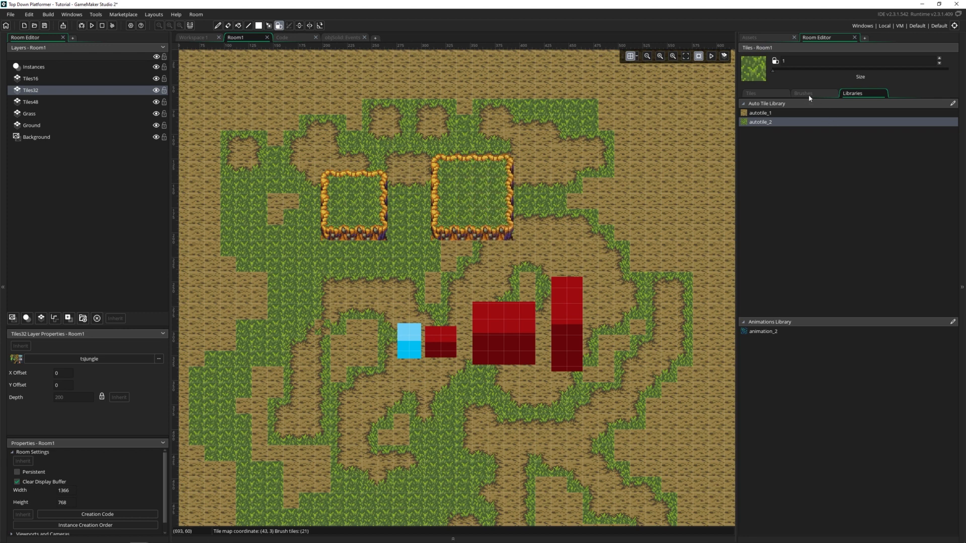
left_click(751, 93)
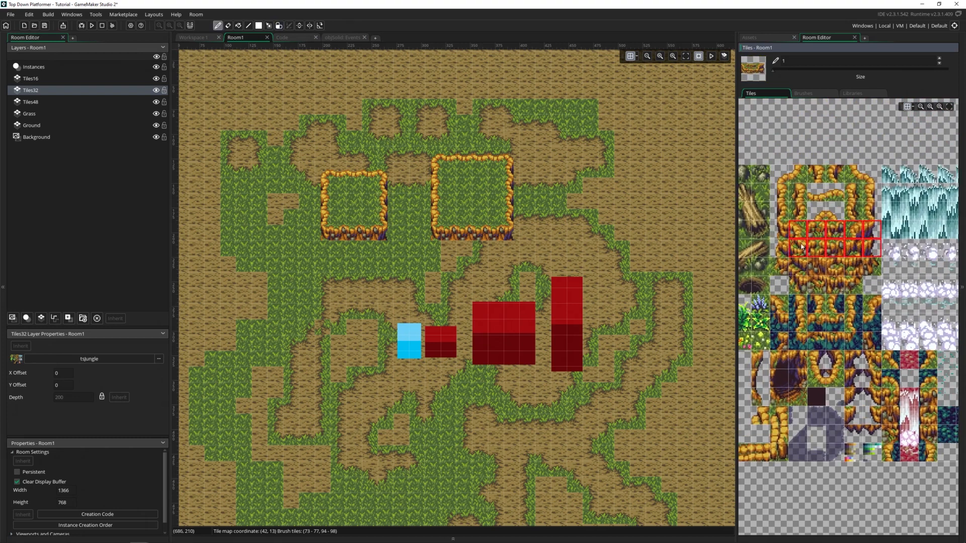
Stamp cliff wall tiles under the Tiles32 platform and build a taller Tiles48 platform
left_click(781, 267)
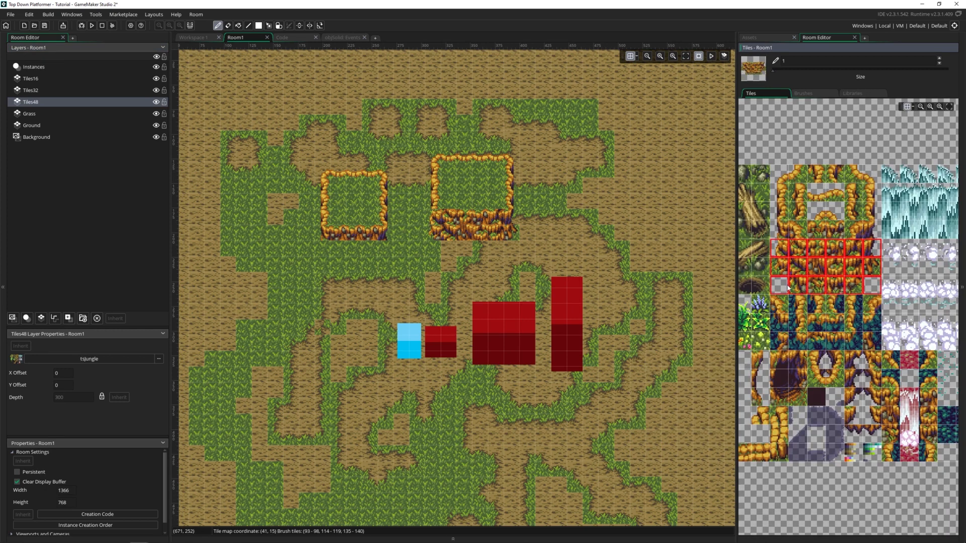
left_click(604, 216)
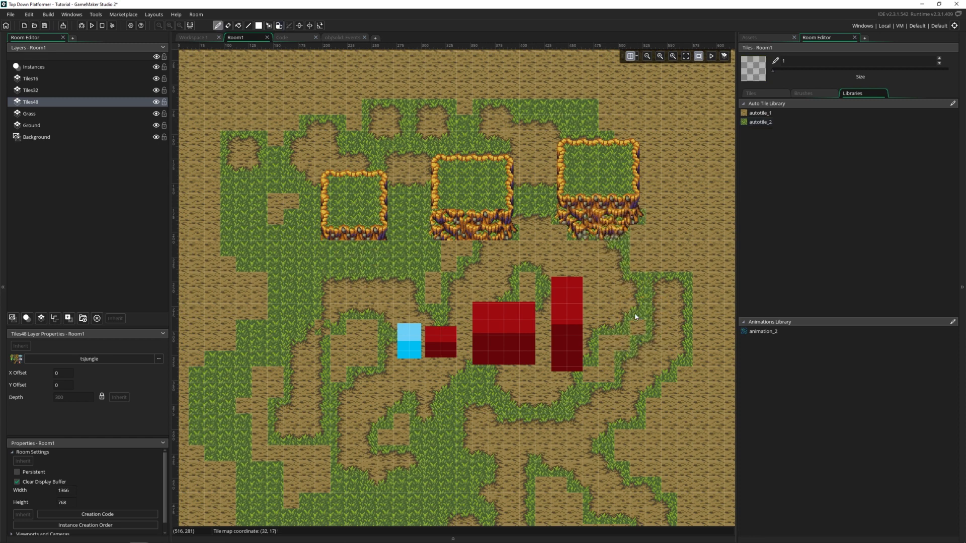
mouse_move(629, 306)
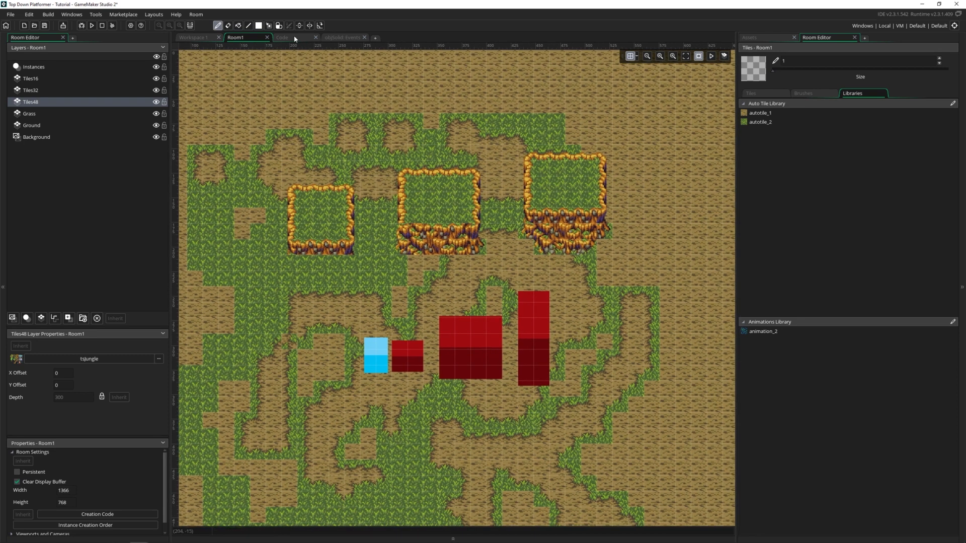
In objPlayer's Create event, add a Tiles comment and tiles[0] = layer_tilemap_get_id(layer_get_id("Tiles16"))
left_click(284, 37)
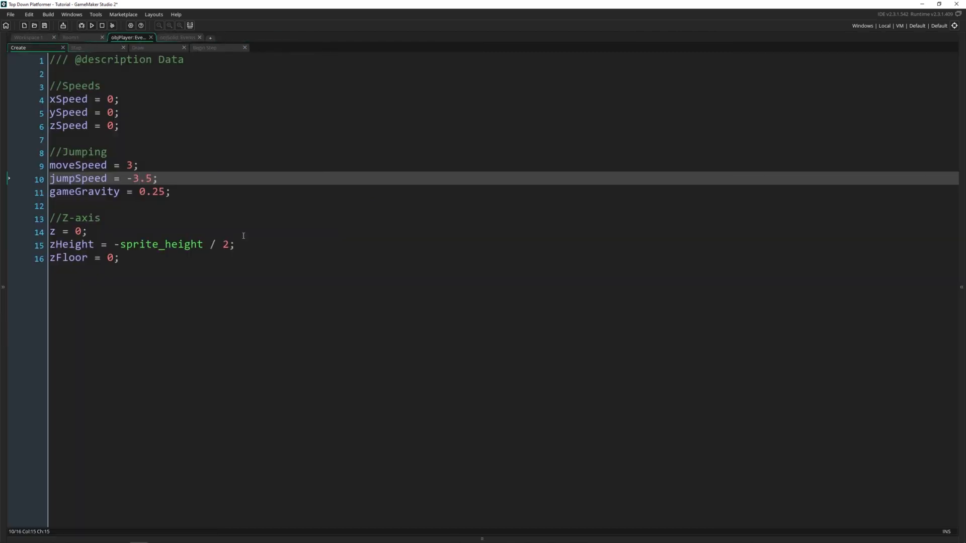
type("//")
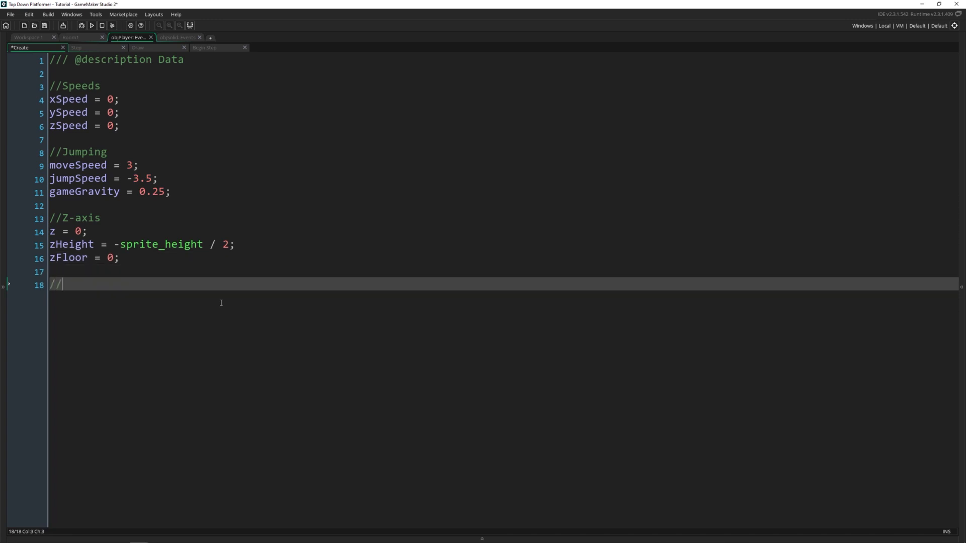
type("Tiles for collisions")
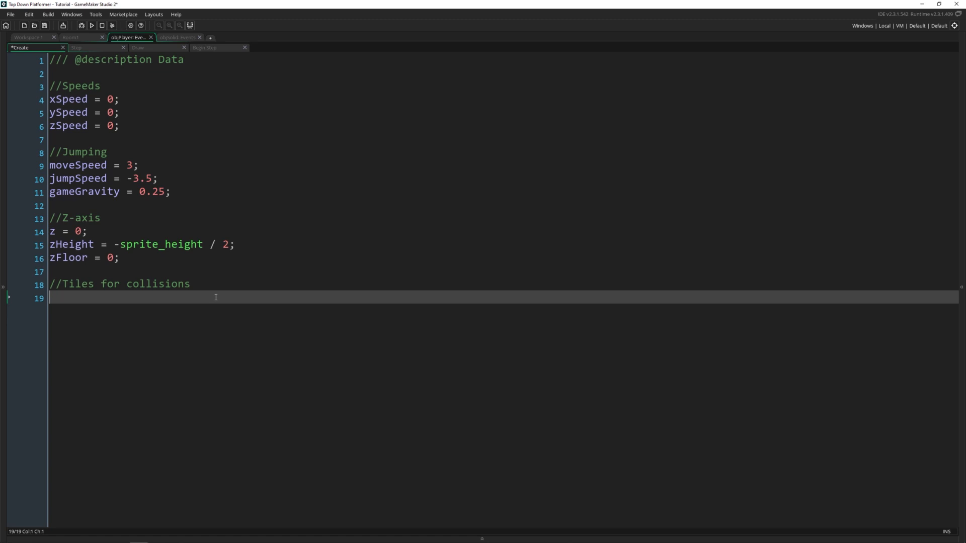
type("tiles")
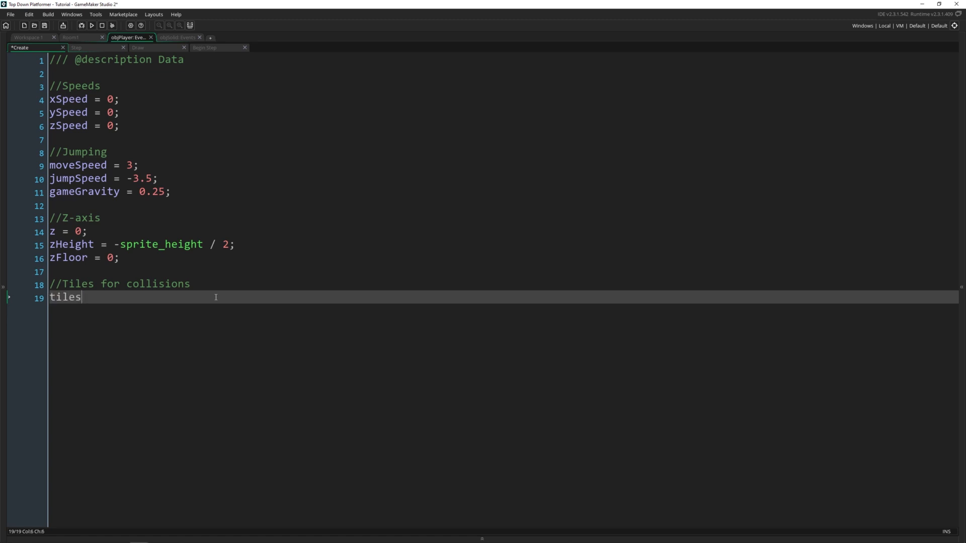
type("[0]")
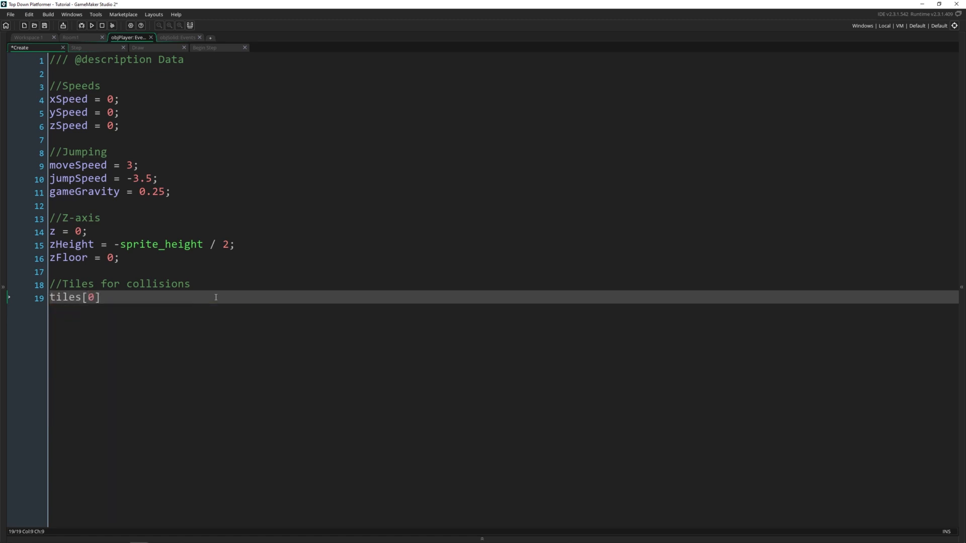
type("= lay")
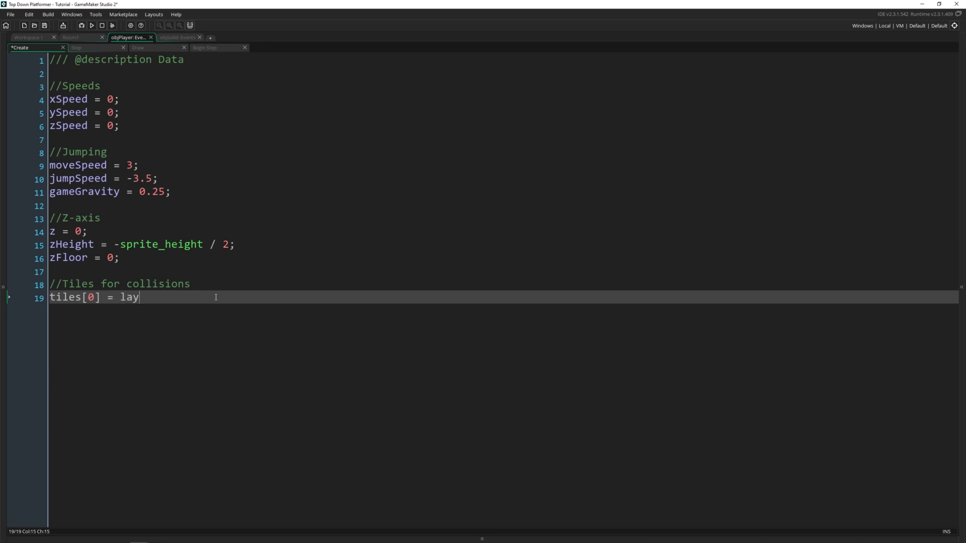
type("er_tilemap_g")
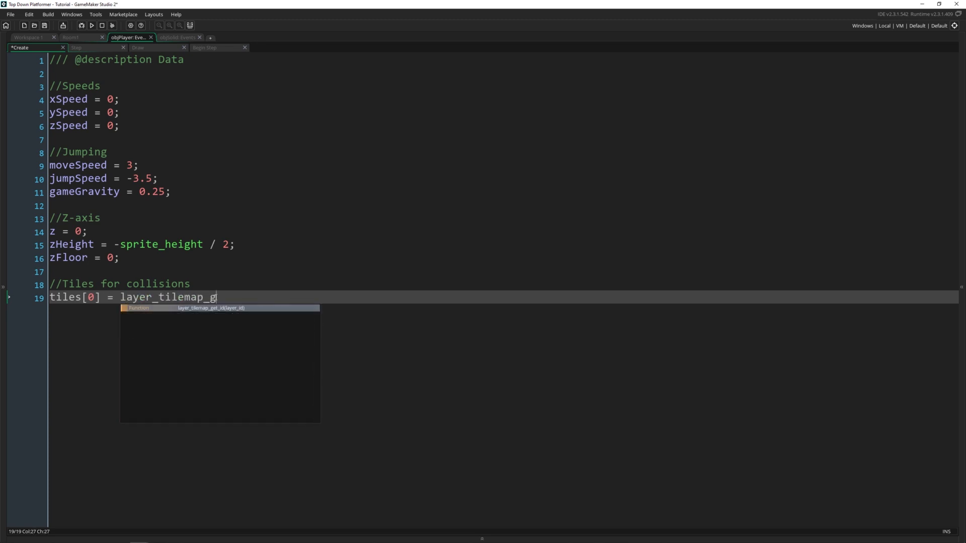
type("et_id(l")
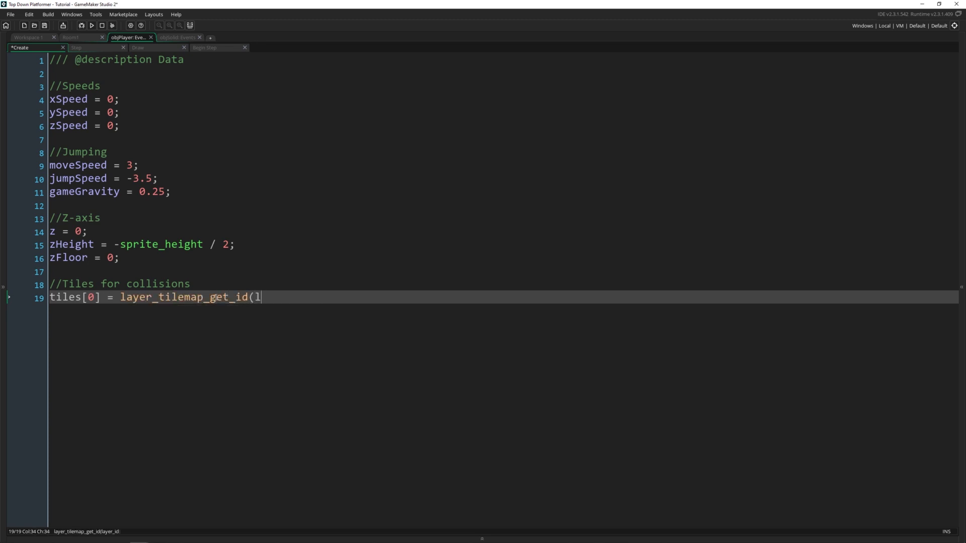
type("ayer_get_id(")
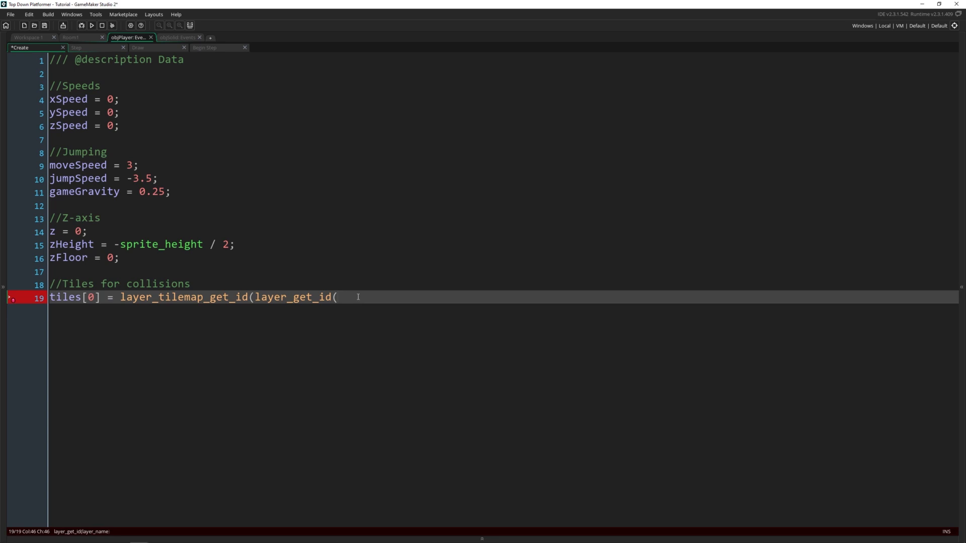
type("\"Tiles")
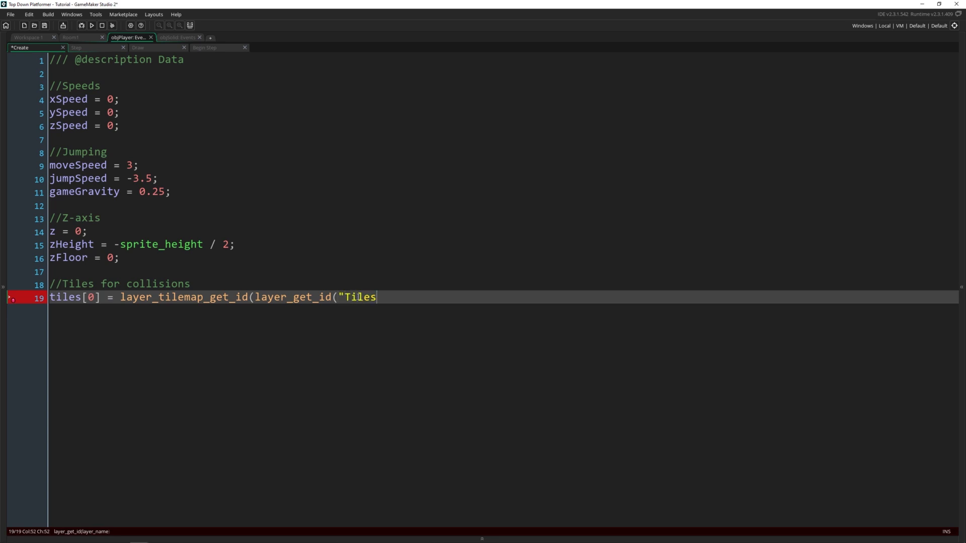
type("16\"));")
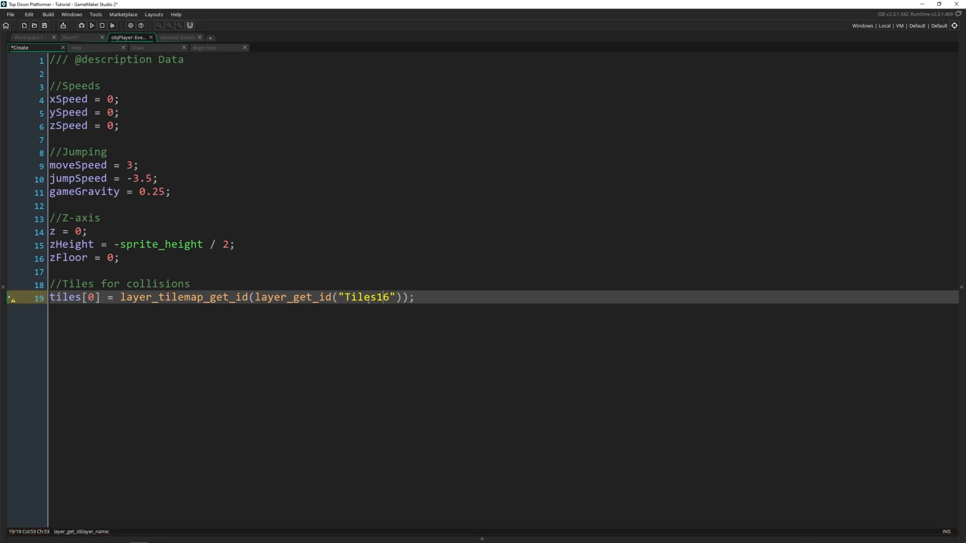
Add tiles[1] and tiles[2] lines storing the other tile layers' tilemap IDs
left_click(90, 297)
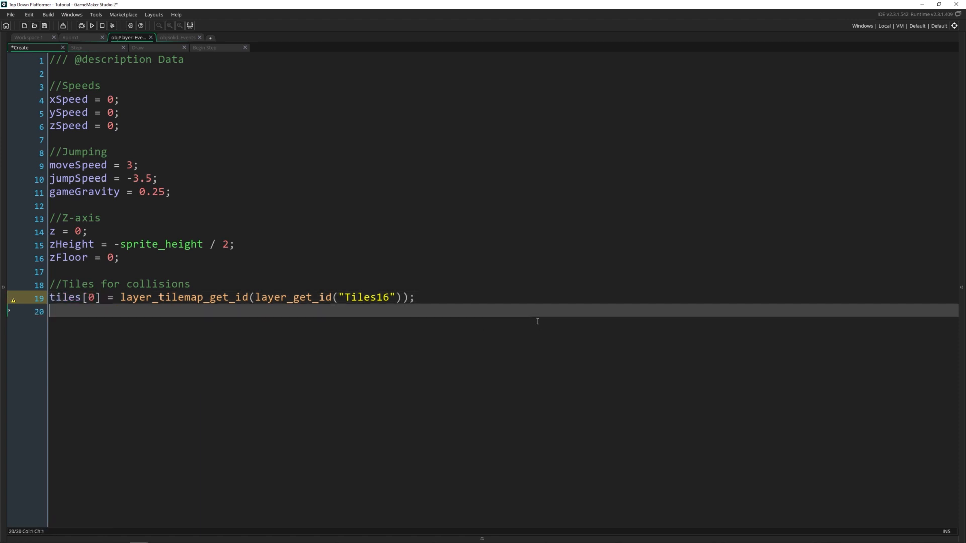
type("tiles[1] =")
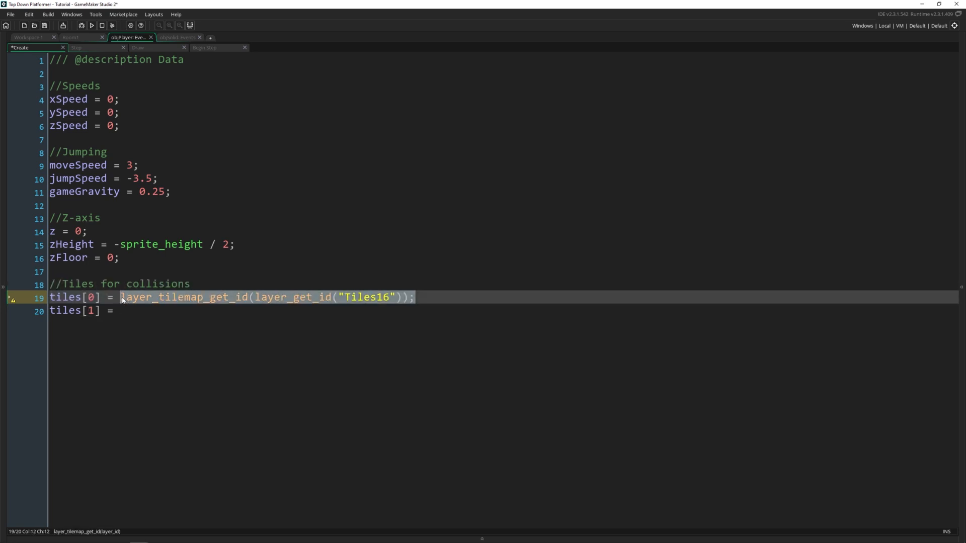
type("layer_tilemap_get_id(layer_get_id(\"Tiles16\"));")
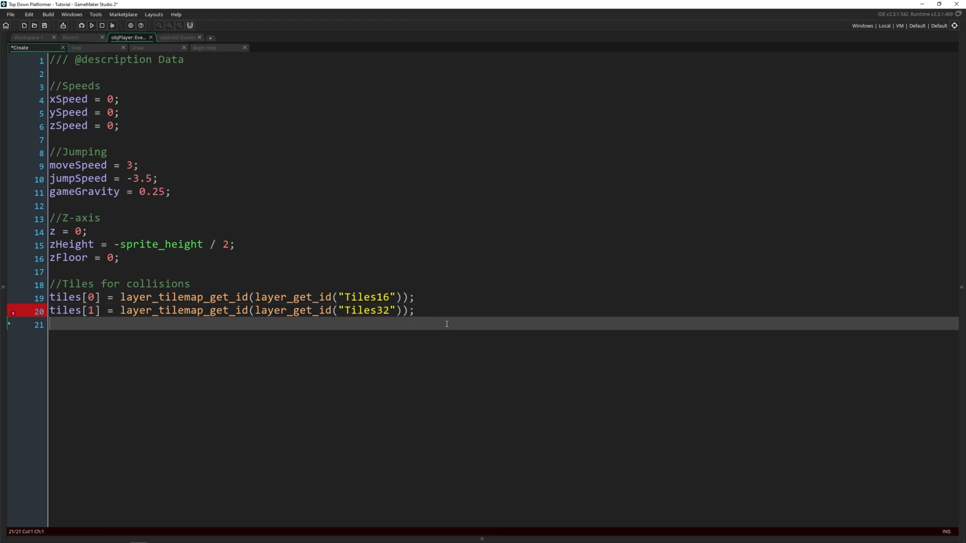
type("tiles[2] = layer_tilemap_get_id(layer_get_id(\"Tiles16\"));")
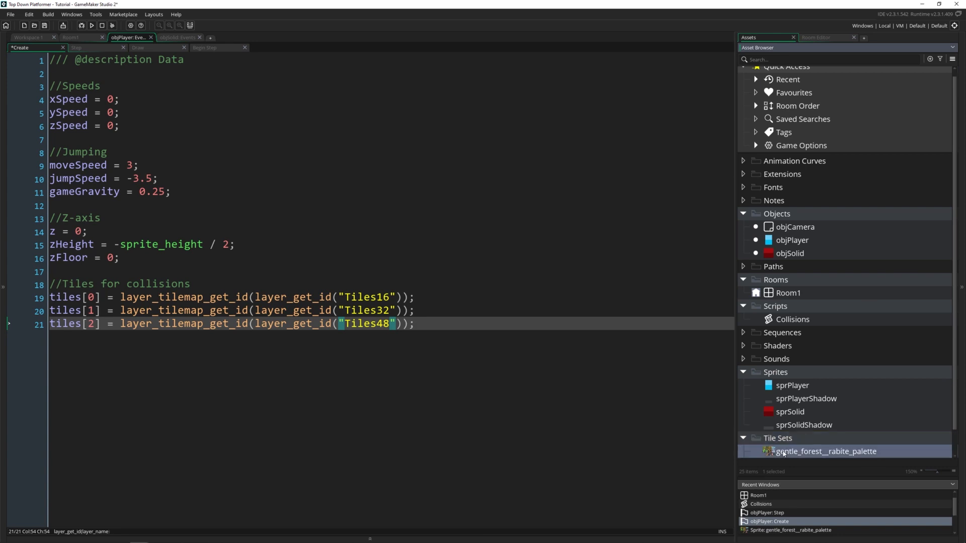
Open the gentle_forest tile set from the Asset Browser to view its 16x16 properties
double_click(826, 451)
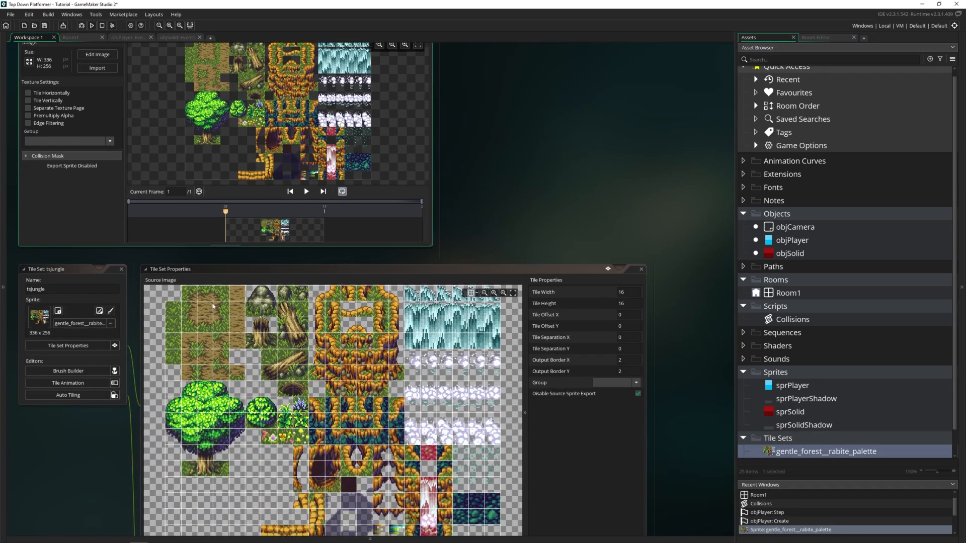
mouse_move(516, 274)
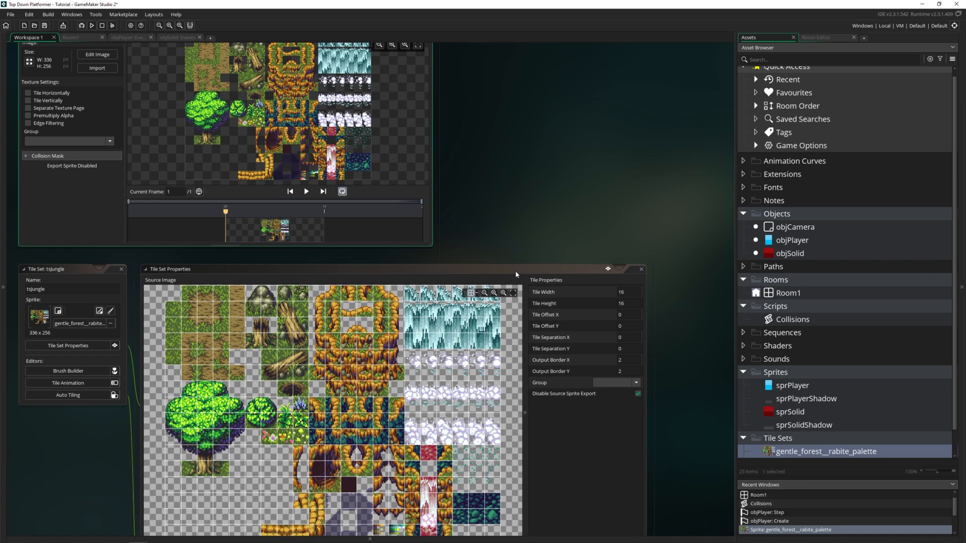
mouse_move(519, 239)
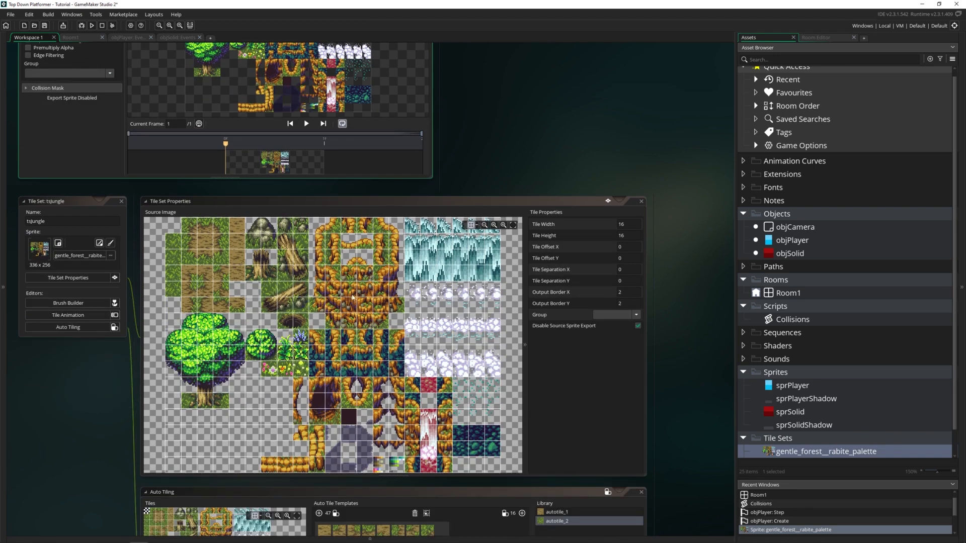
Open the Collisions script from Recent Windows to view PlaceMeeting3D
left_click(793, 319)
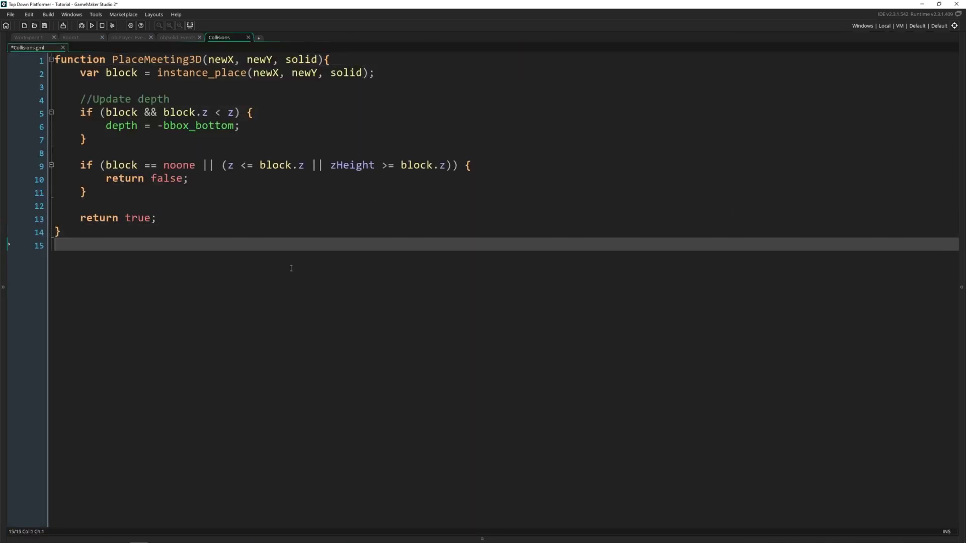
Add TileMeeting3D(newX, newY, tiles) below PlaceMeeting3D with a for loop over array_length(tiles)
key("Enter")
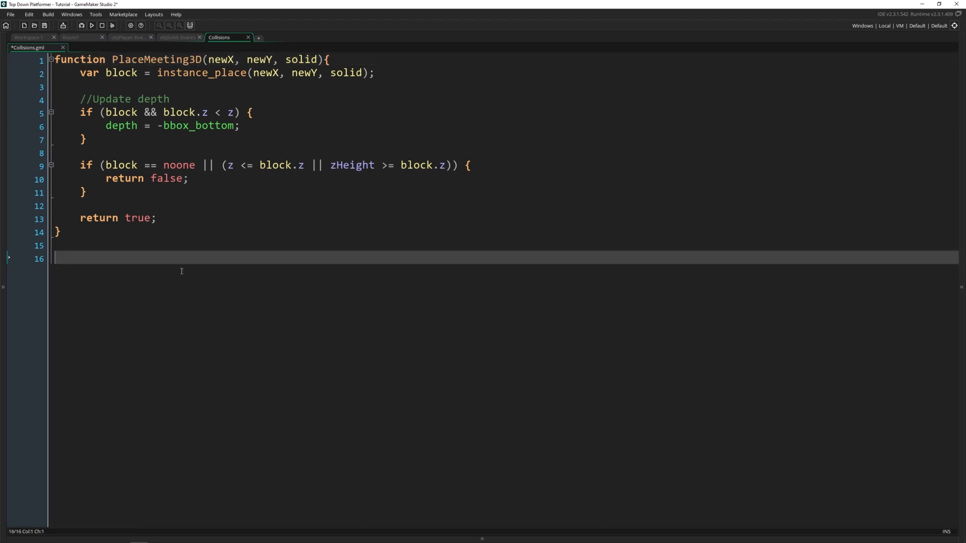
type("function T")
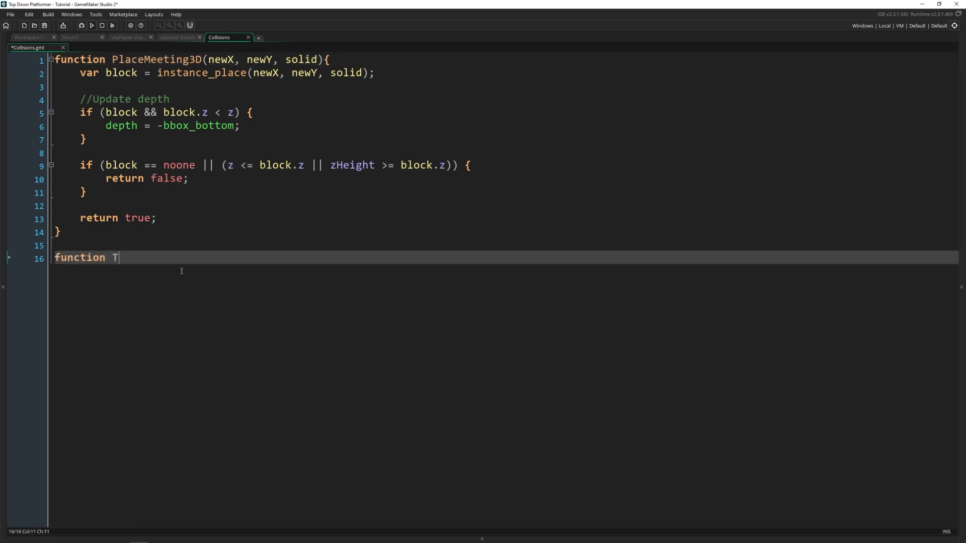
type("ileMeeting3D")
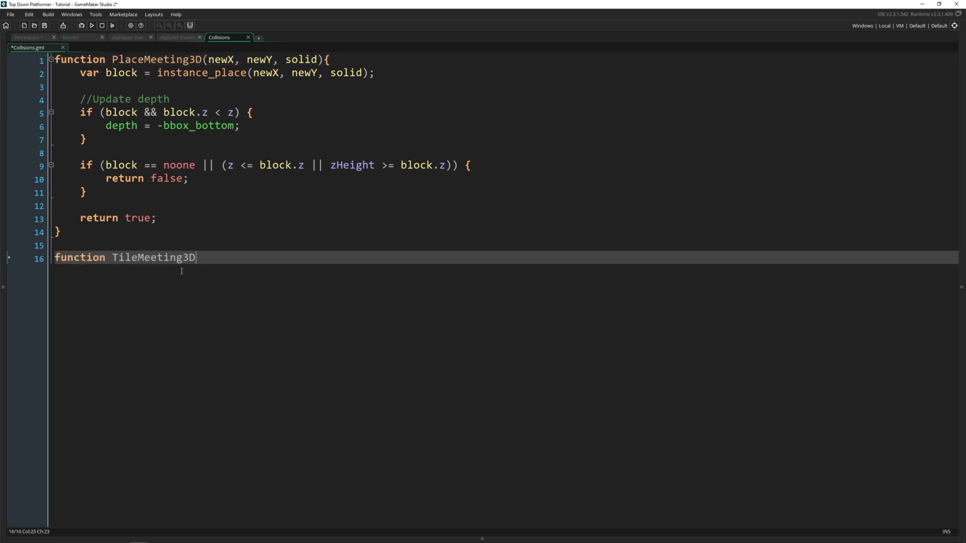
type("(newX, newY, tiles")
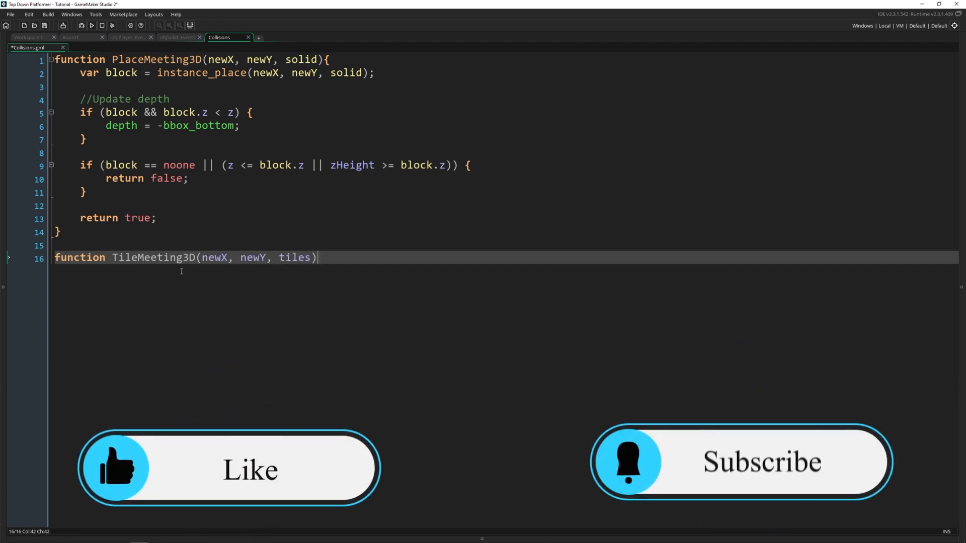
type("{")
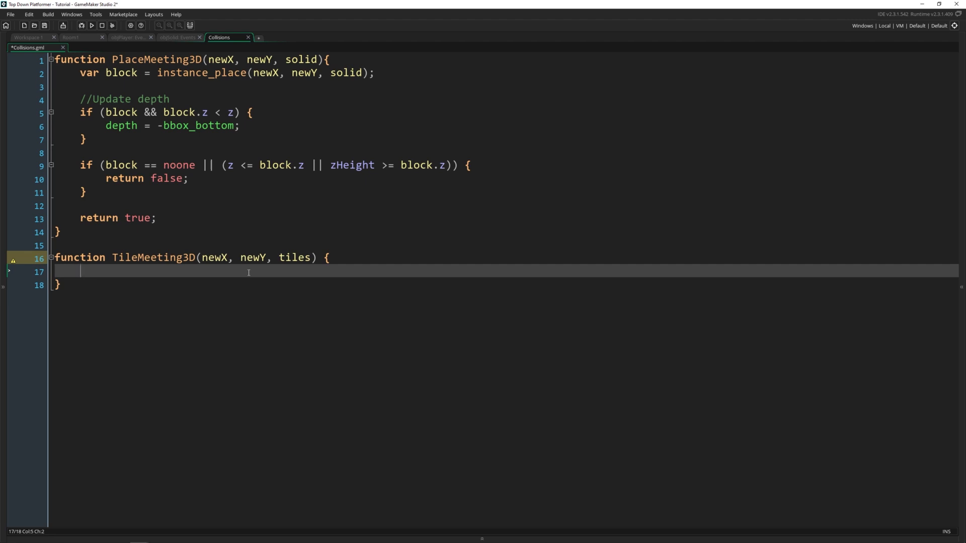
type("for")
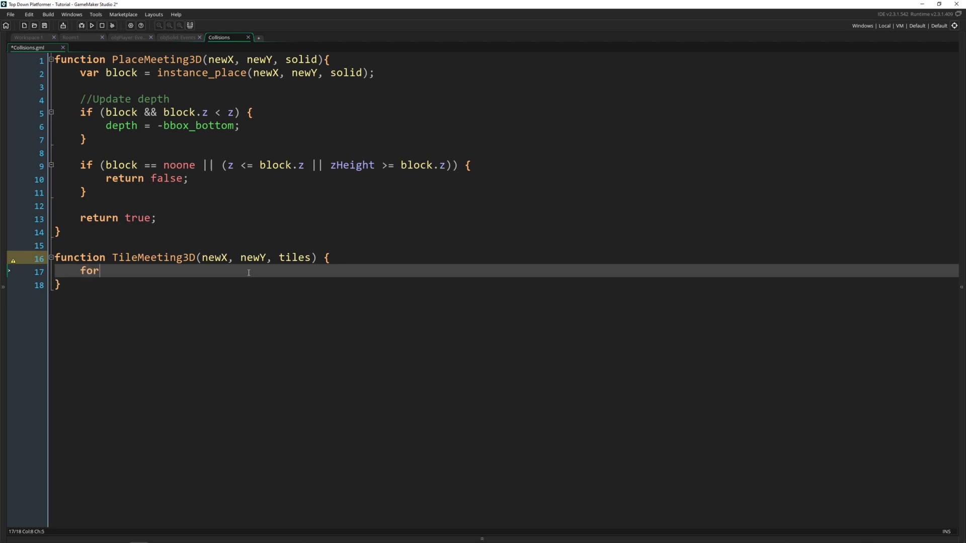
type("(var i = 0;")
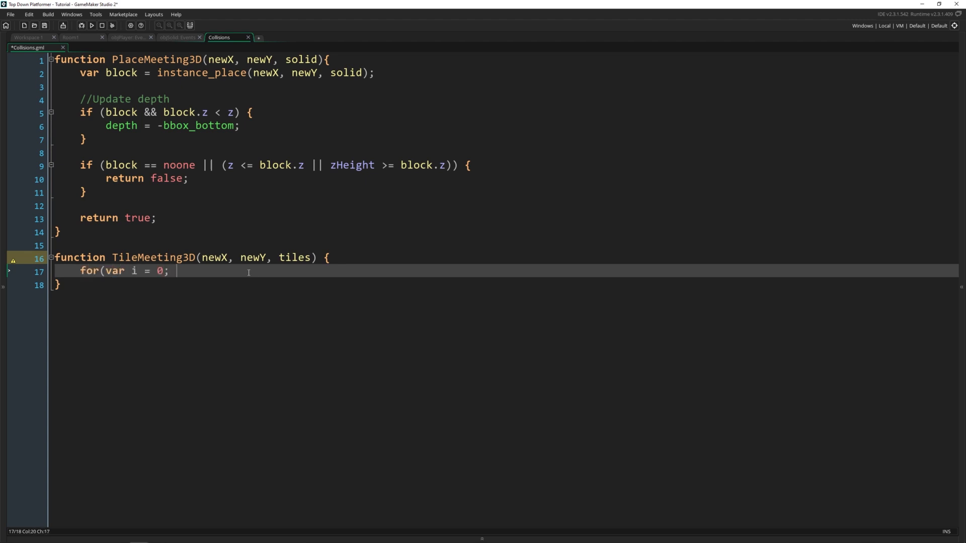
type("i <array_le")
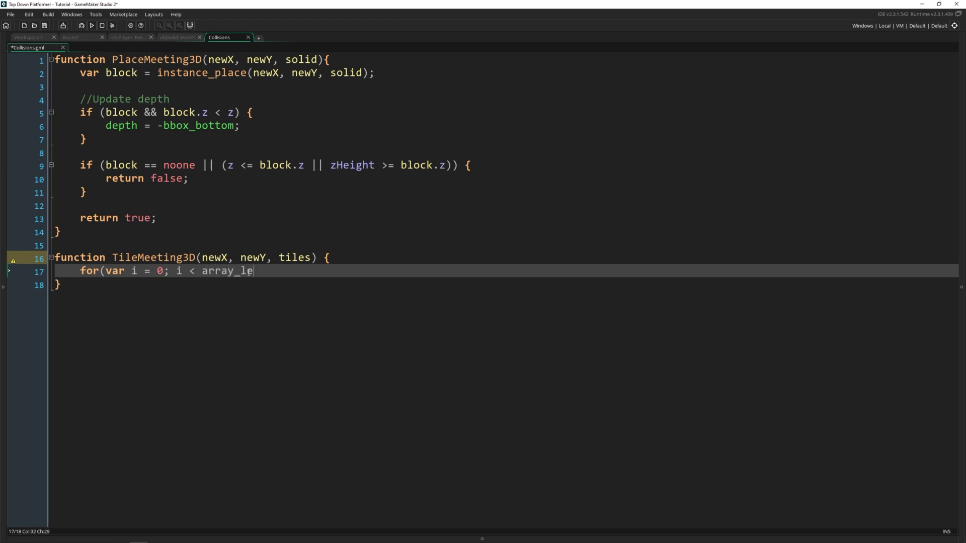
type("ngth(tiles);")
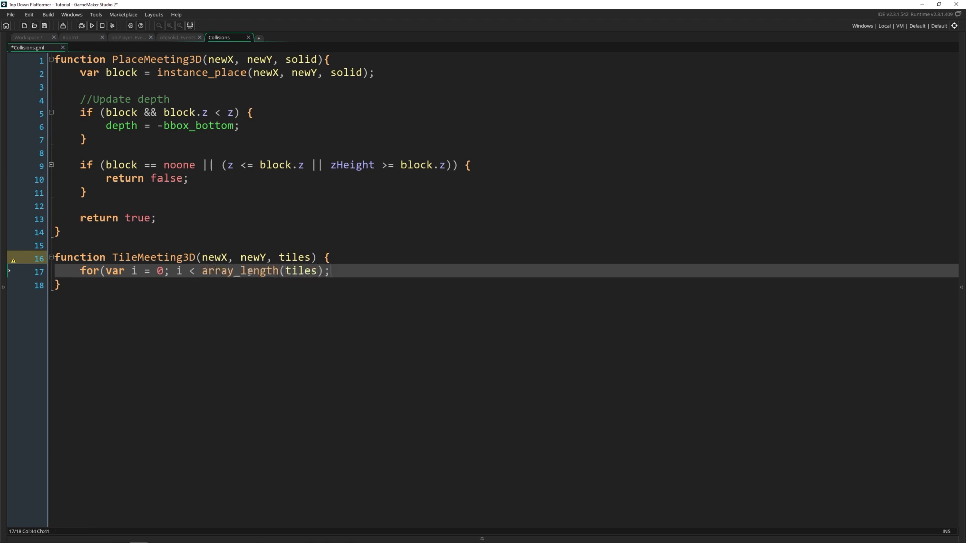
type("++i) {")
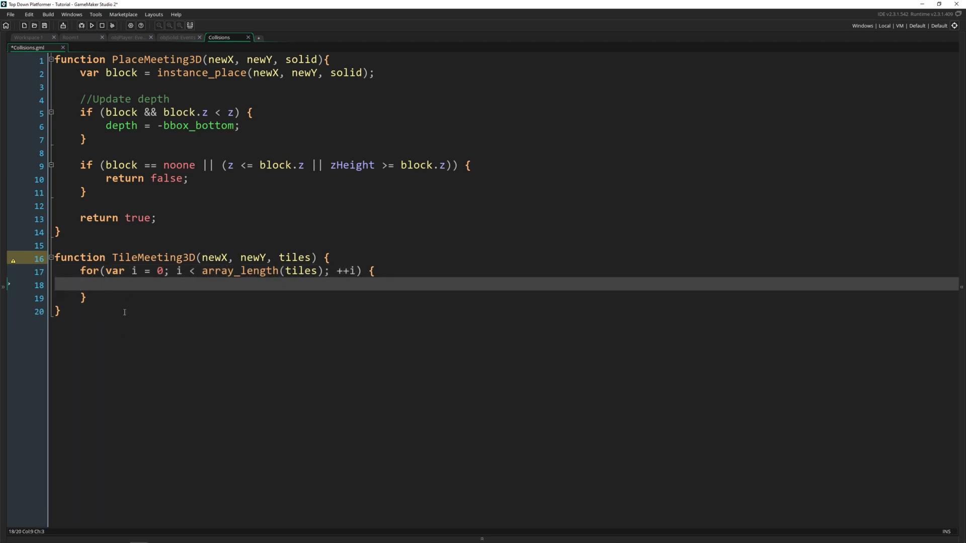
mouse_move(154, 279)
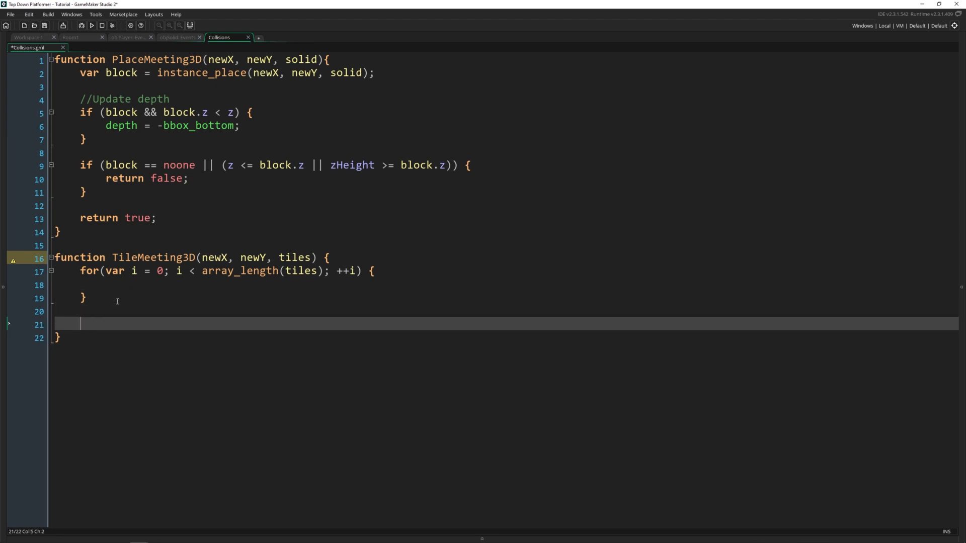
Add return false and, inside the loop, var tileZ = (i + 1) * -16
type("return false;")
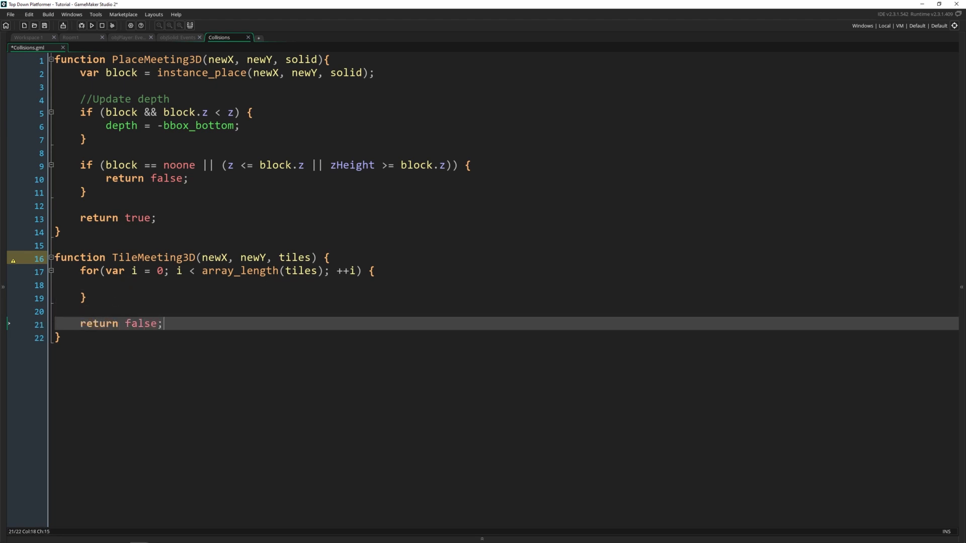
left_click(107, 285)
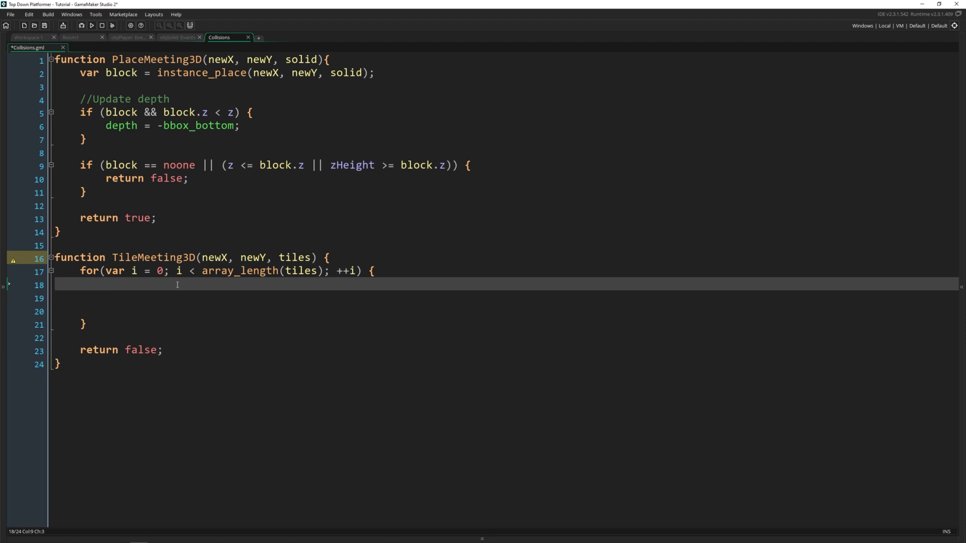
type("v")
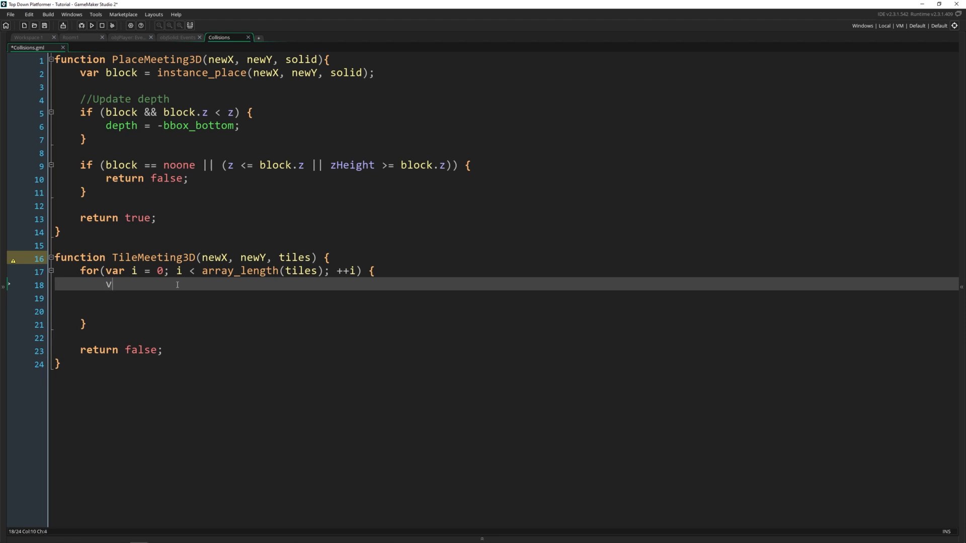
type("ar tileZ =")
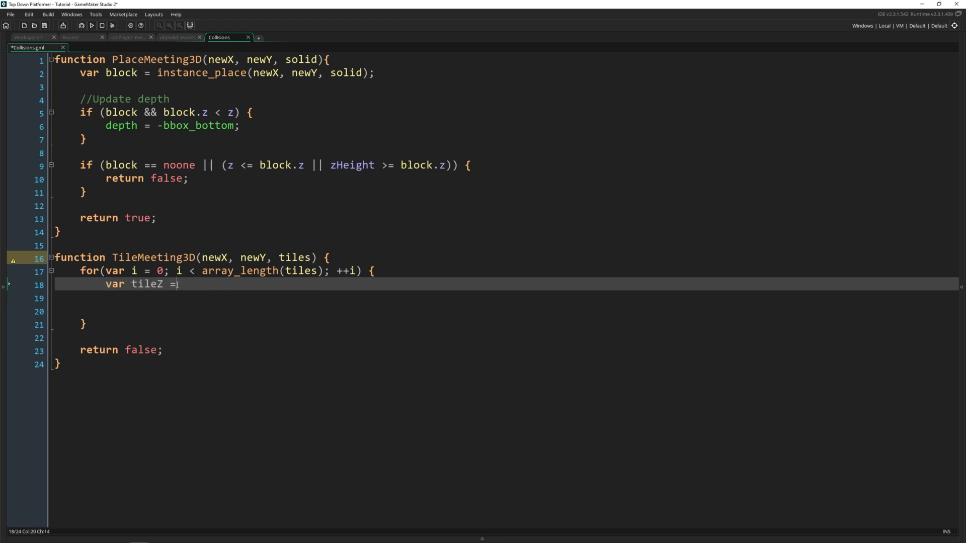
type("(i + 1) * -")
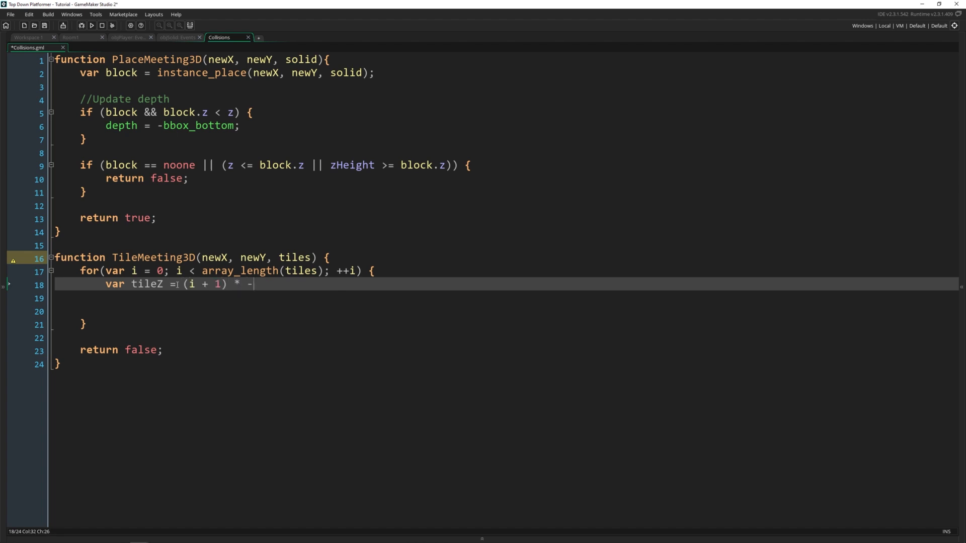
type("16;")
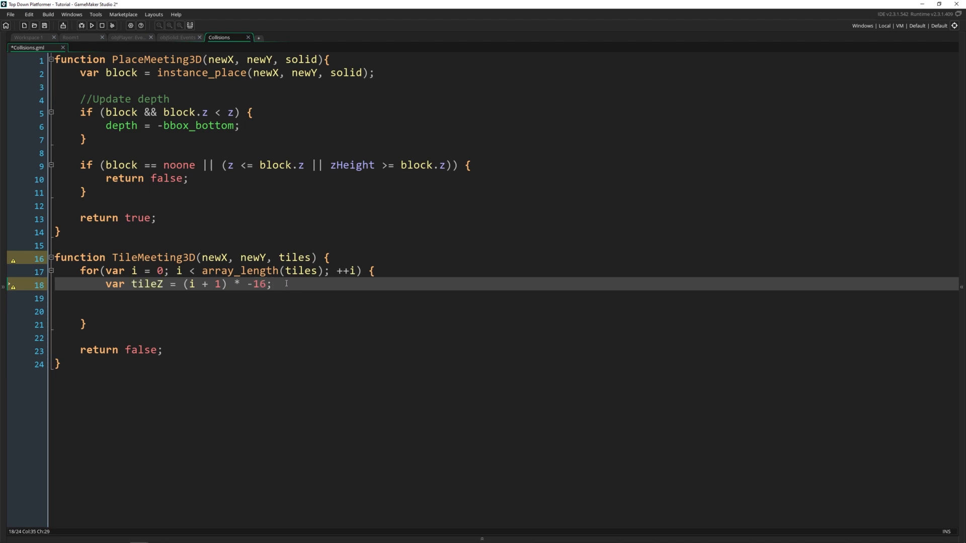
double_click(146, 283)
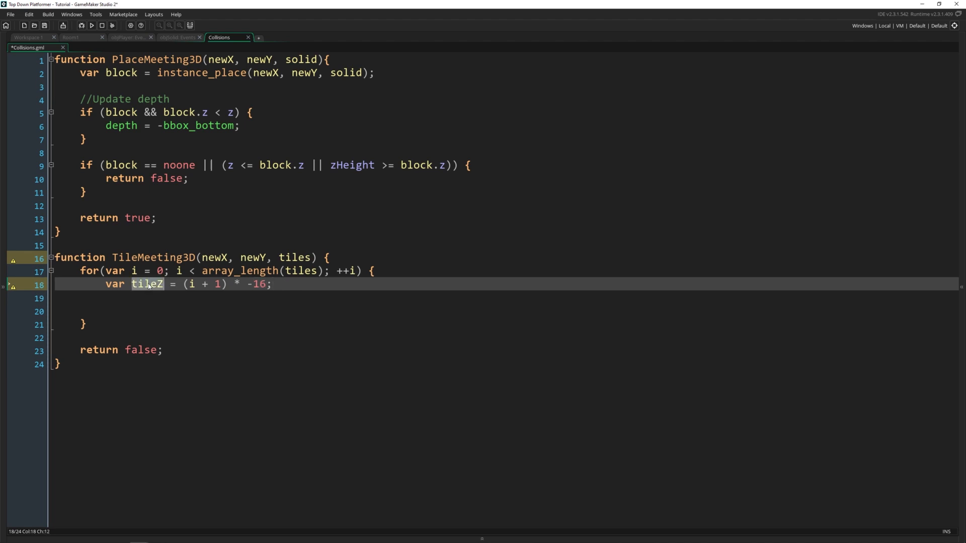
left_click(273, 298)
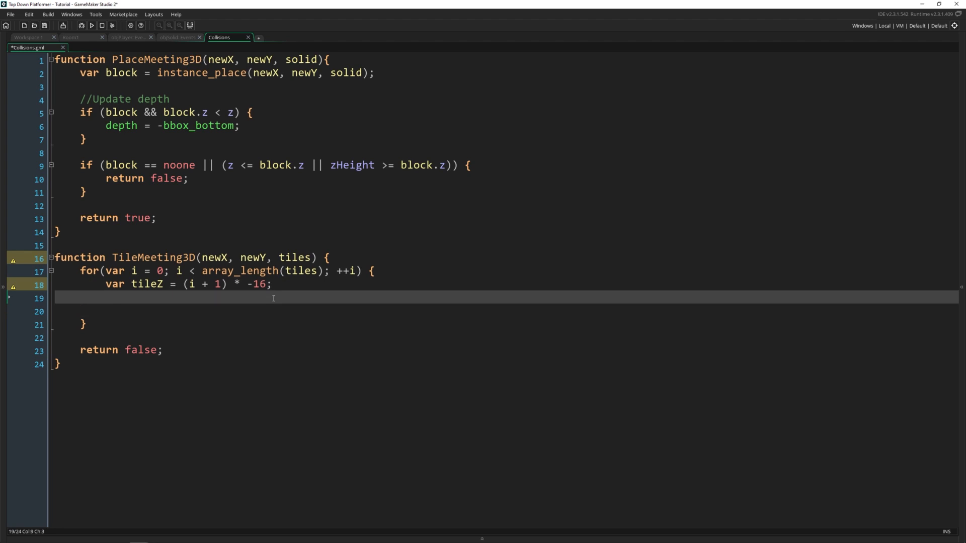
Add var collision = tilemap_get_at_pixel(tiles[i], newX, newY + tileZ)
key("enter")
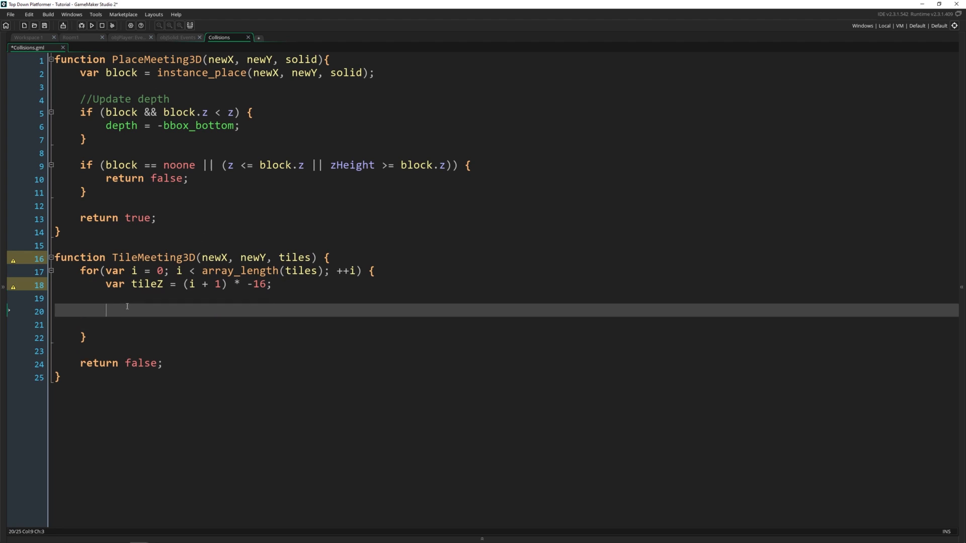
type("var")
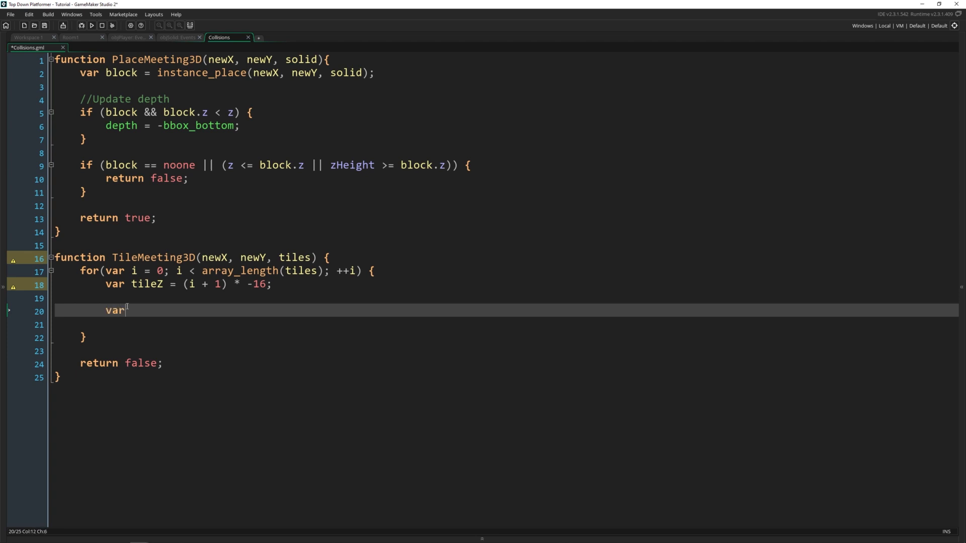
type("collision = til")
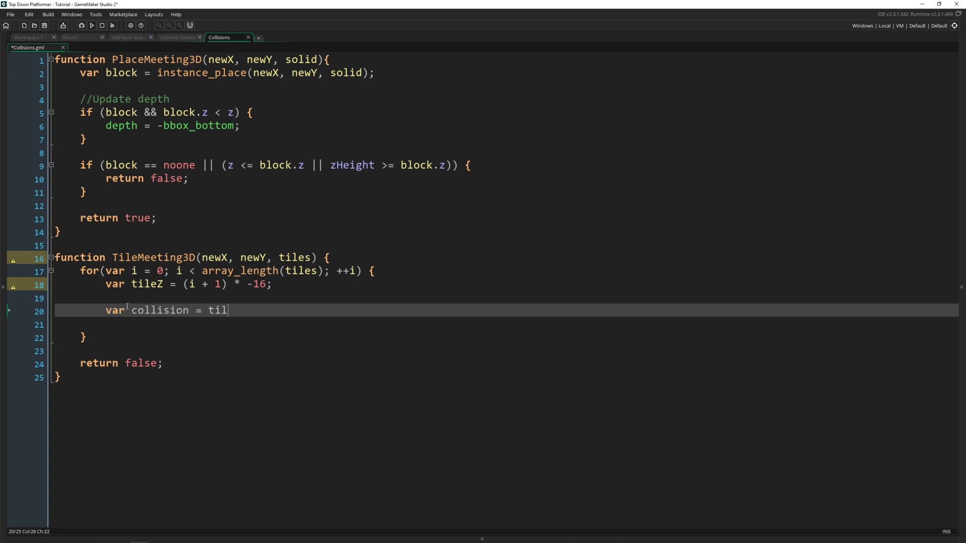
type("emap_get_at_pi")
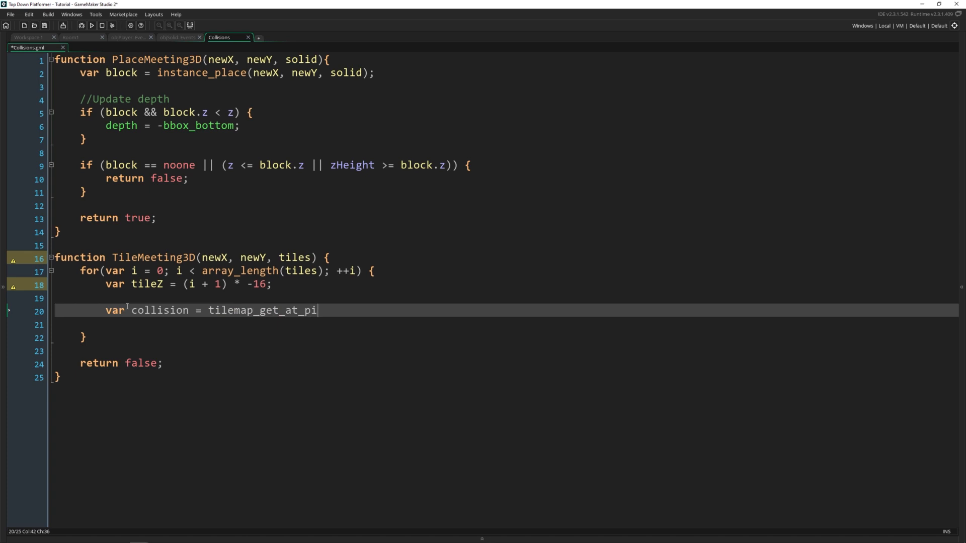
type("xel(")
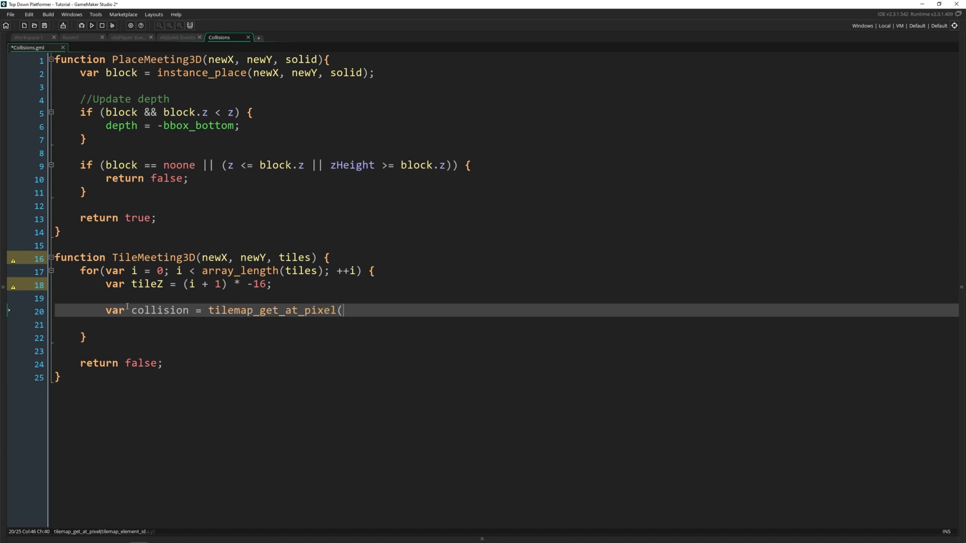
type("tiles[i]")
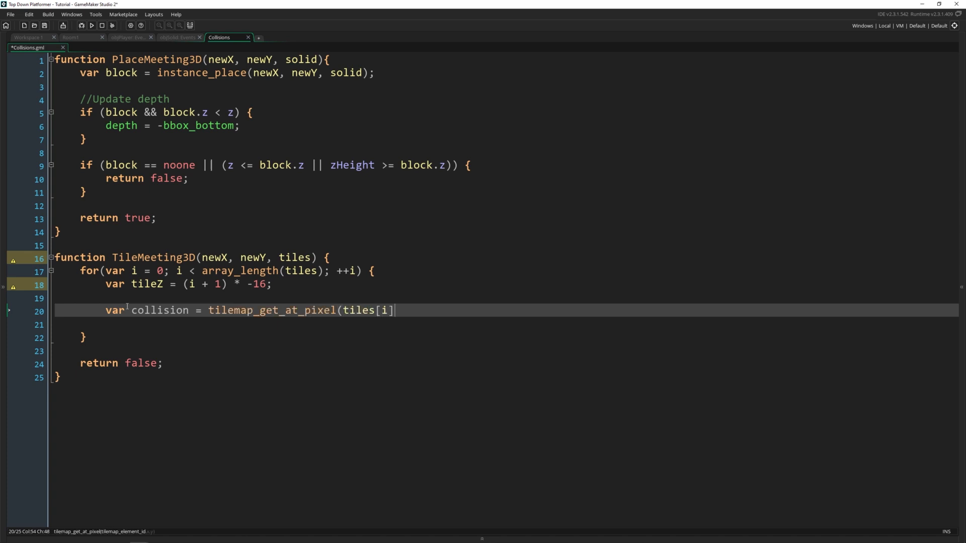
type(", newX, newY")
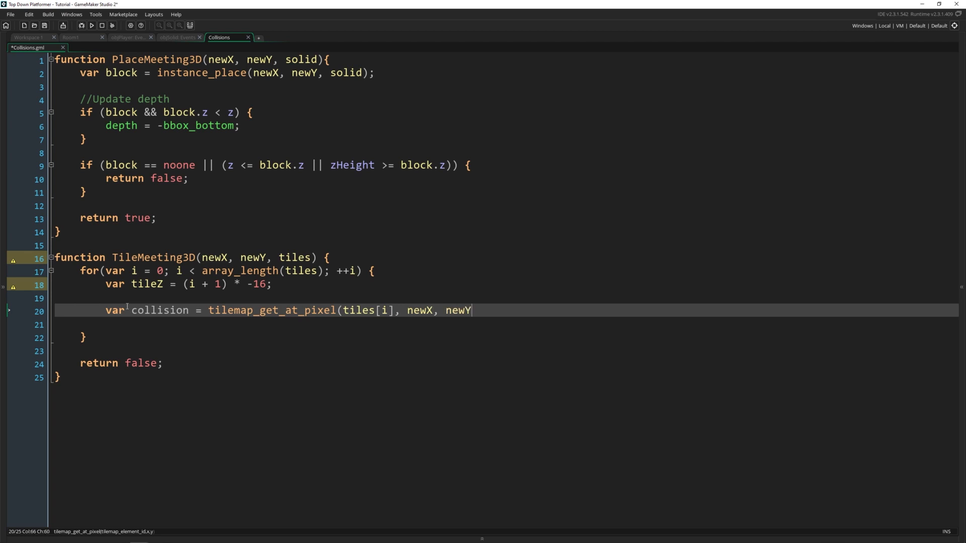
type("+ tileZ);")
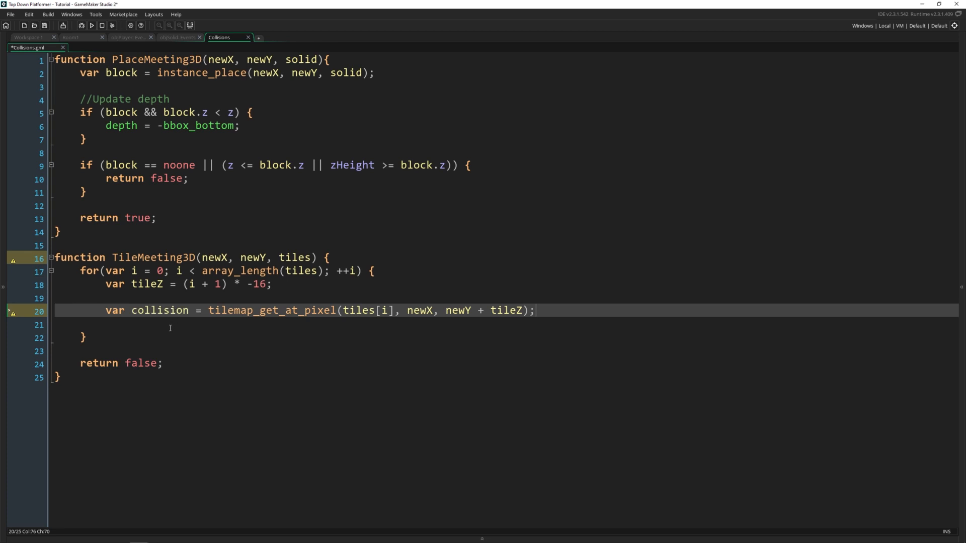
Add if (collision > 0 && (z - 1 >= tileZ)) { return true; } in the loop
type("if (co")
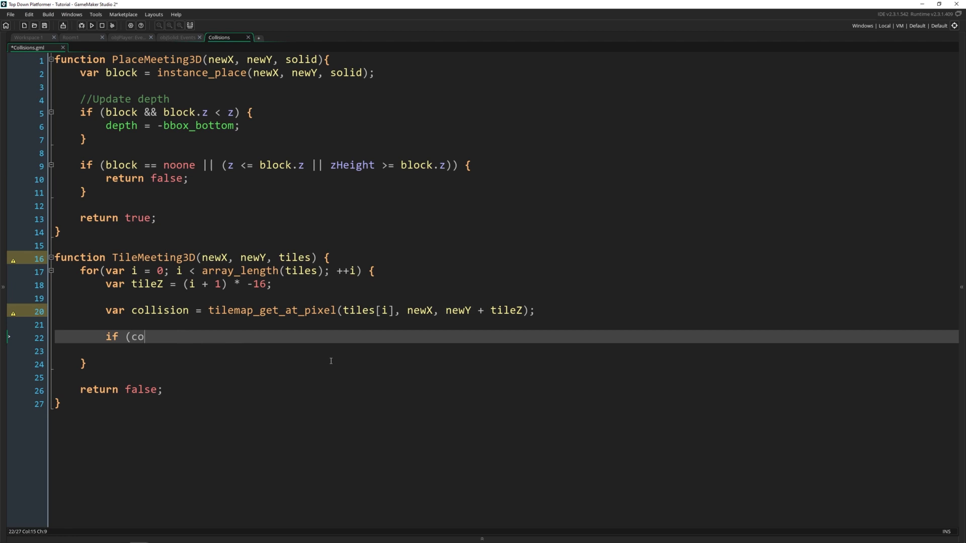
type("llision > 0 &&")
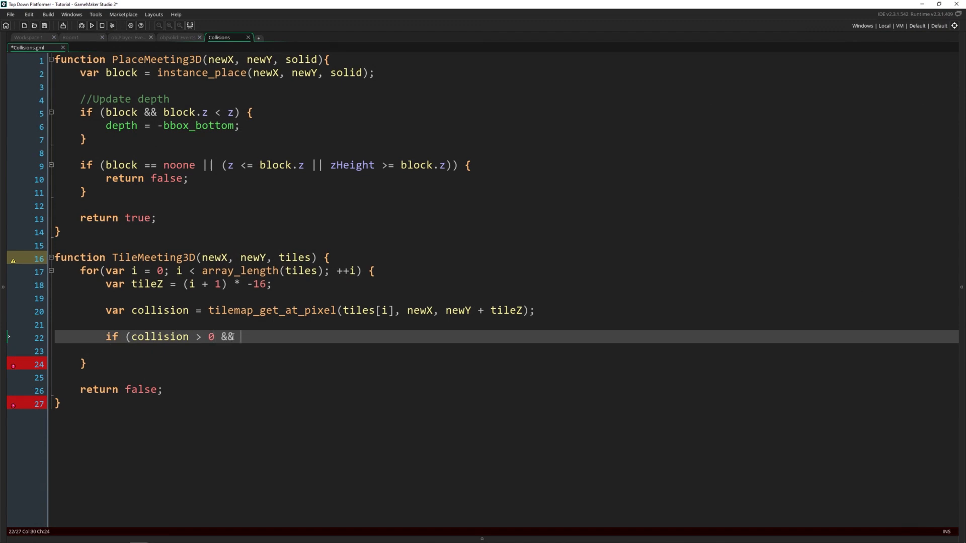
type("(z - 1")
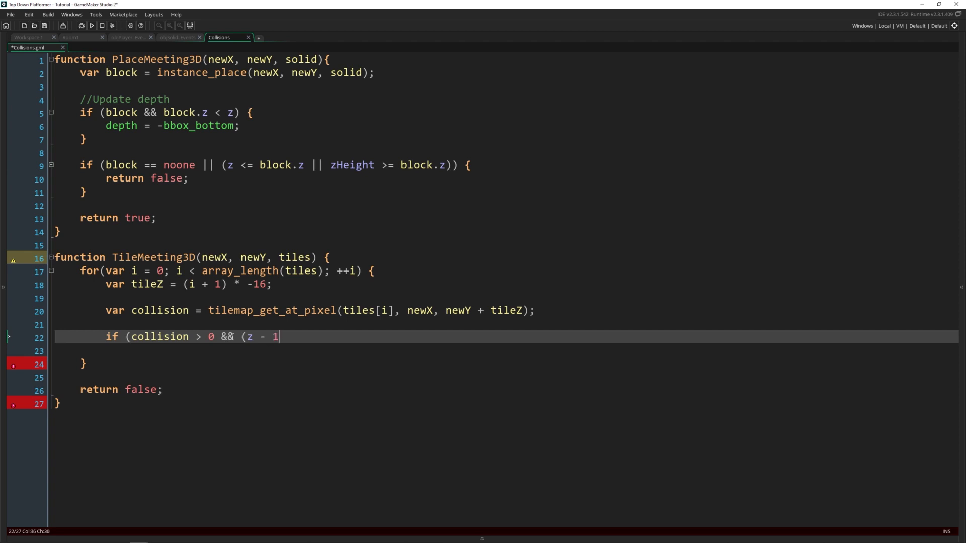
type(">=")
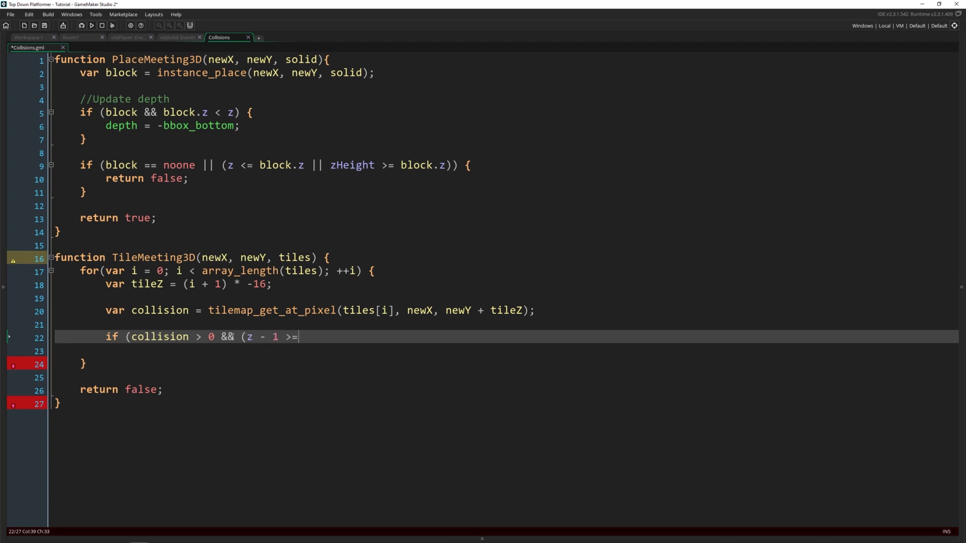
type("tileZ)")
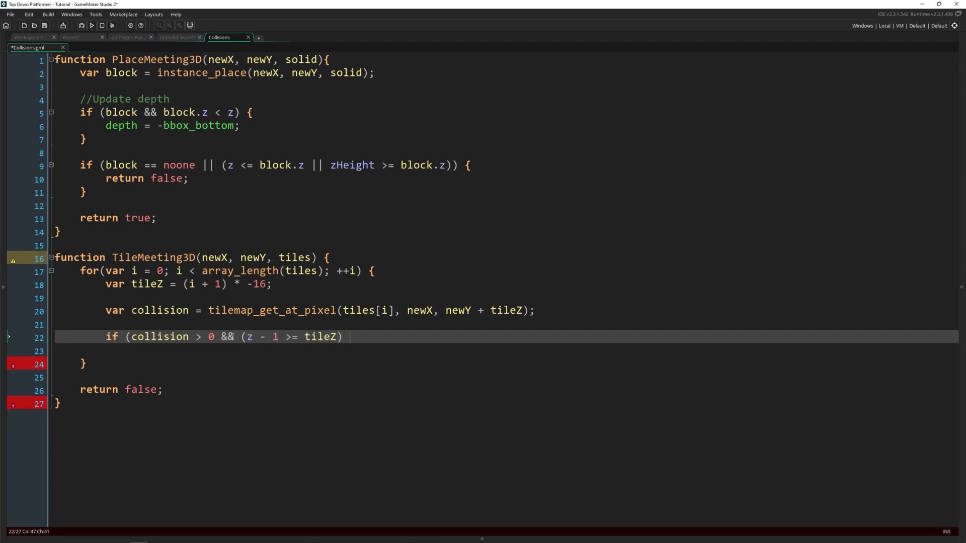
type("{")
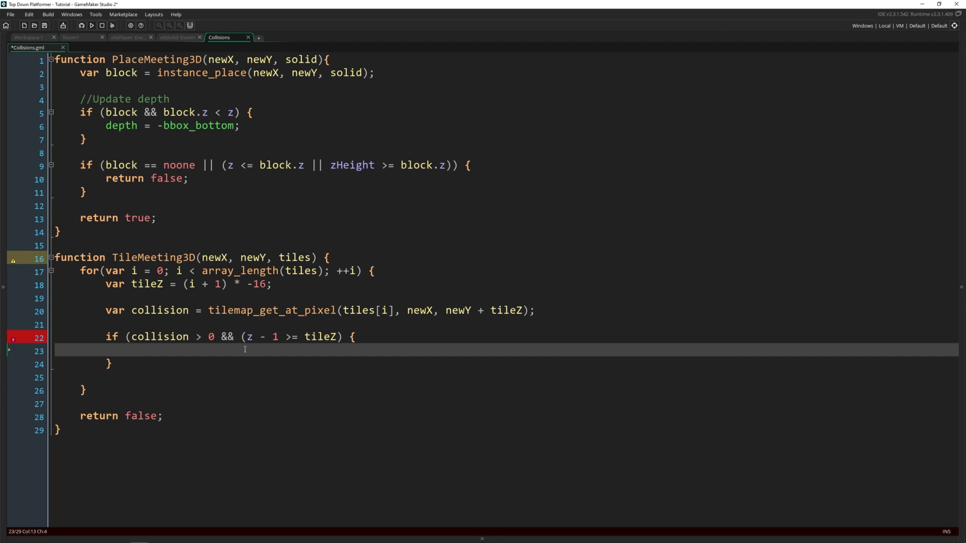
type("re")
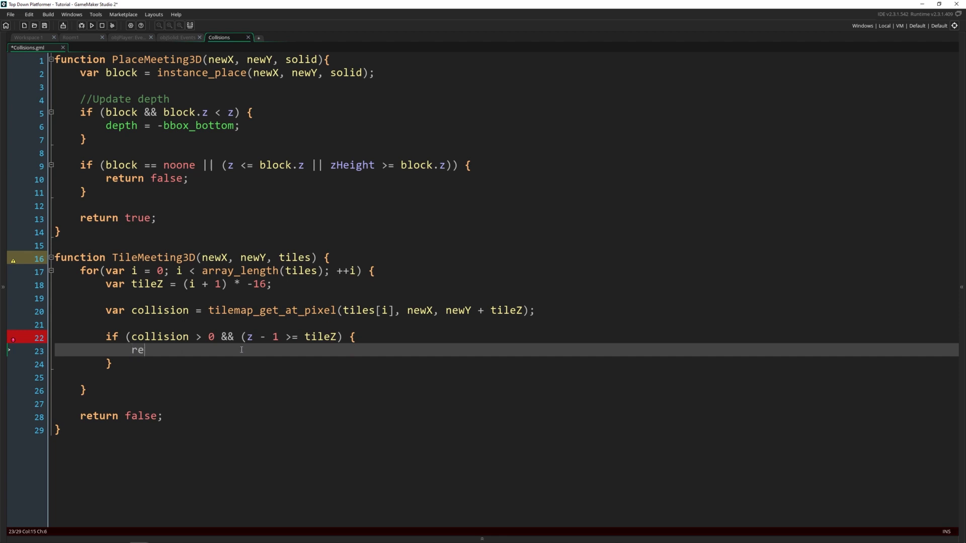
type("turn true;")
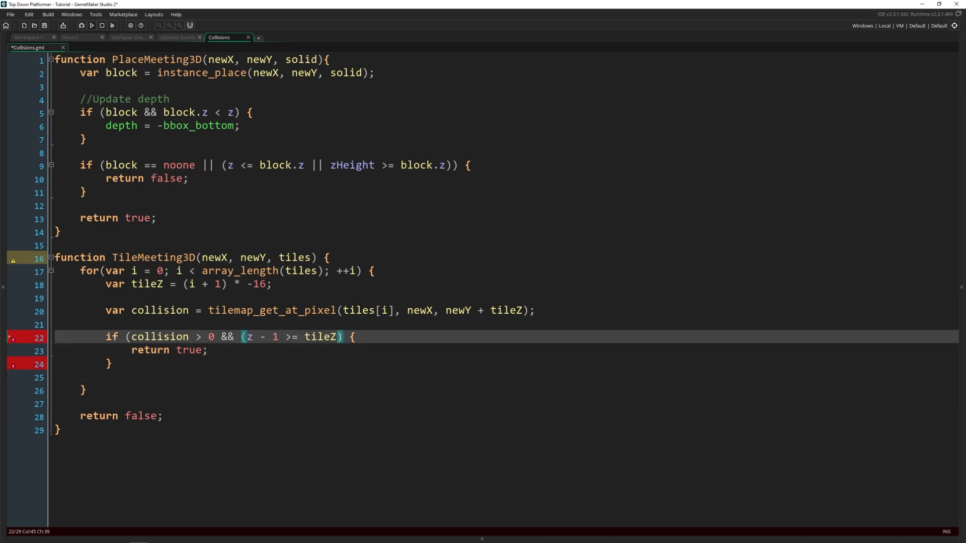
type(")")
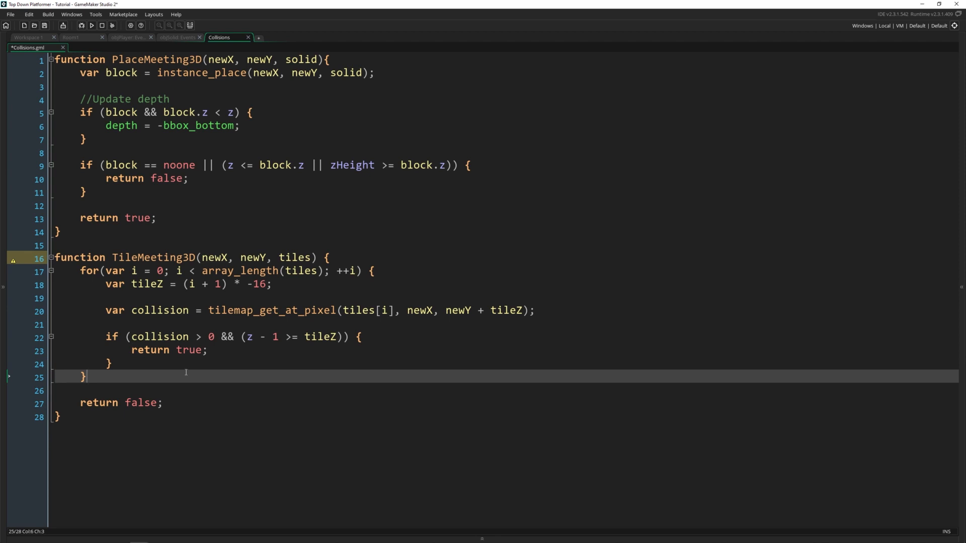
Tidy the loop's closing brace and switch to objPlayer's Step event code
left_click(143, 363)
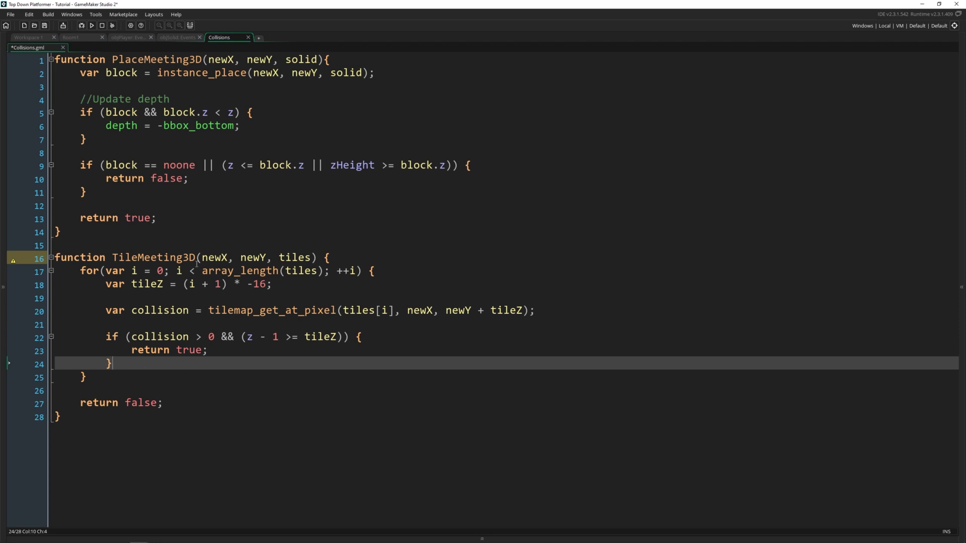
double_click(151, 258)
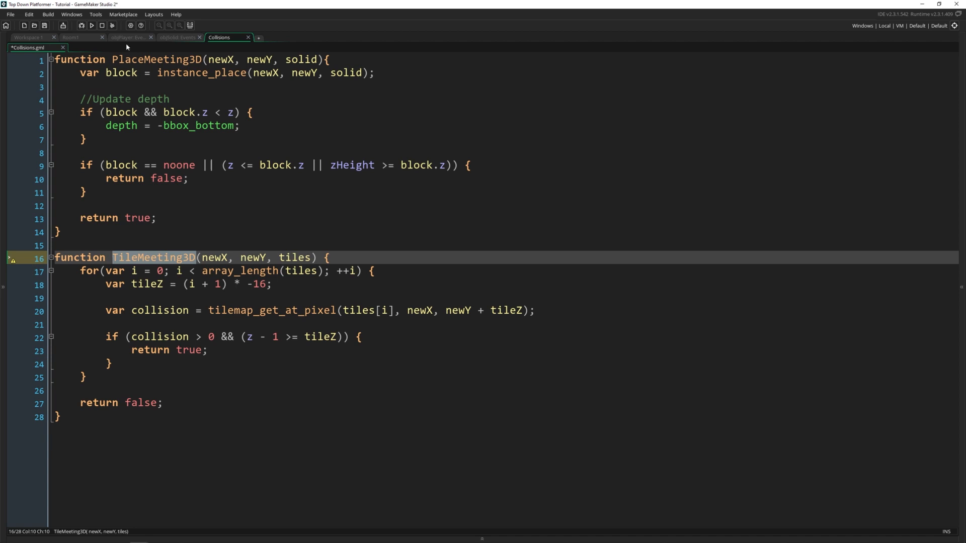
left_click(126, 37)
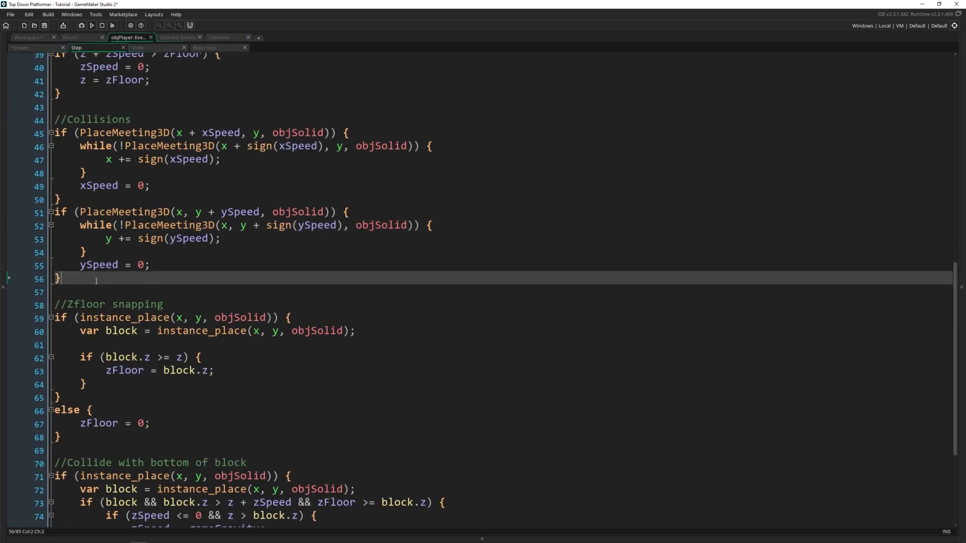
Under a //Tile collisions comment, add TileMeeting3D(x + xSpeed, y, tiles) setting xSpeed to 0
type("//Tile coll")
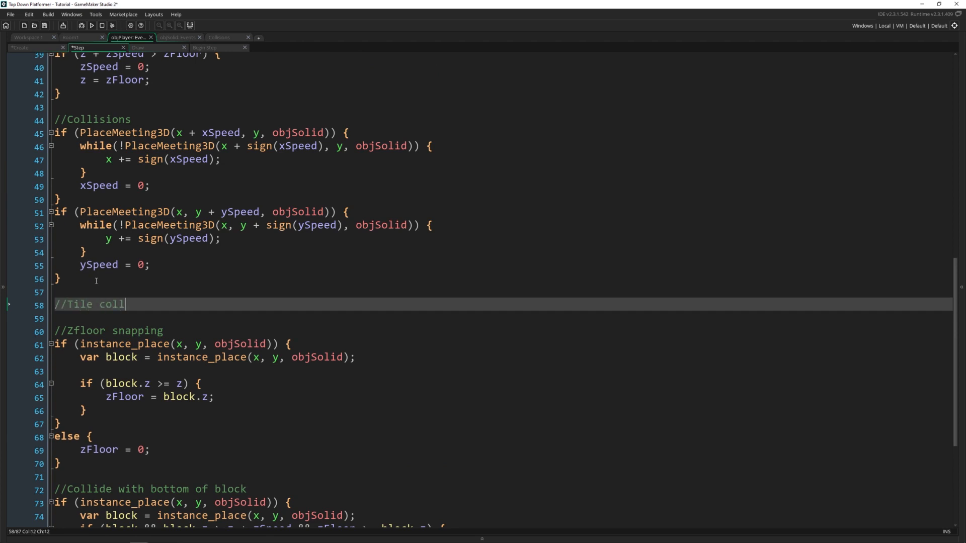
type("i")
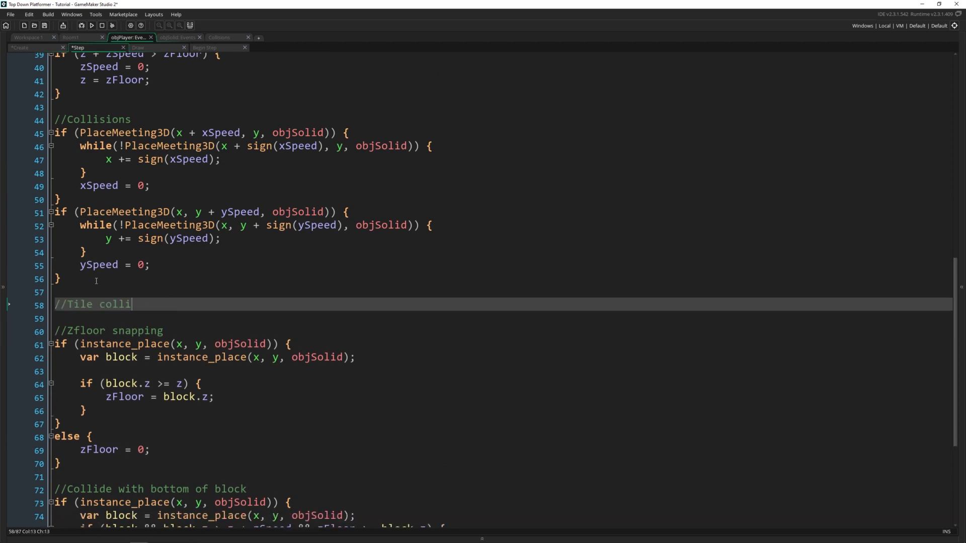
type("sions")
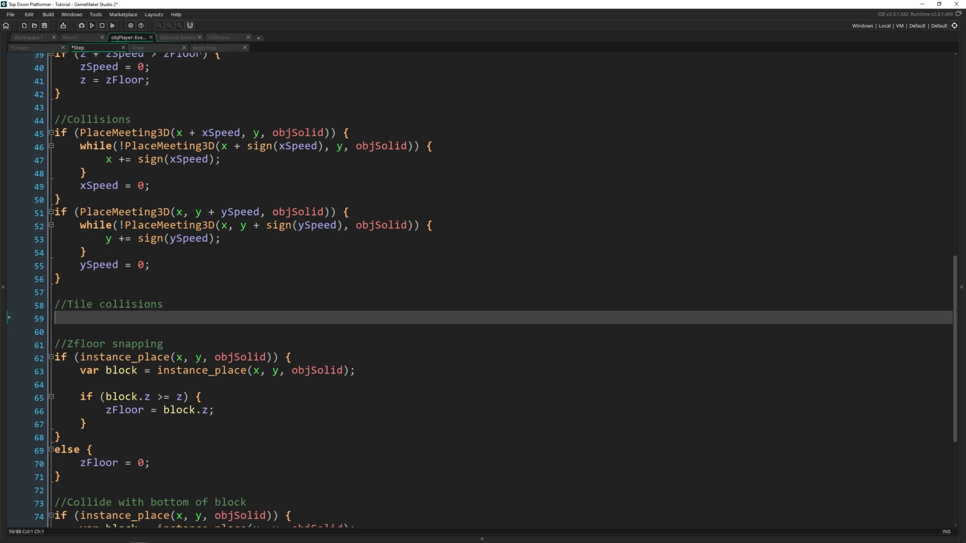
left_click(57, 199)
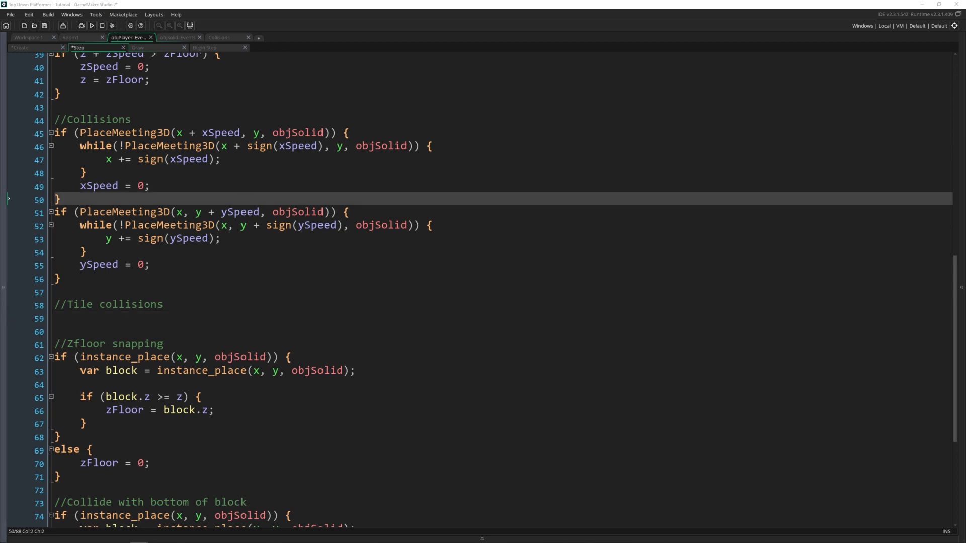
type("if")
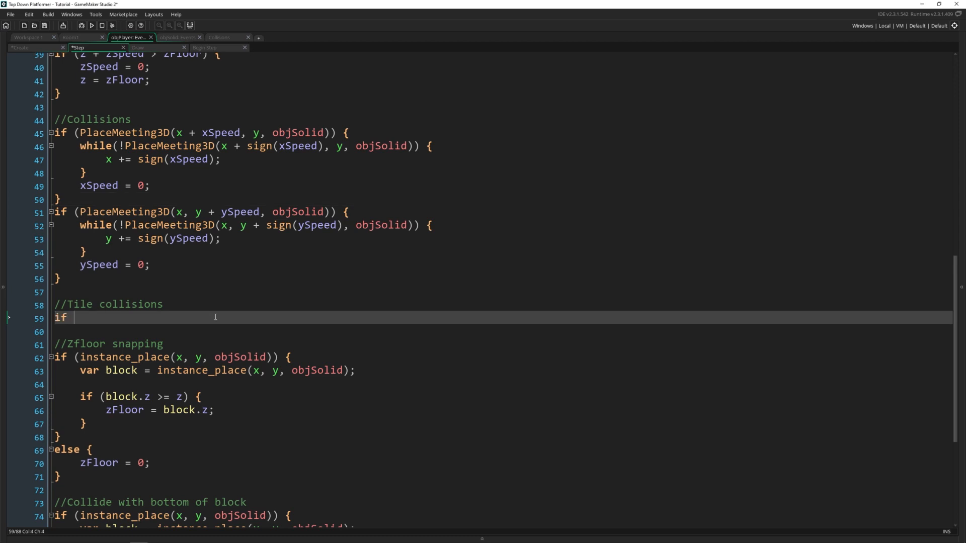
type("(TileMe")
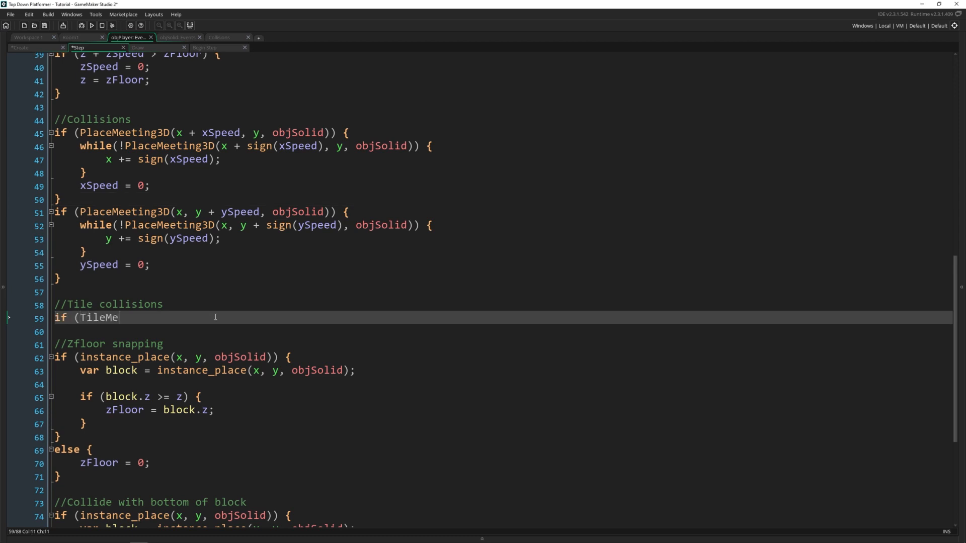
type("eting3D")
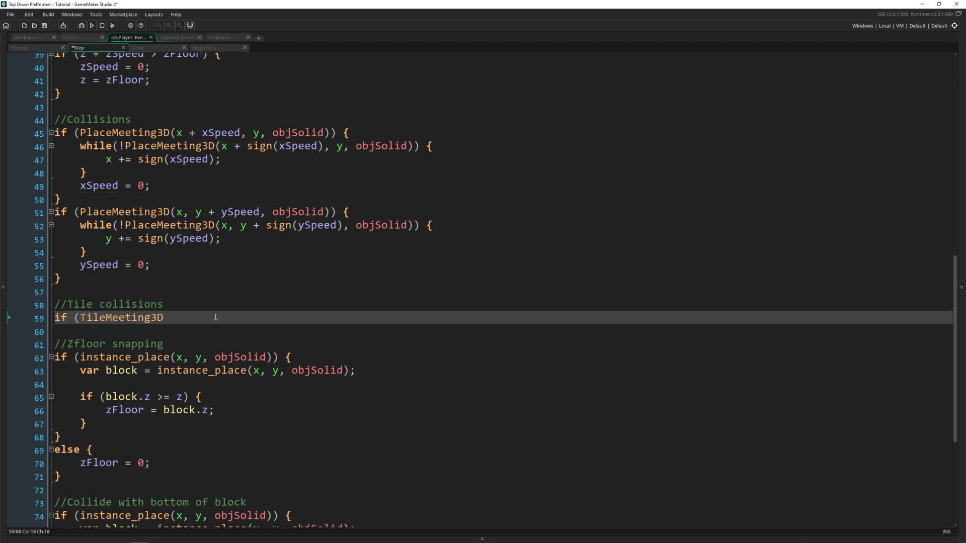
type("(x + xSpeed, y")
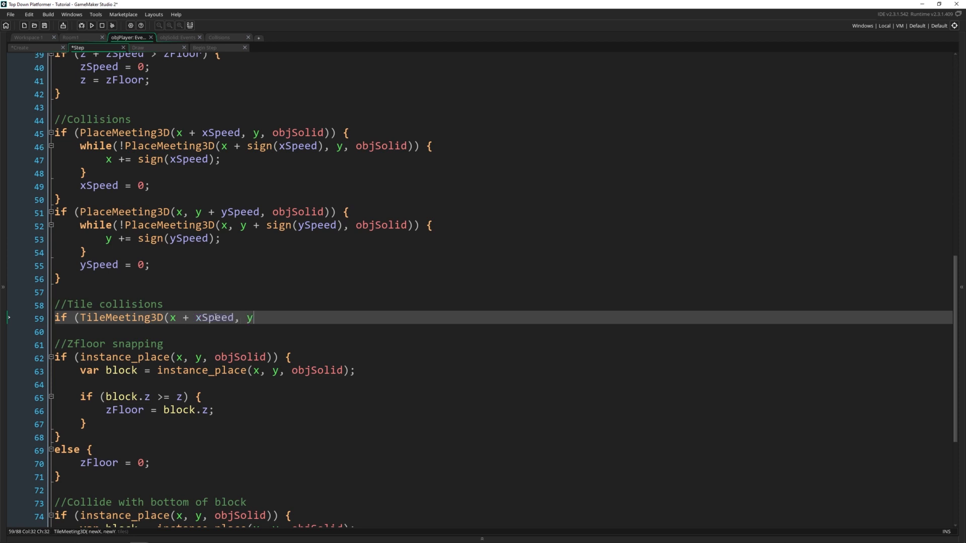
type(", tils)) {")
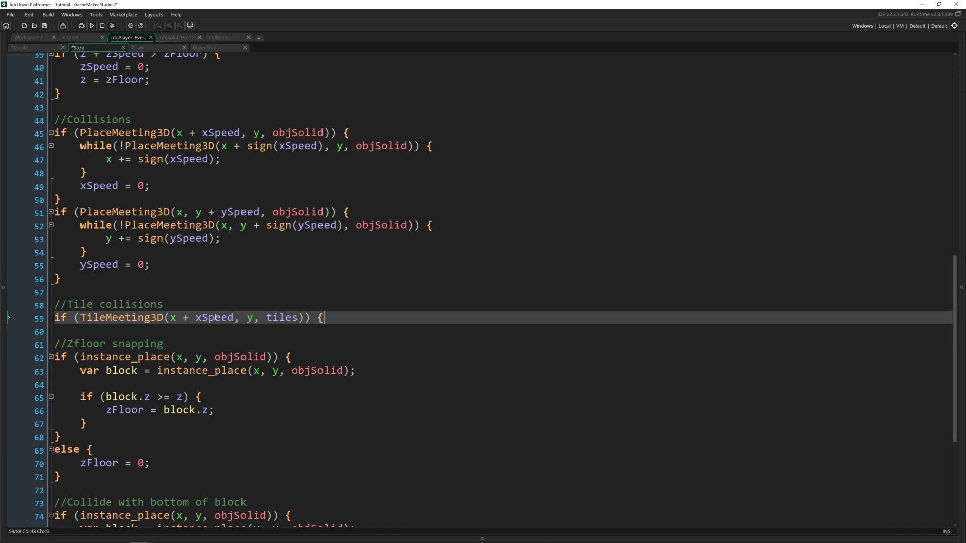
type("xSpeed = 0;")
type("if (")
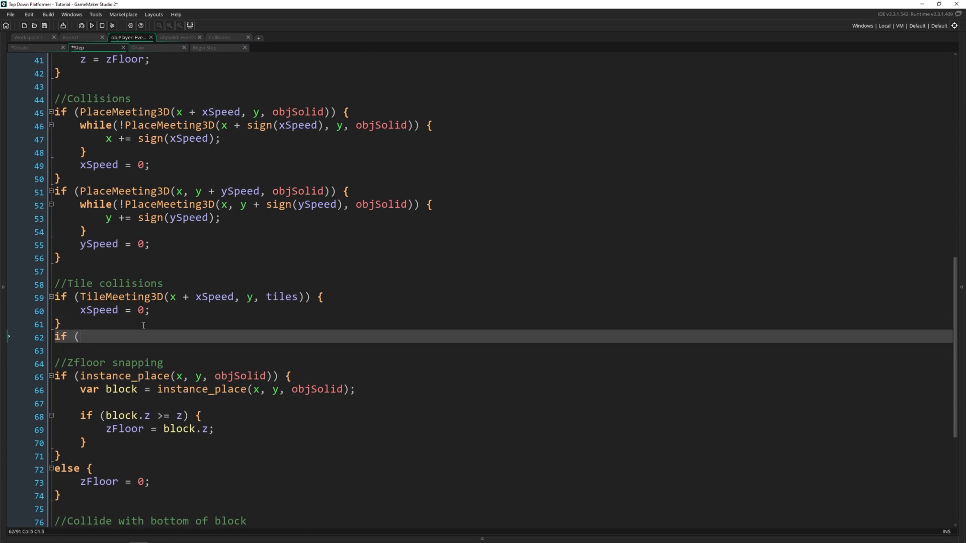
Add TileMeeting3D(x, y + ySpeed, tiles) setting ySpeed to 0, then run the game
type("TilMee")
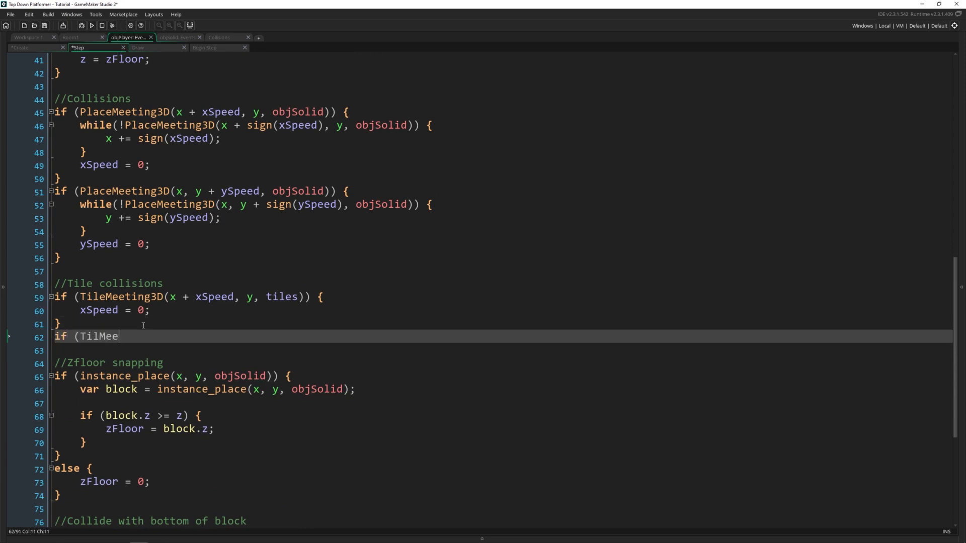
type("ting3D(")
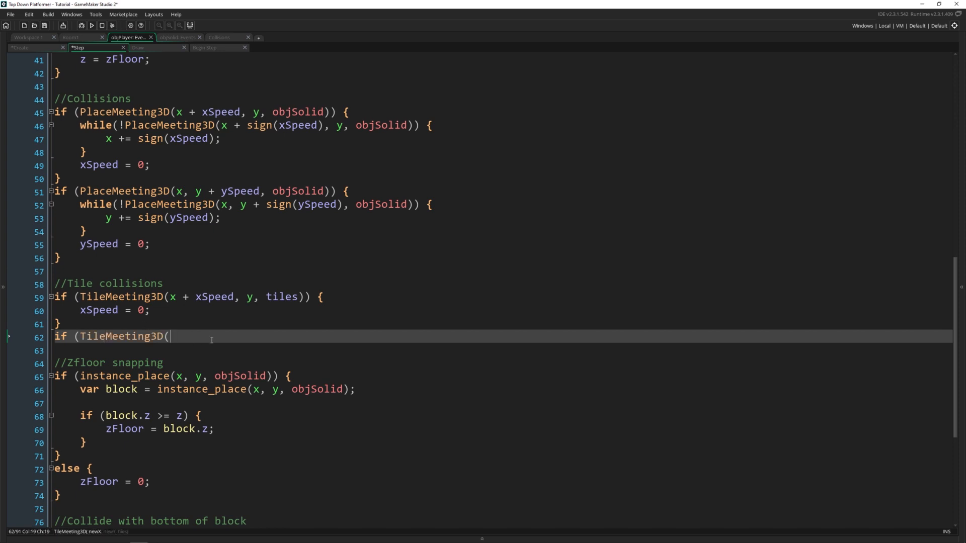
type("x, y + ySpeed, tiles)) {")
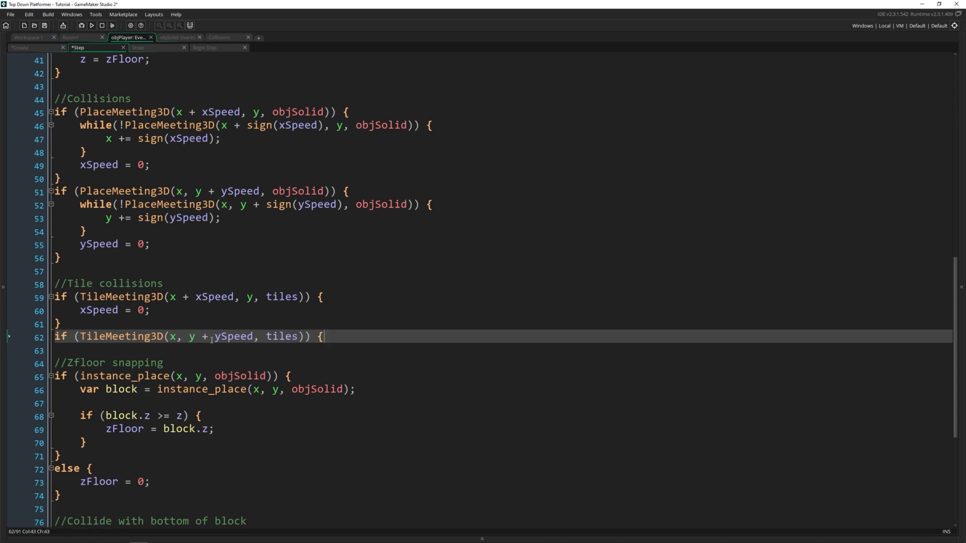
type("ySpee")
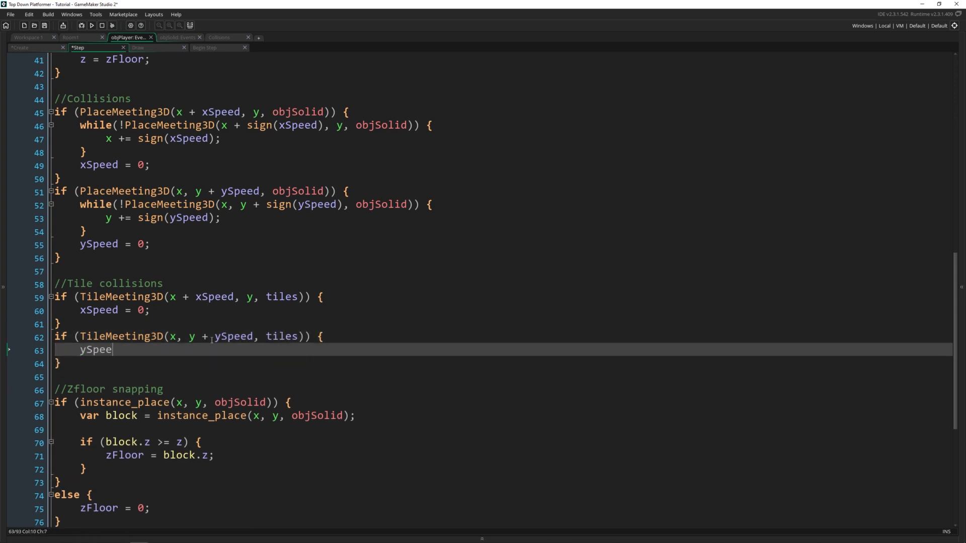
type("d")
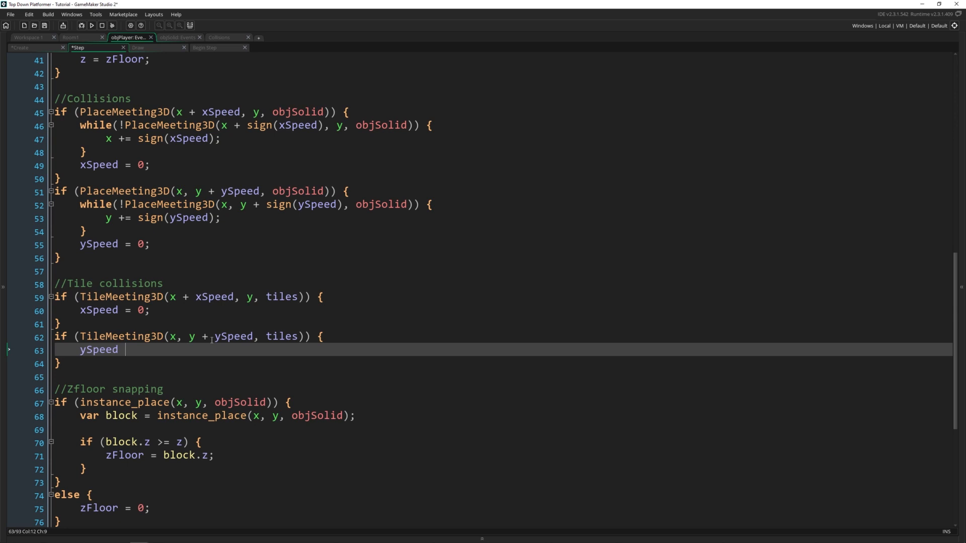
left_click(91, 25)
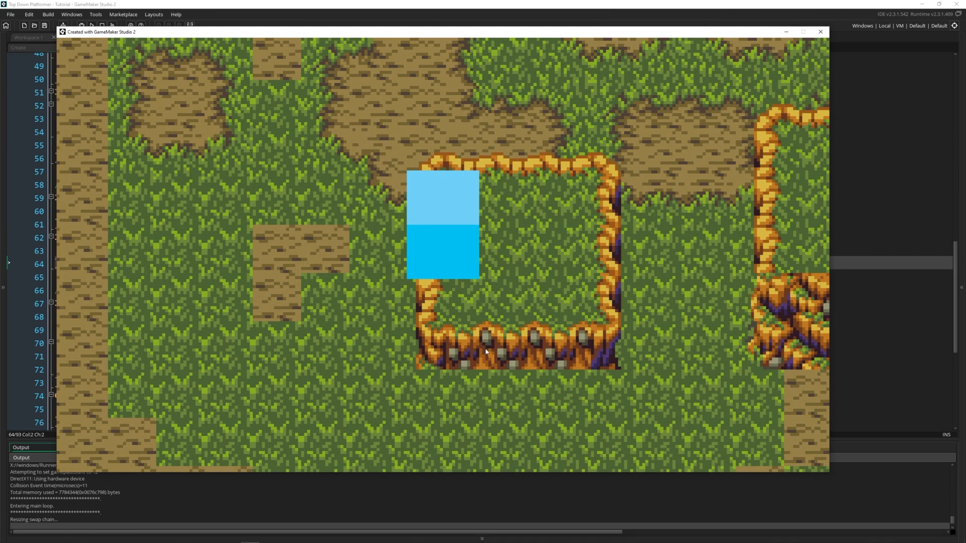
mouse_move(486, 363)
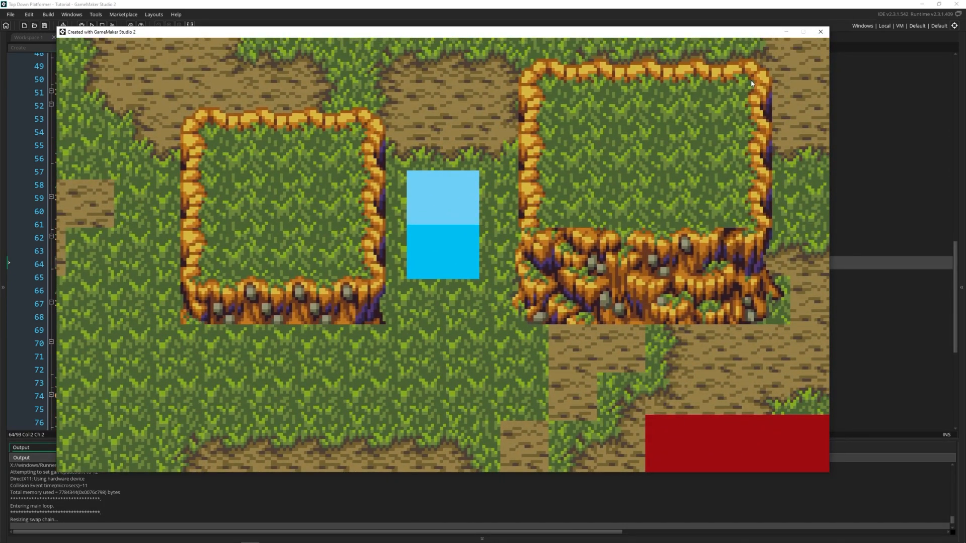
Close the running game after testing the player around the platforms
left_click(820, 31)
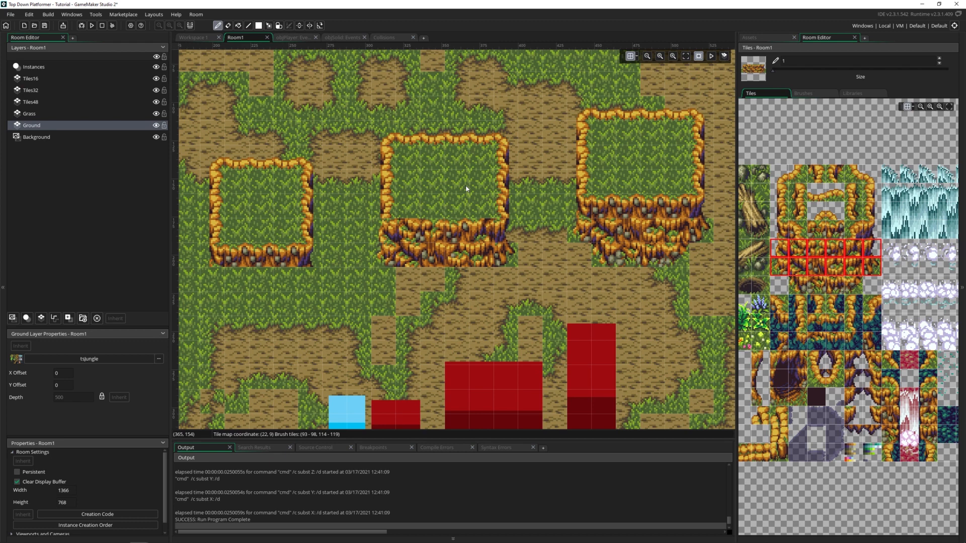
mouse_move(518, 216)
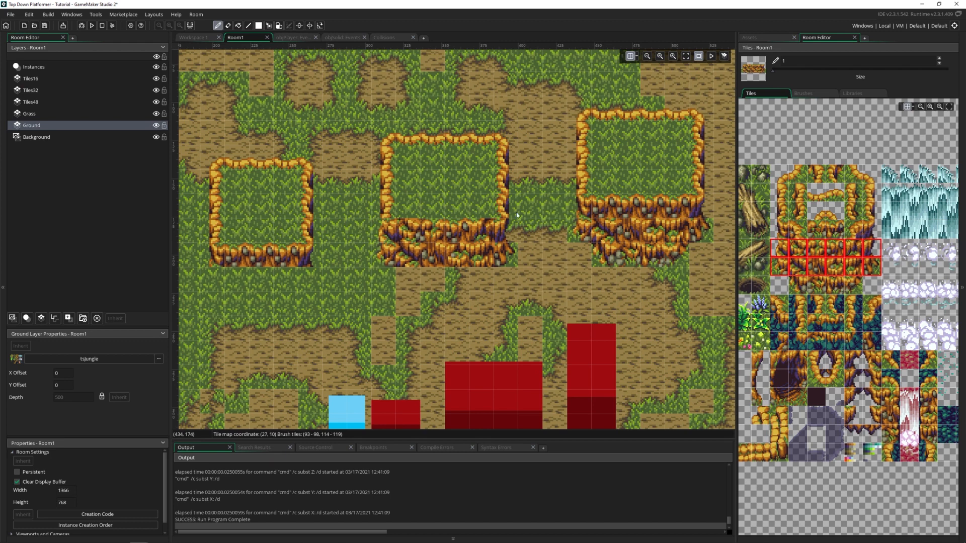
mouse_move(51, 88)
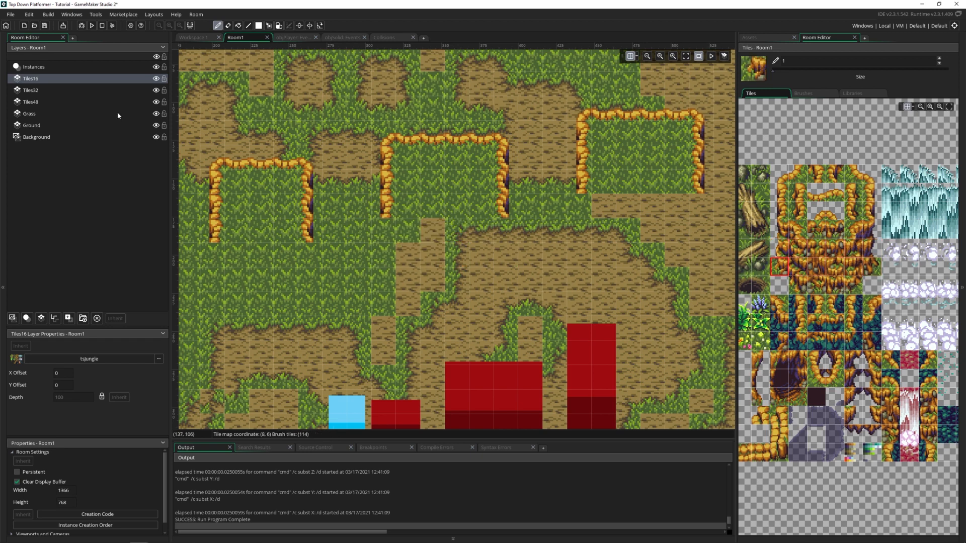
Select the Grass tile layer in Room1's Room Editor
left_click(29, 113)
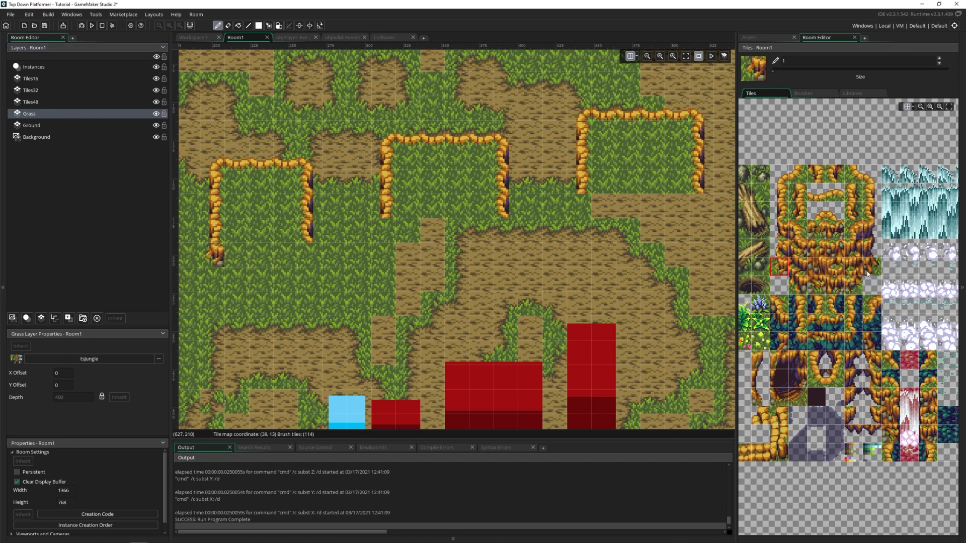
Paint the left platform's rim and cliff faces under the other platforms, then return to Step code
left_click(873, 266)
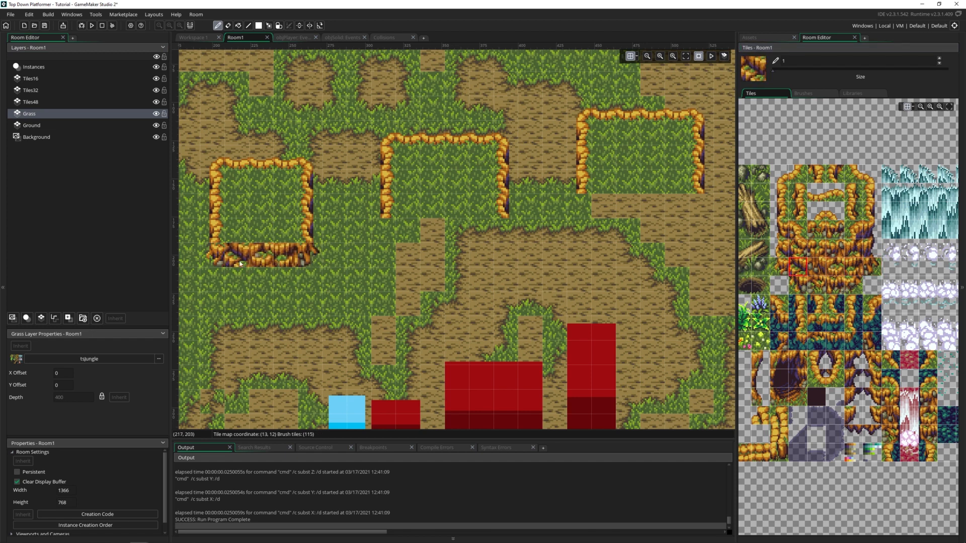
left_click(308, 304)
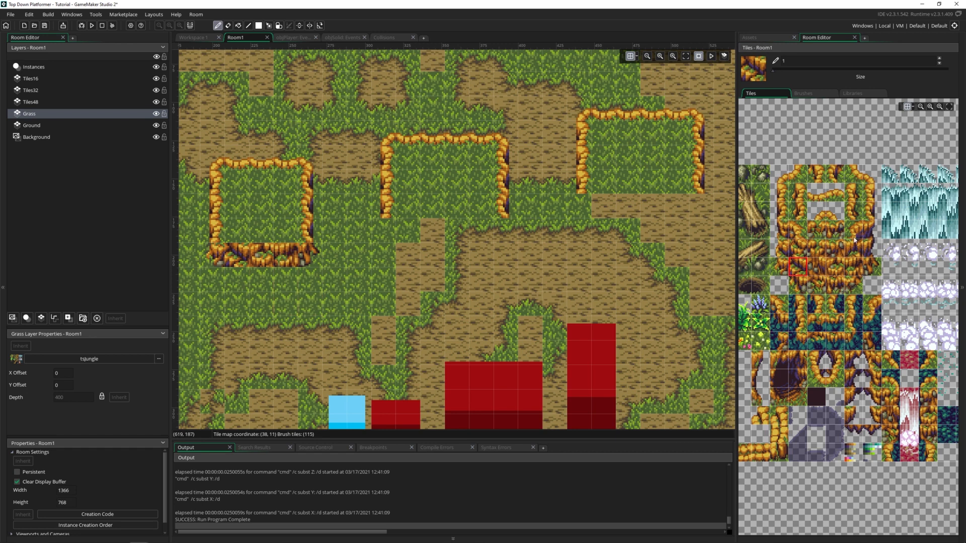
left_click(284, 278)
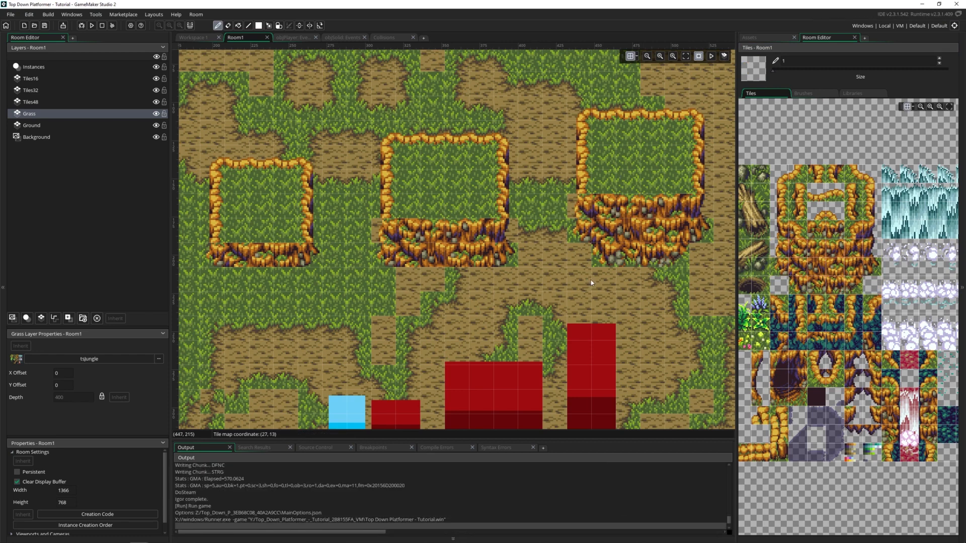
left_click(91, 25)
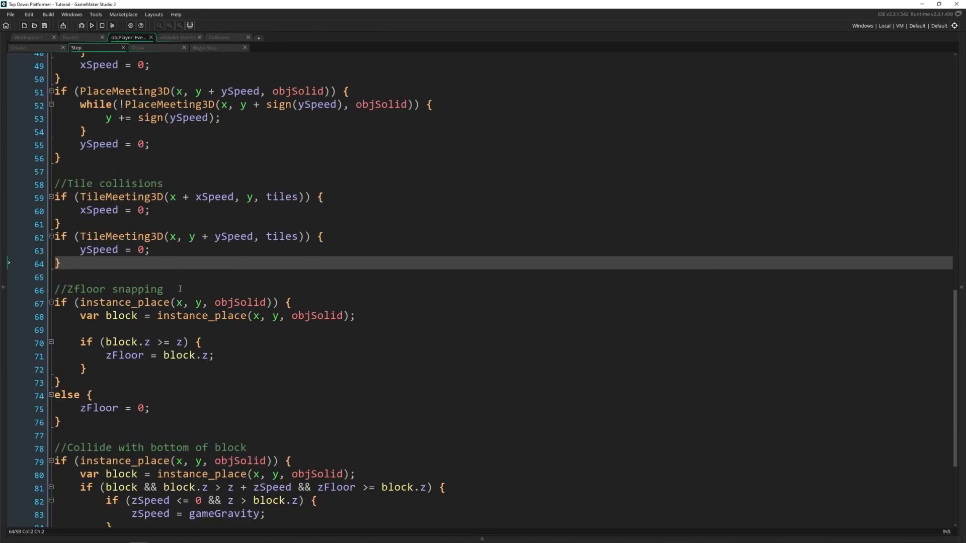
Add an else { zFloor = 0; } branch to the zFloor snapping code
left_click(180, 288)
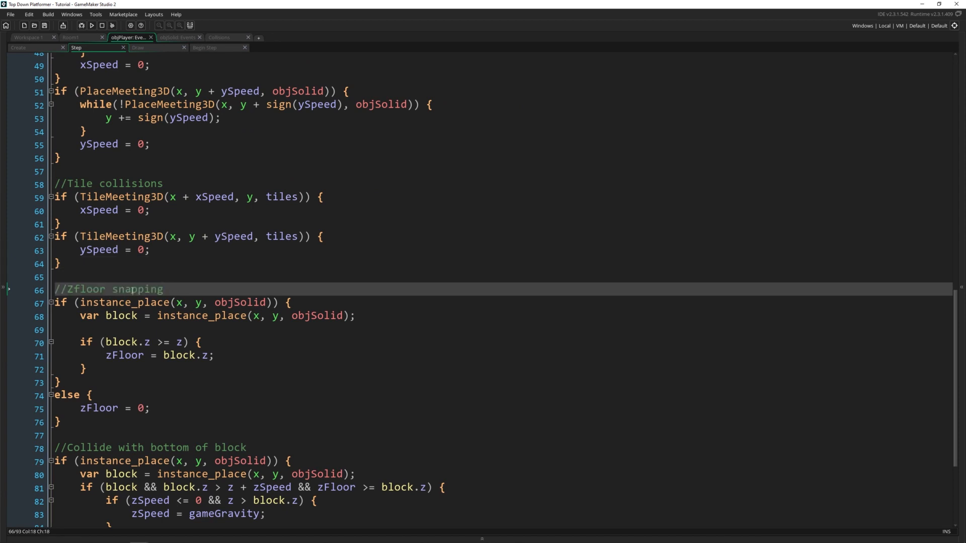
scroll("down", 3)
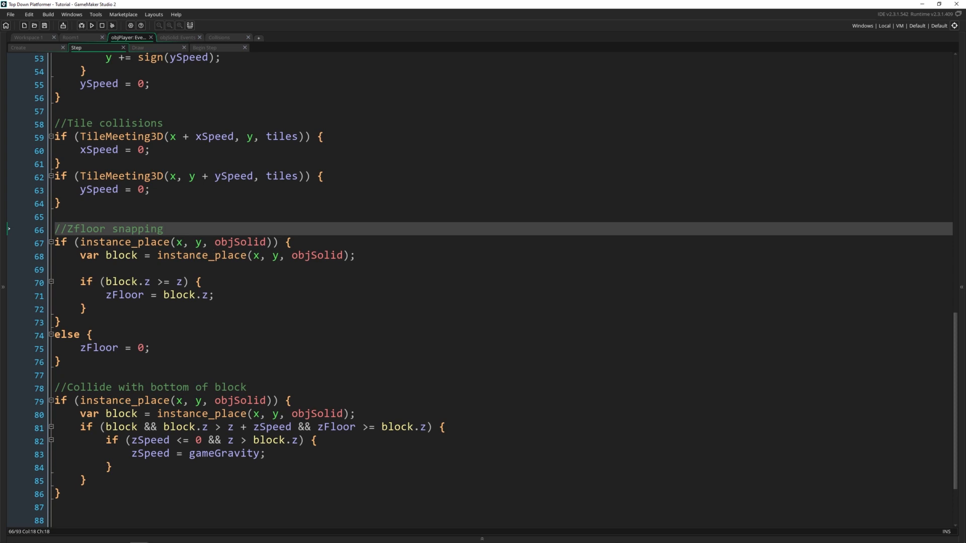
type("e")
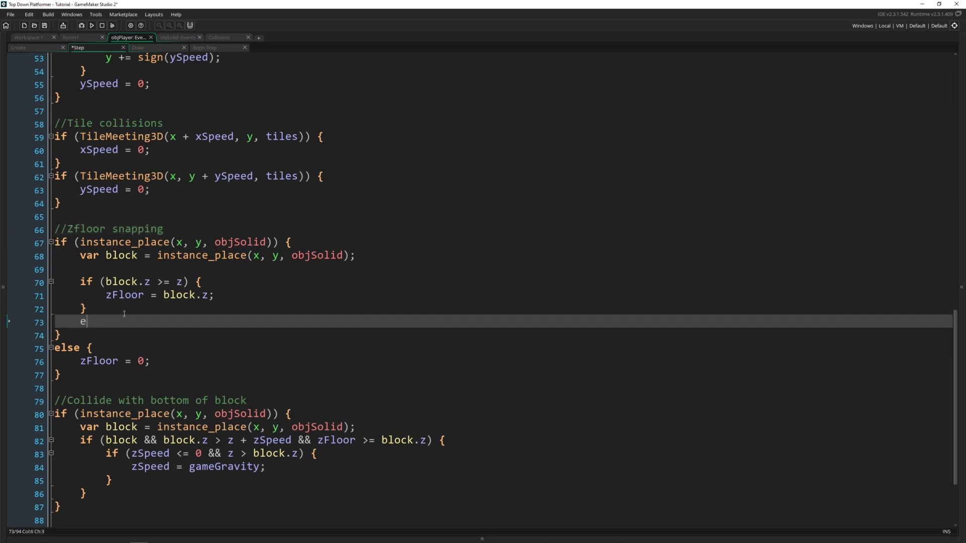
type("lse {")
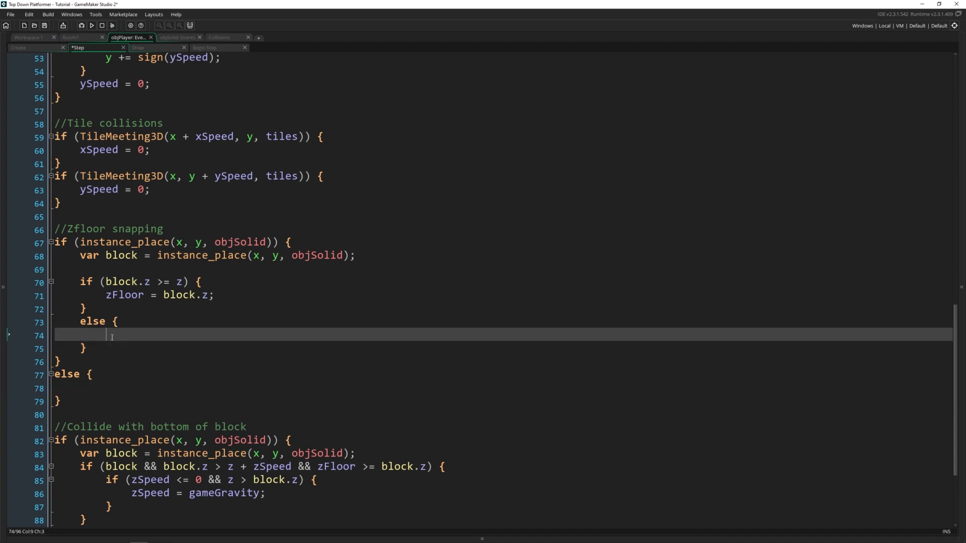
type("zFloor = 0;")
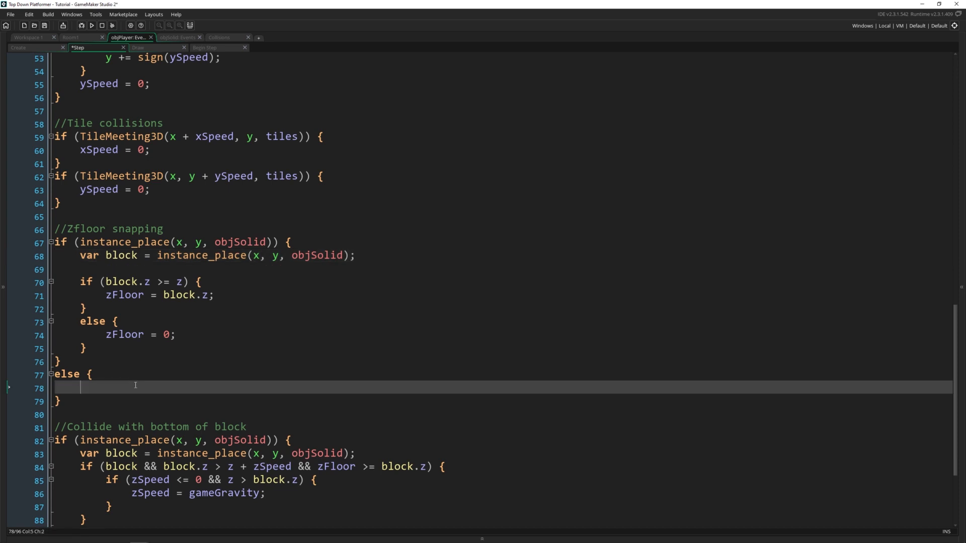
Add a for loop over array_length(tiles) and begin an if inside it
scroll("down", 3)
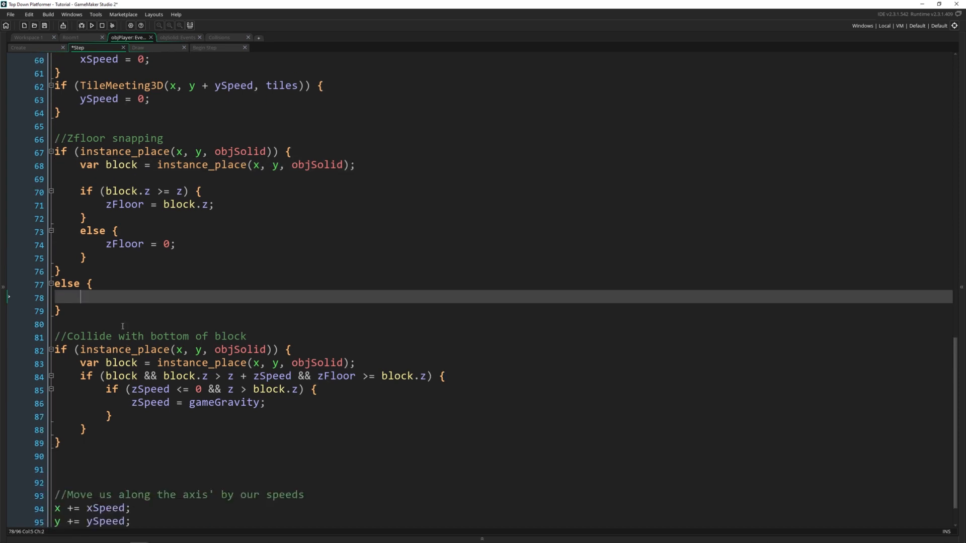
type("f")
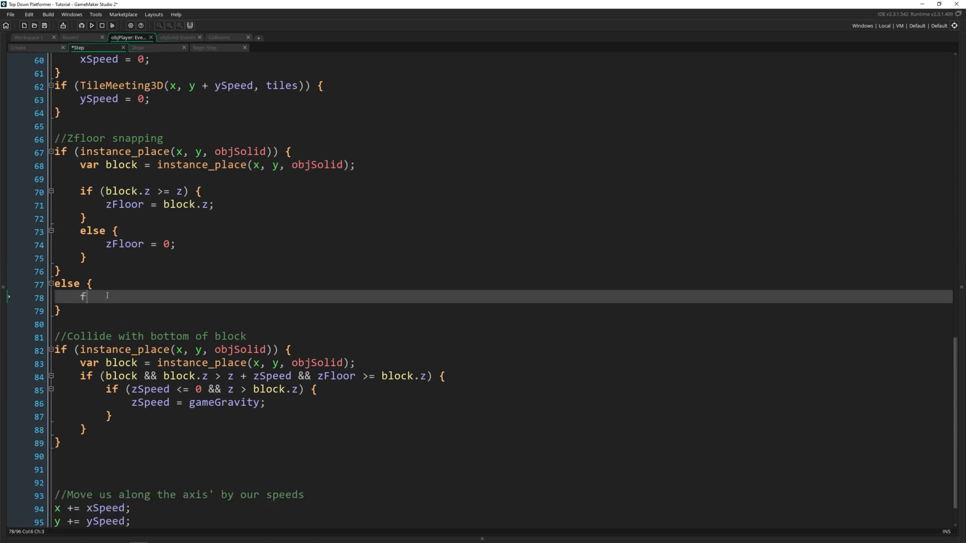
type("or(var i = 0;")
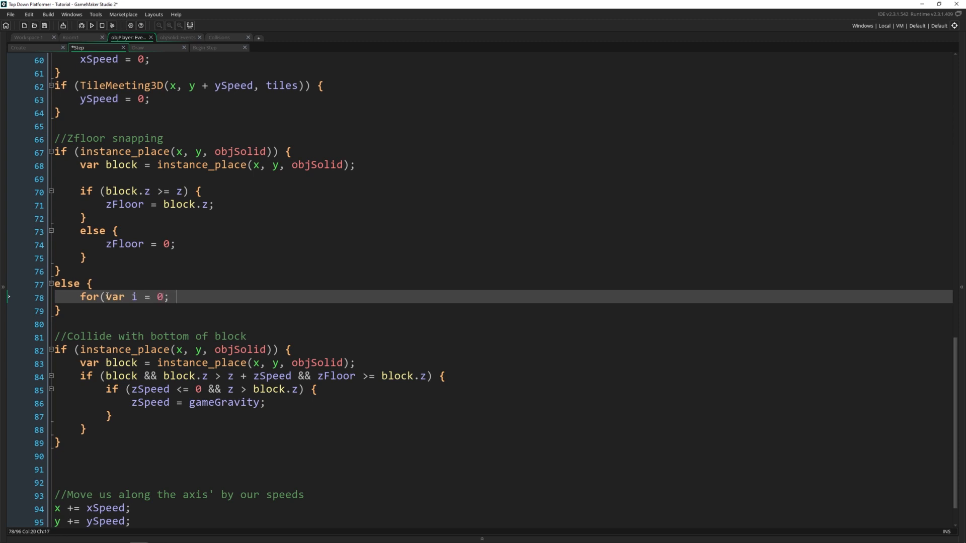
type("i < array_len")
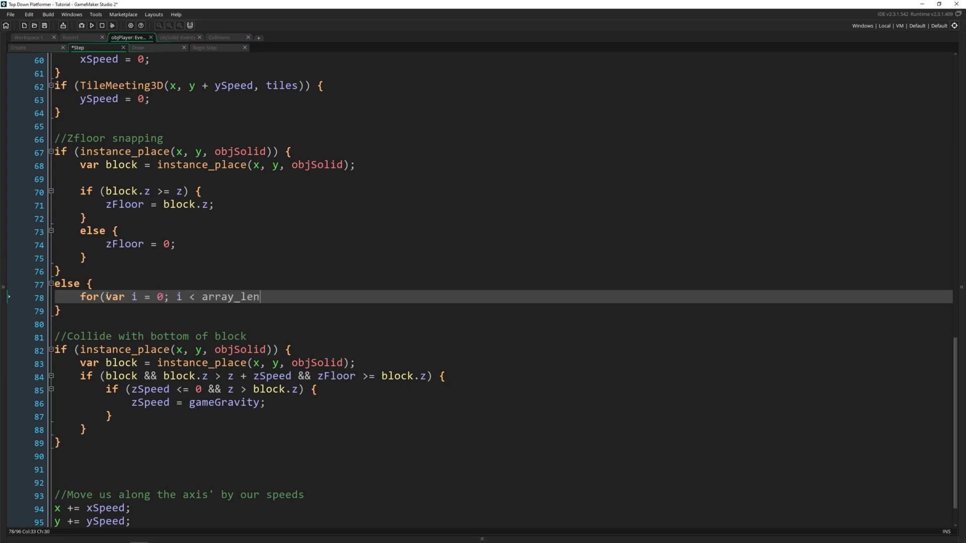
type("gth(tiles); ++")
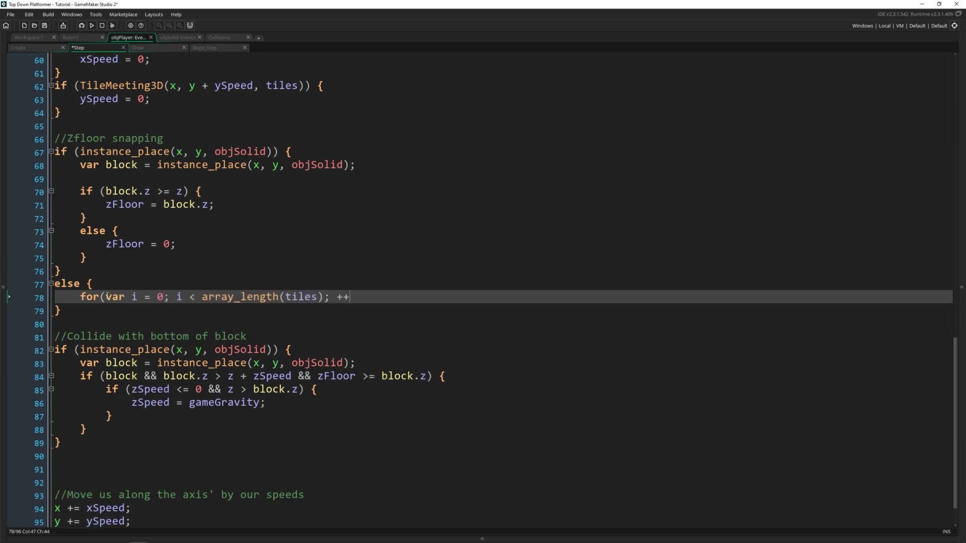
type("i) {")
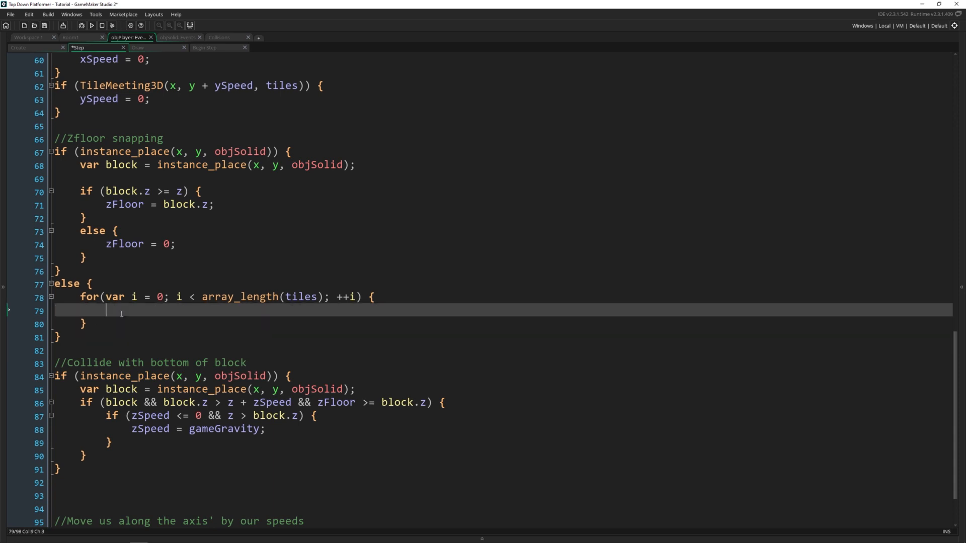
mouse_move(159, 306)
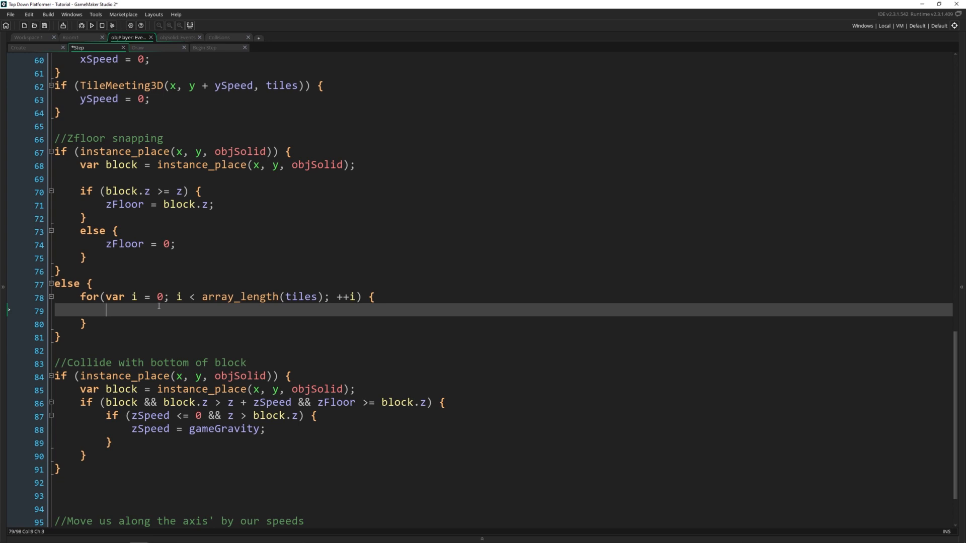
type("if (tilemap_get")
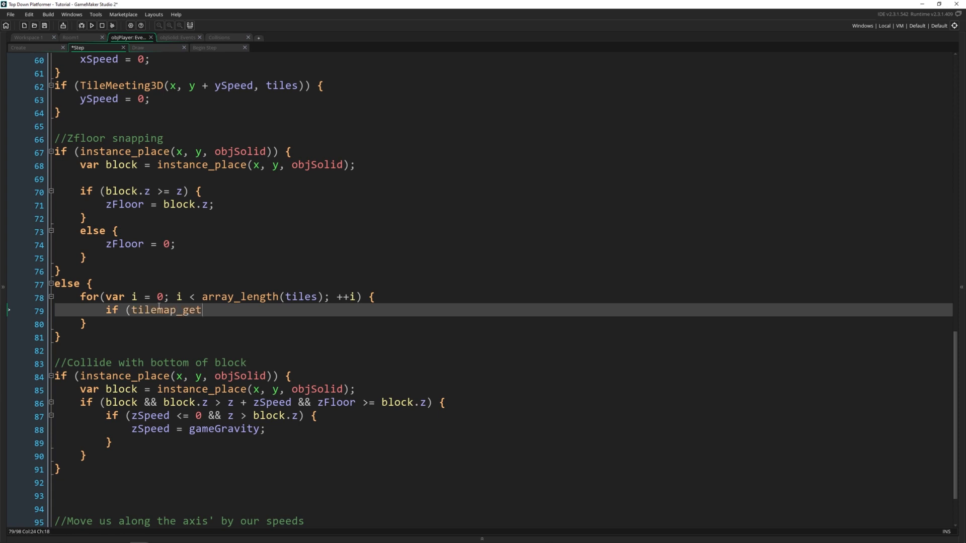
Write the tilemap_get_at_pixel(tiles[i], x, y + (i + 1) * -16) check that sets zFloor to (i + 1) * -16
type("_at_pixel(")
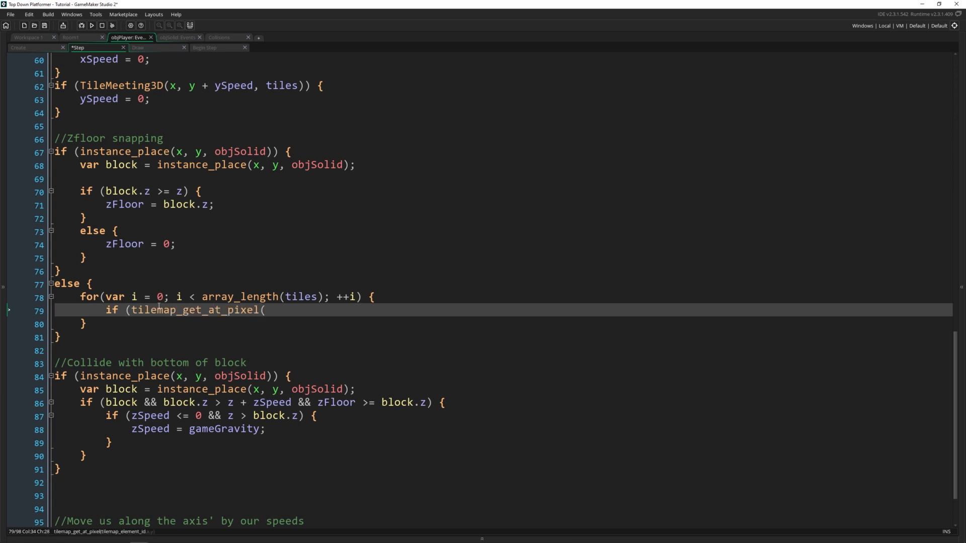
type("tiles[i]")
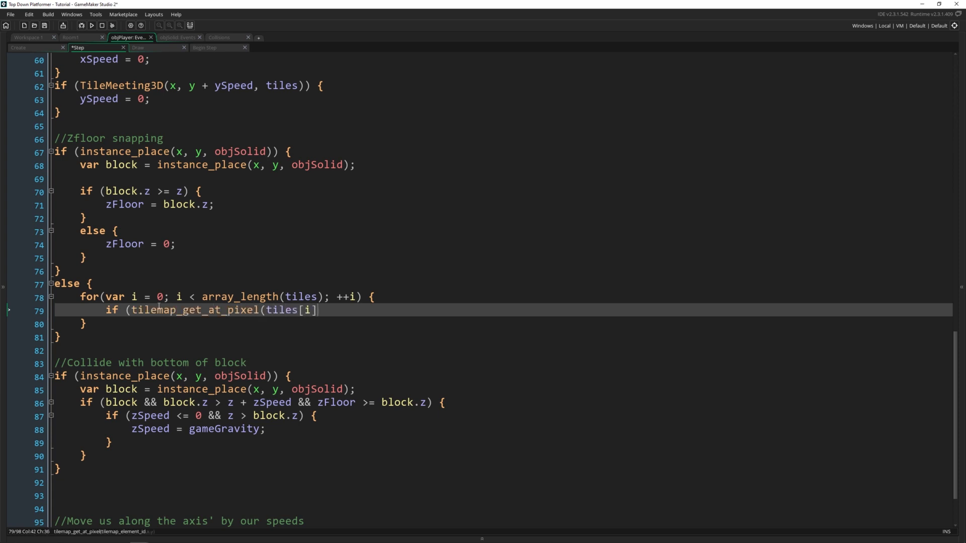
type(", x, y +")
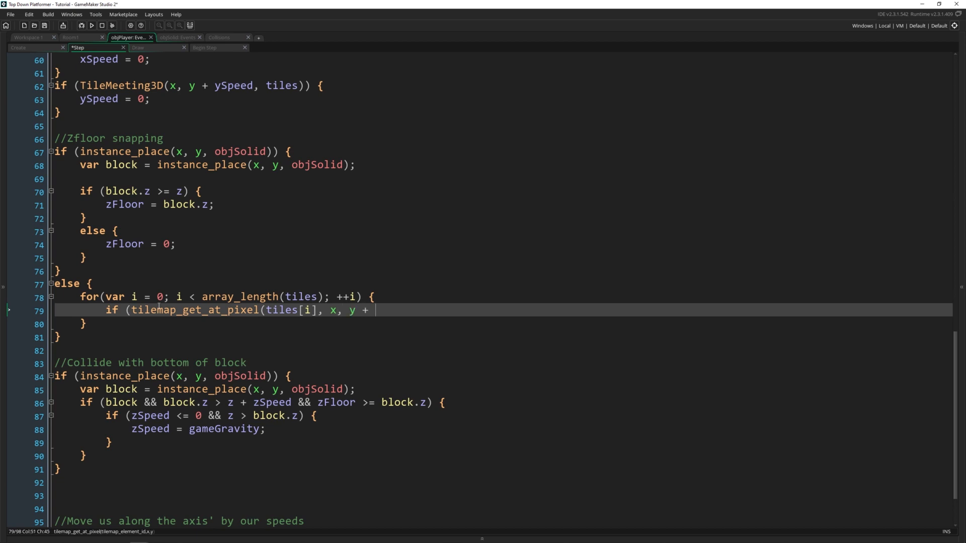
type("(i +")
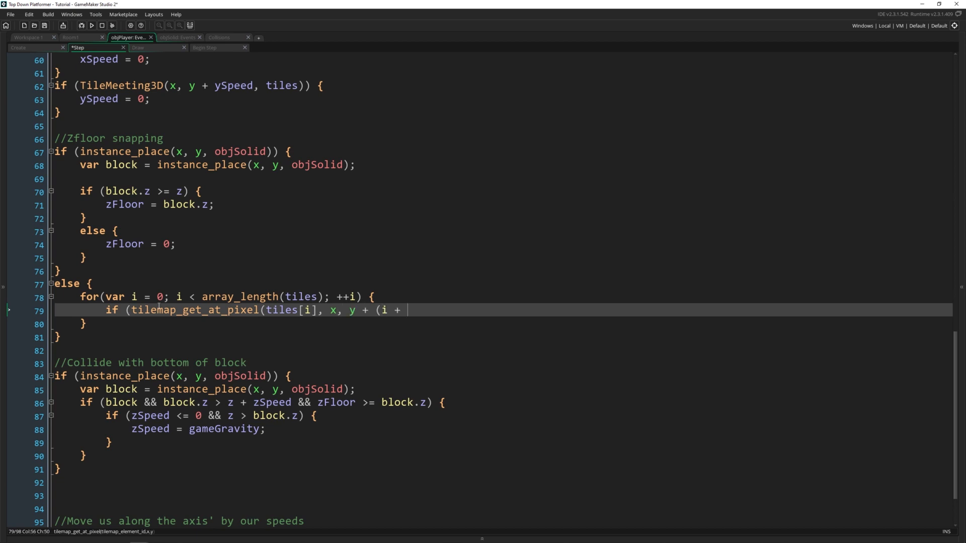
type("1)")
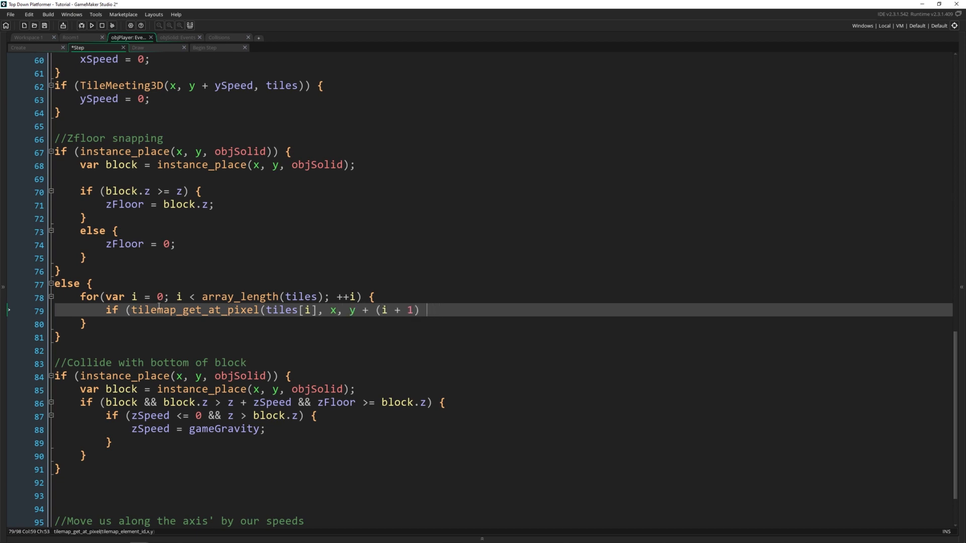
type("* - 16))")
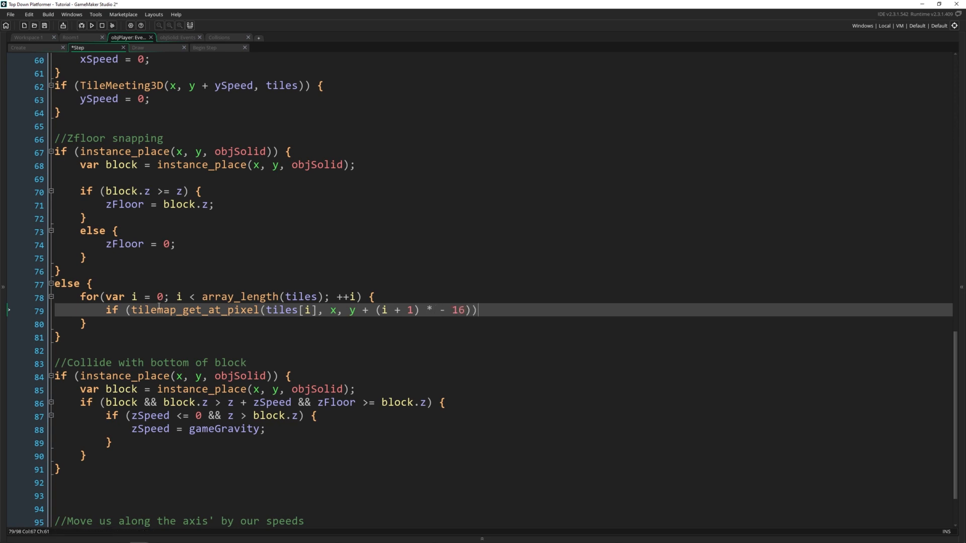
type("{")
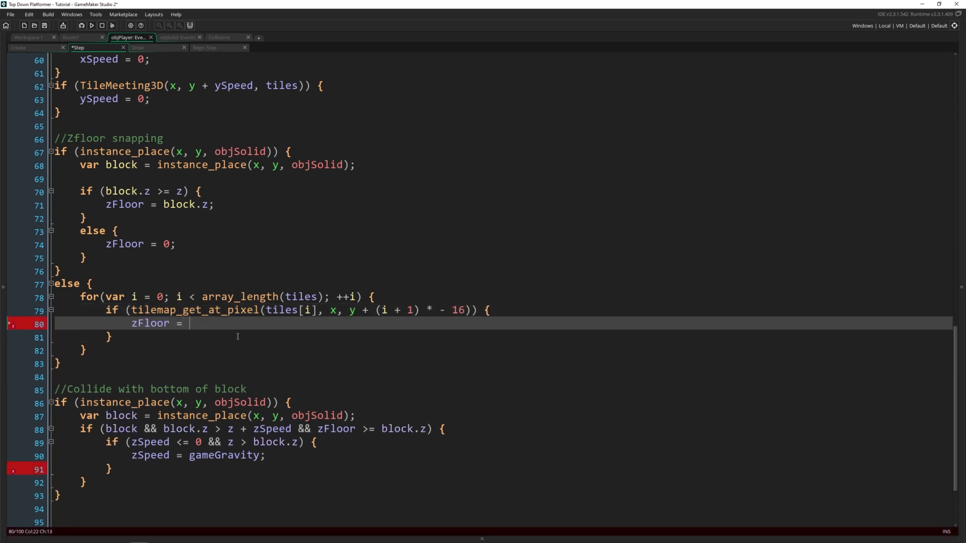
type("(i +")
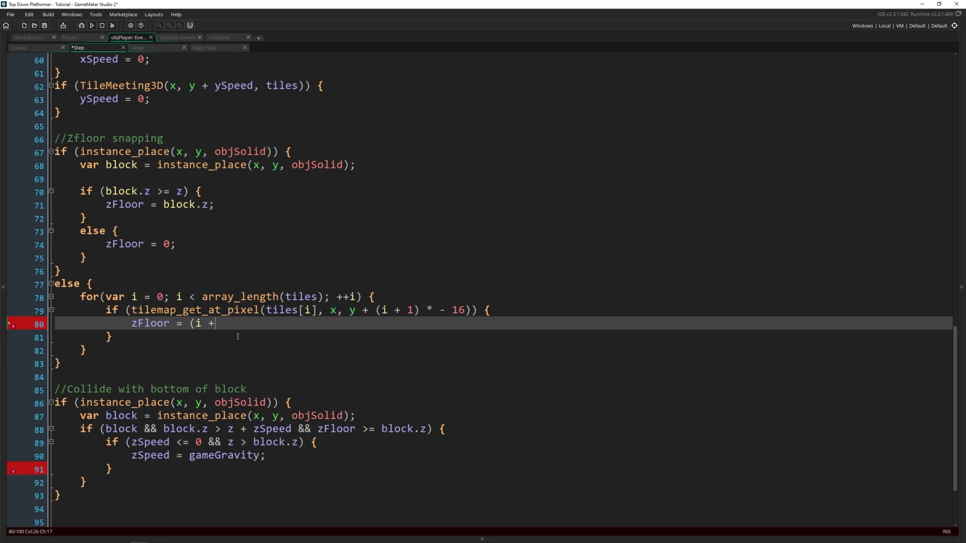
type("1) * - 16;")
type("break;")
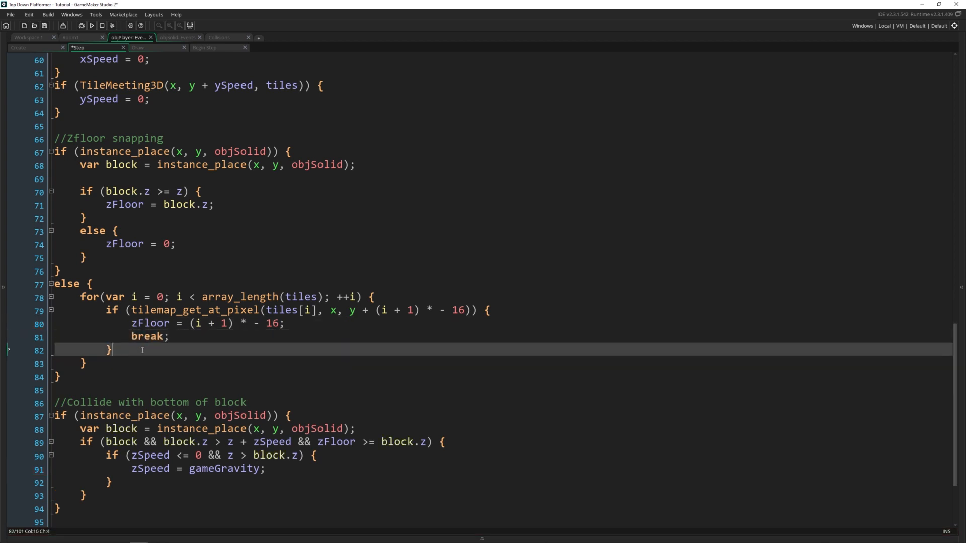
Add else zFloor = 0 and run the game to test tile-layer snapping
type("else")
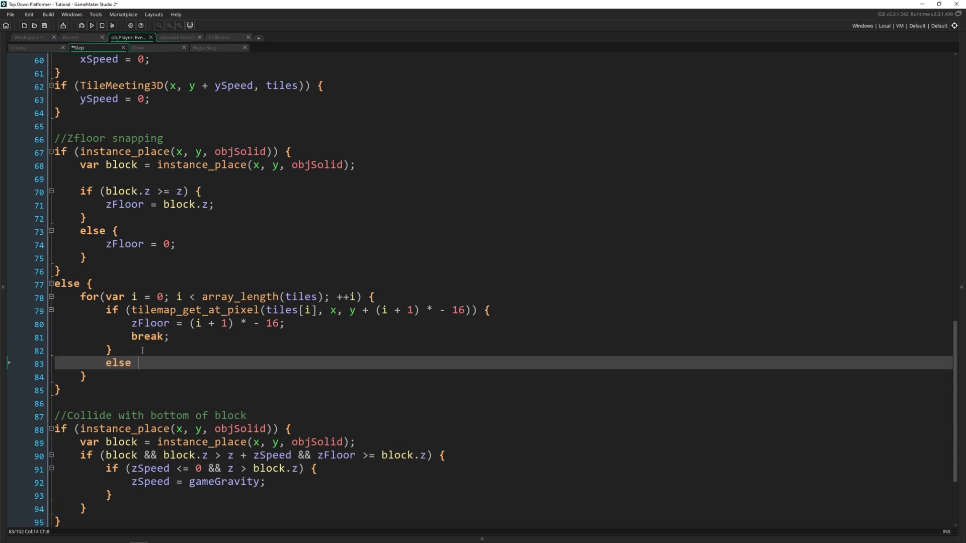
type("{")
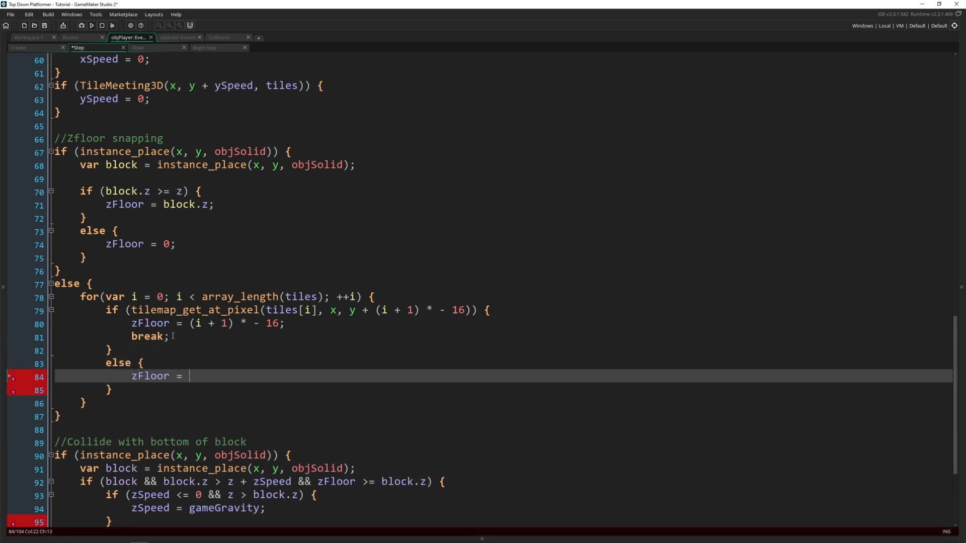
type("0;")
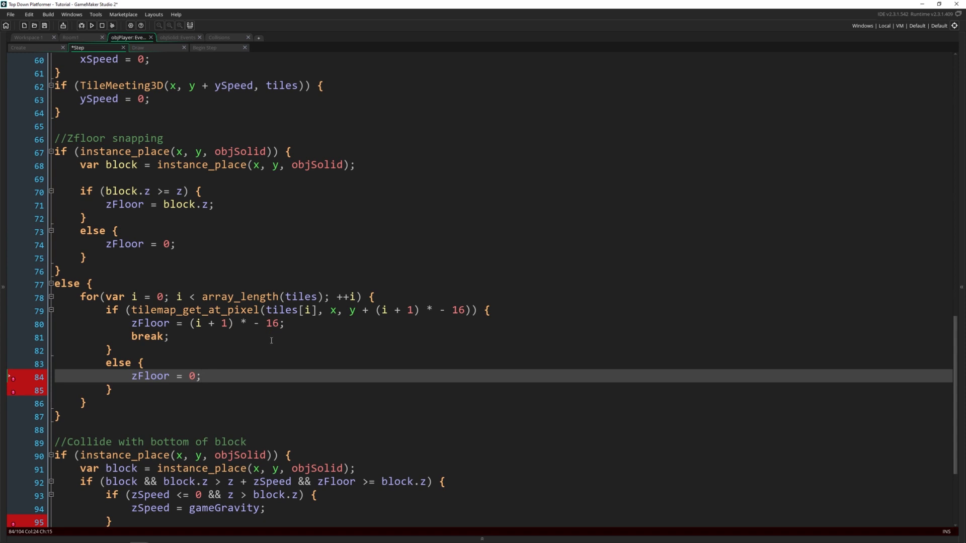
left_click(102, 25)
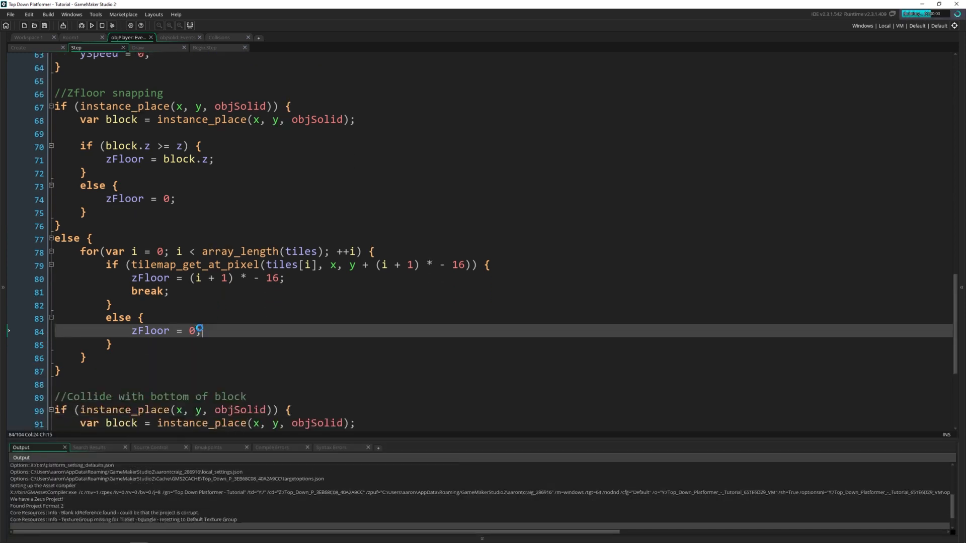
left_click(91, 25)
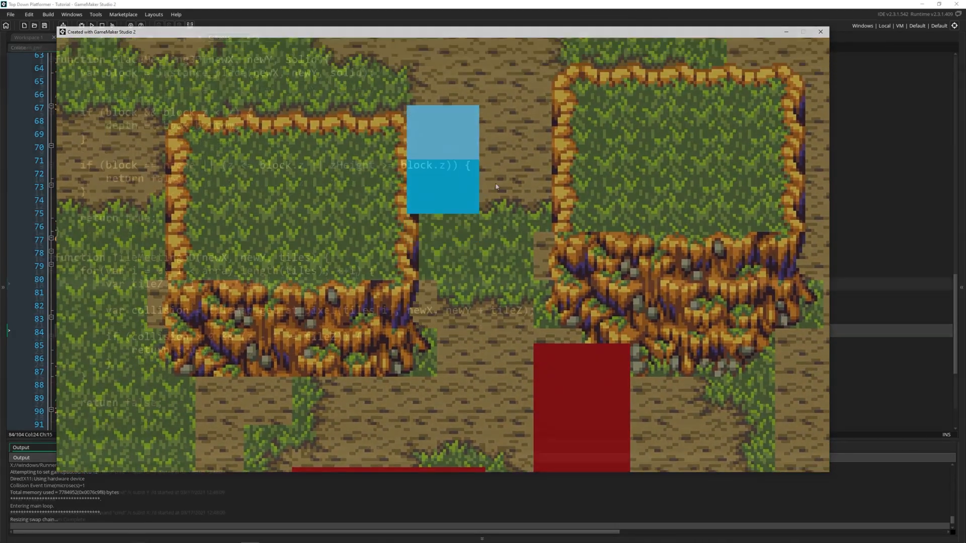
Add a '//Player depth' comment below the existing code in the Collisions script
left_click(820, 31)
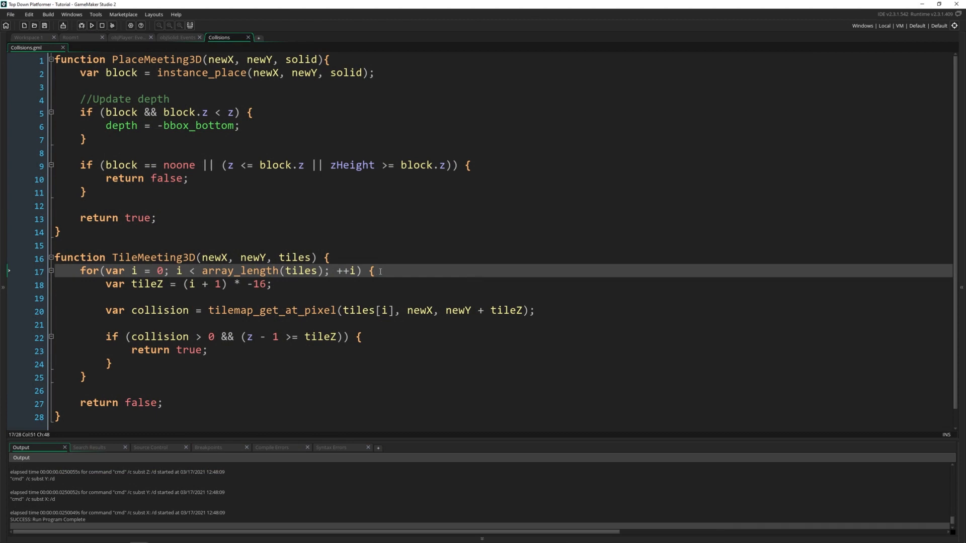
scroll("down", 3)
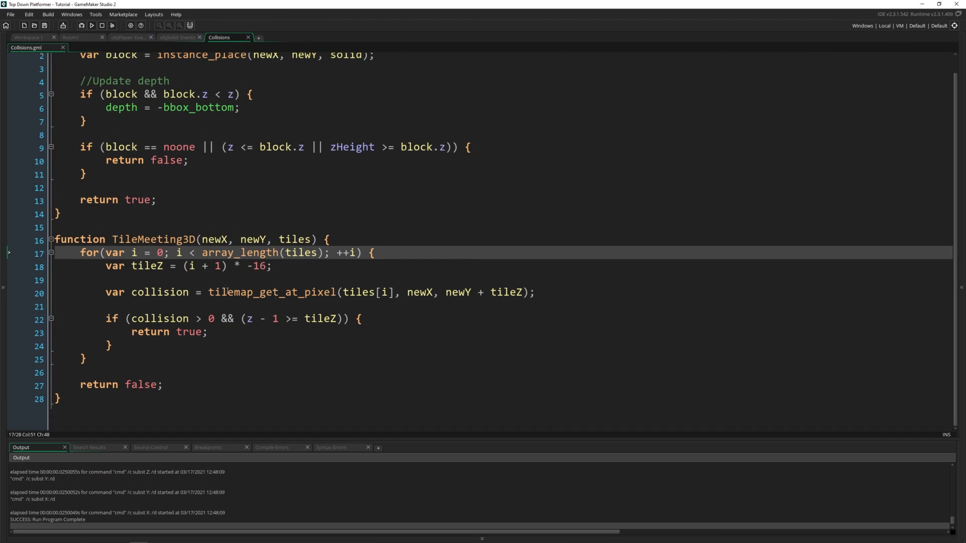
key("enter")
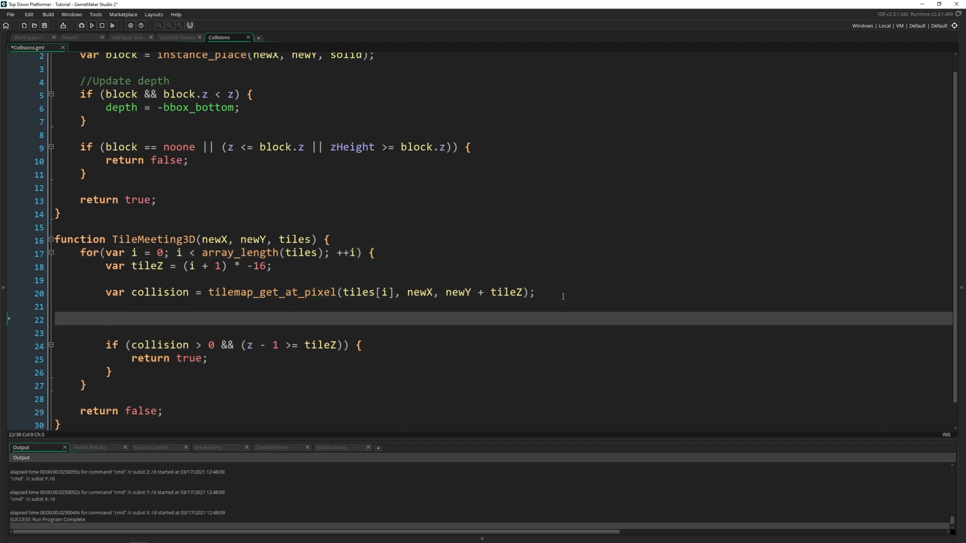
type("//Player depth")
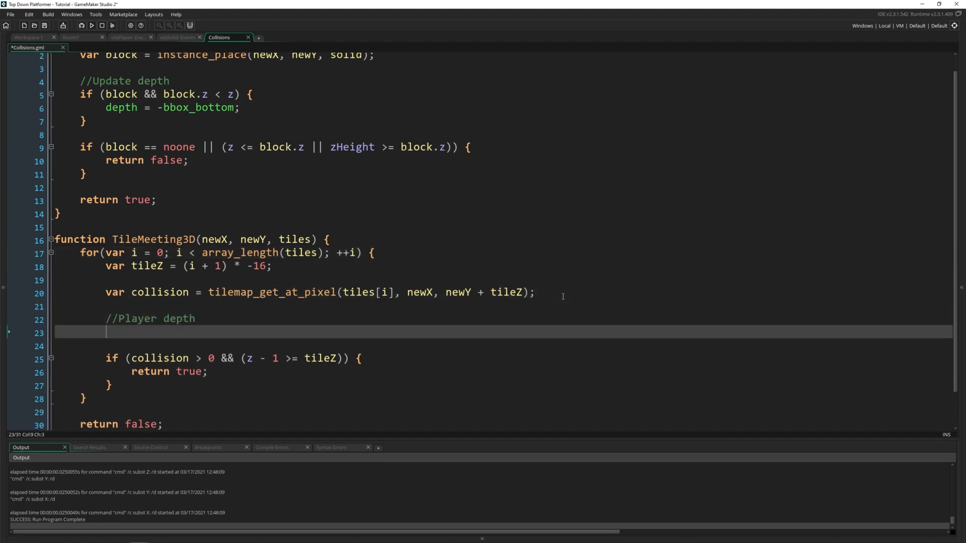
Write 'var bottomCollision = tilemap_get_at_pixel(tiles[i], objPlayer.x, bbox_' as the collision lookup line
scroll("down", 3)
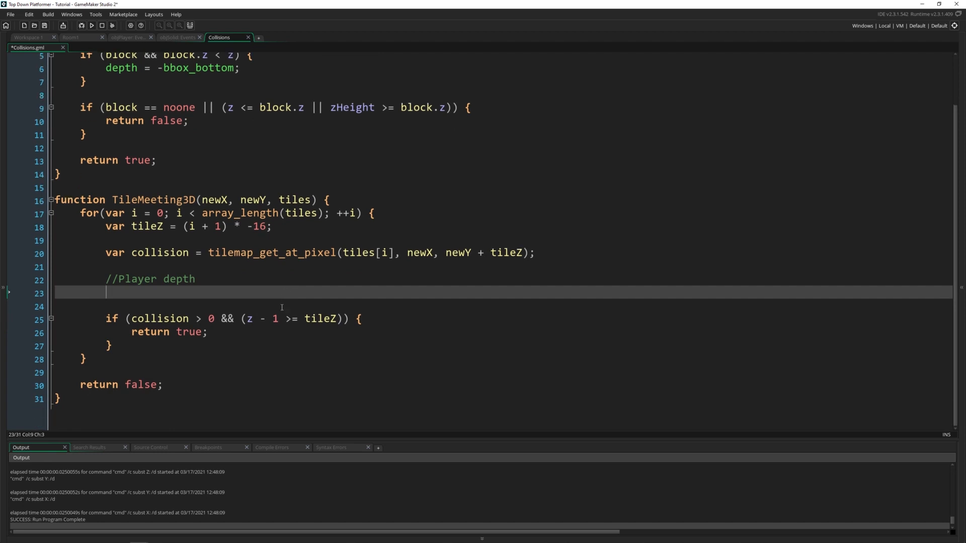
type("var")
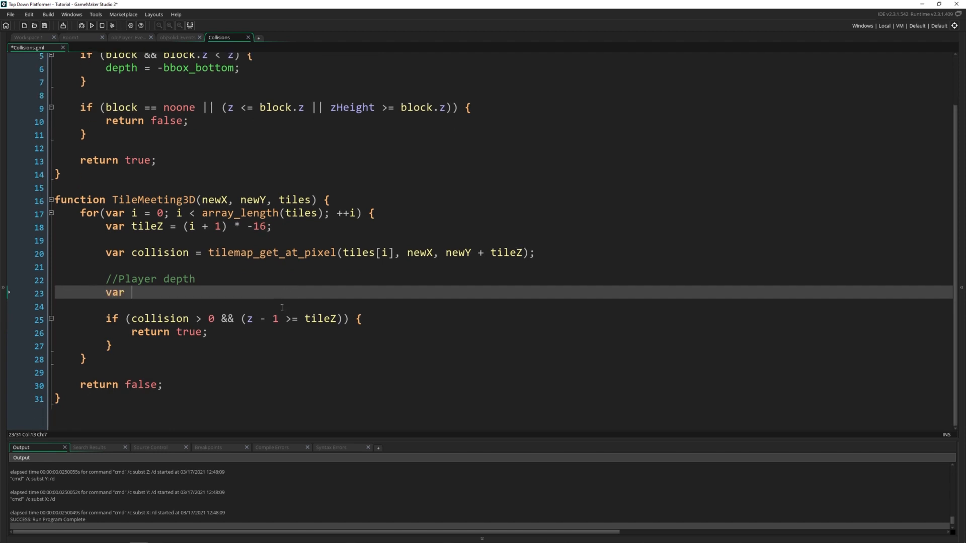
type("bottomColli")
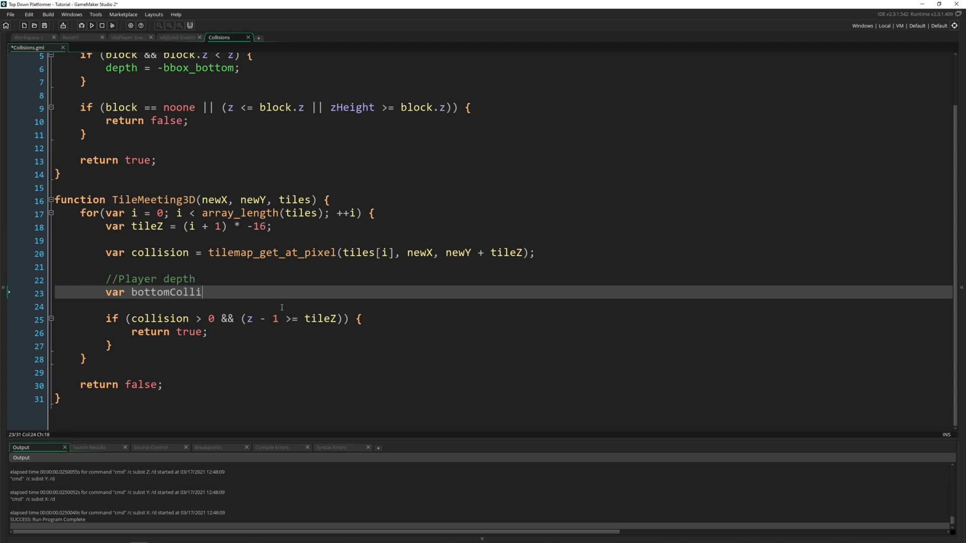
type("sion = tile")
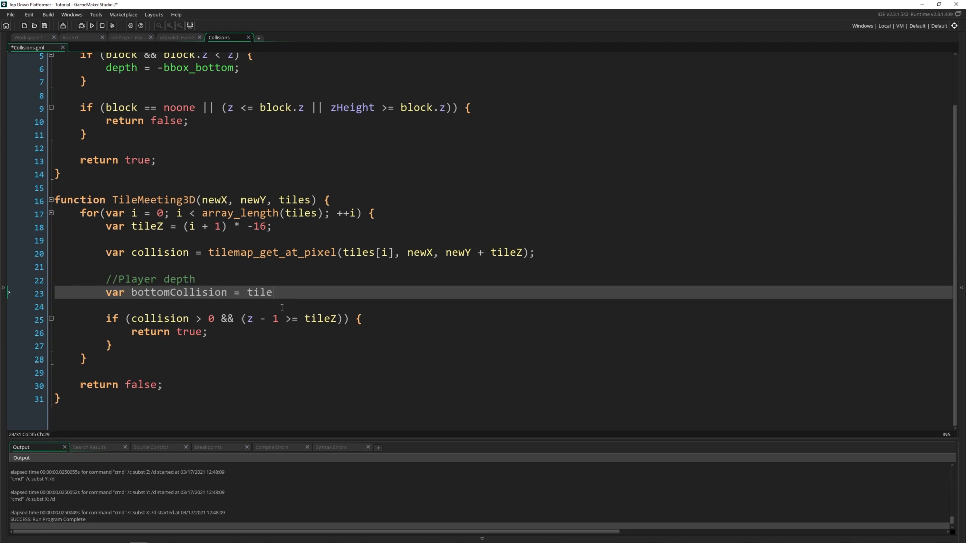
type("map_get_at_")
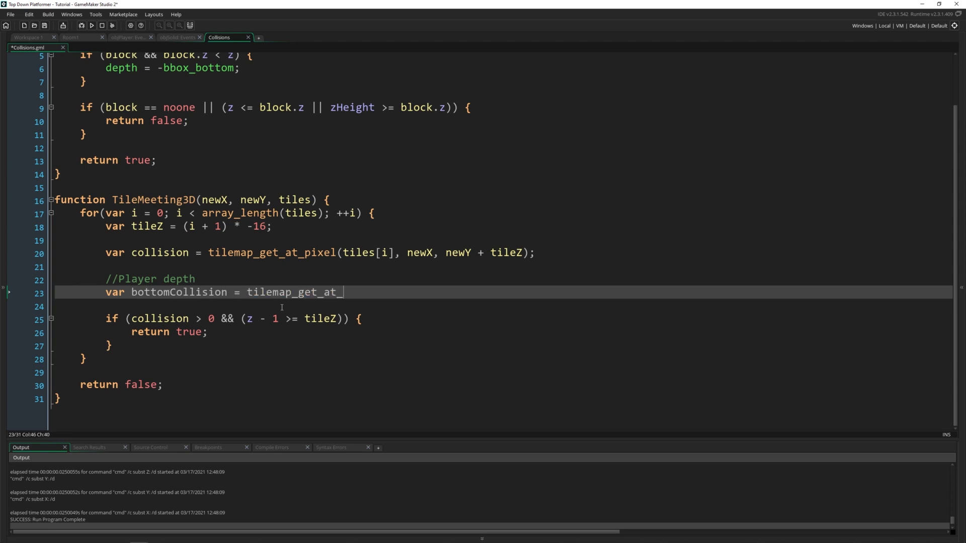
type("pixel(")
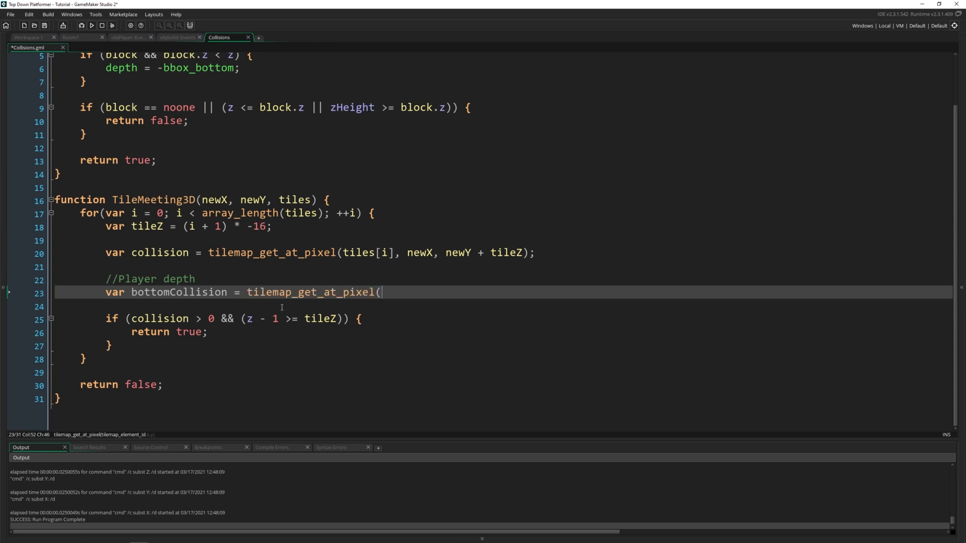
type("tiles[i],")
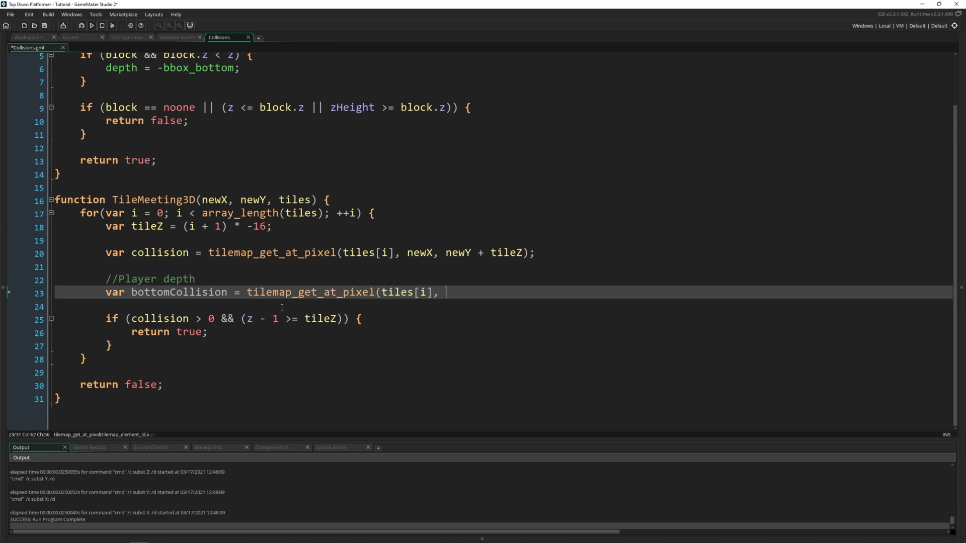
type("objPlayer.x,")
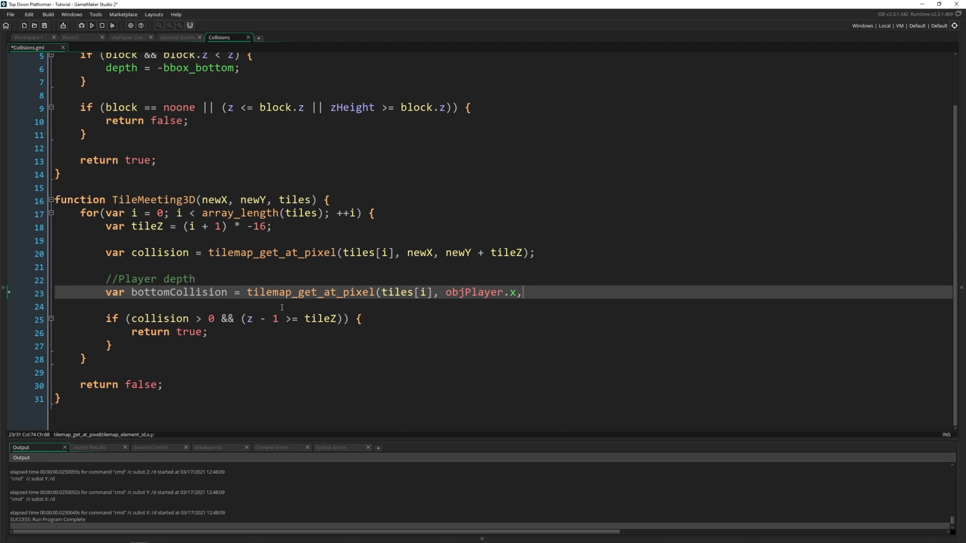
type("bbox_bottom + ySpeed);")
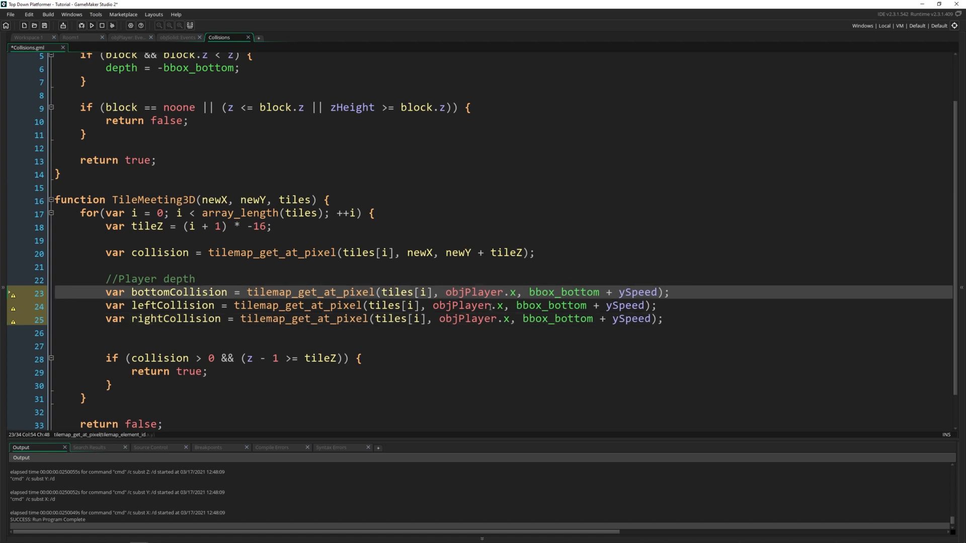
Use bbox_left and bbox_right instead of objPlayer.x on the left and right collision lines
double_click(468, 305)
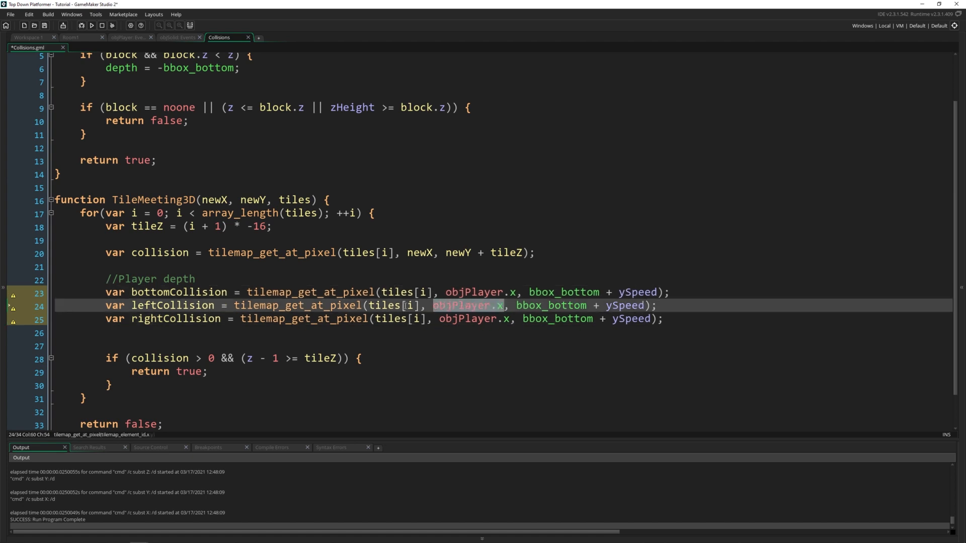
type("bbox_left")
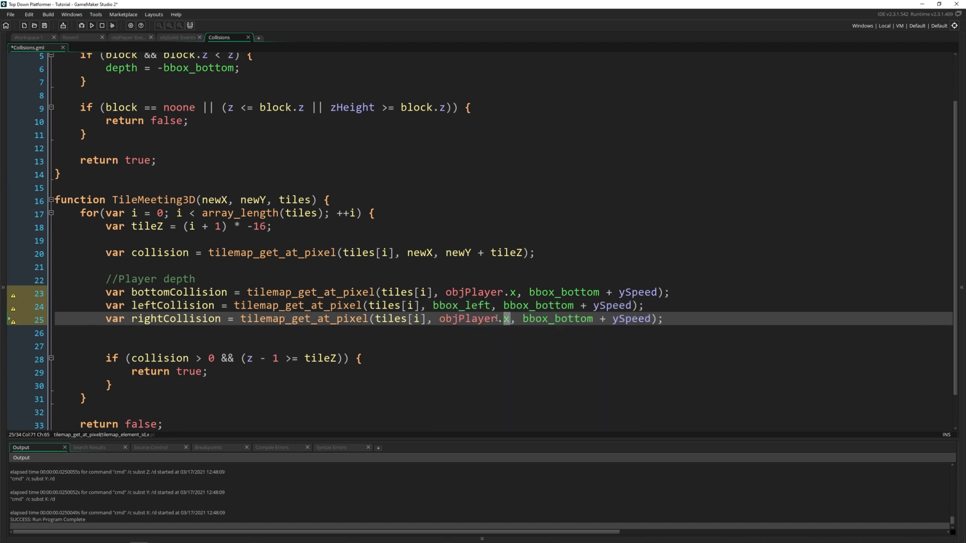
type("bbox_right")
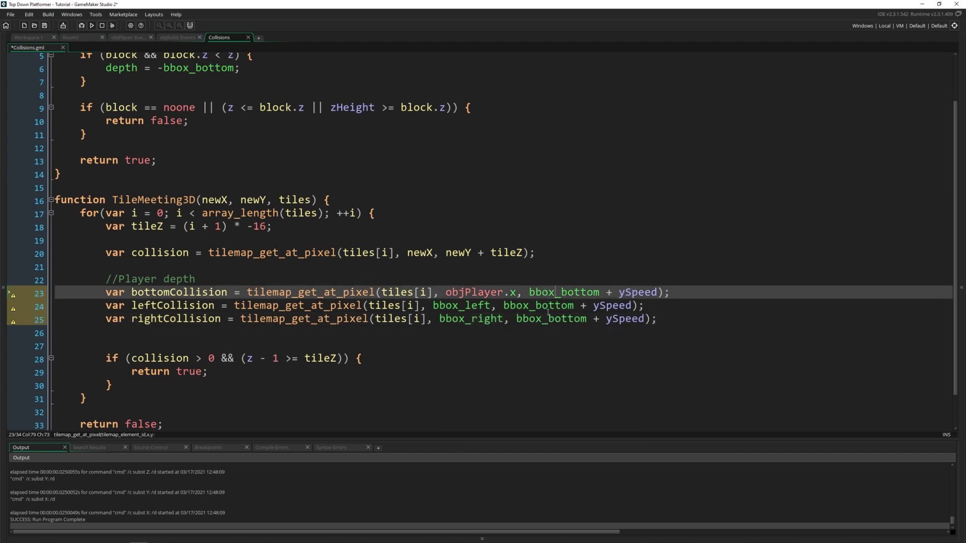
Add an 'if (bottomCollision || leftCollision || rightCollision) && z - 1 >' condition setting depth = (i + 1
type("if")
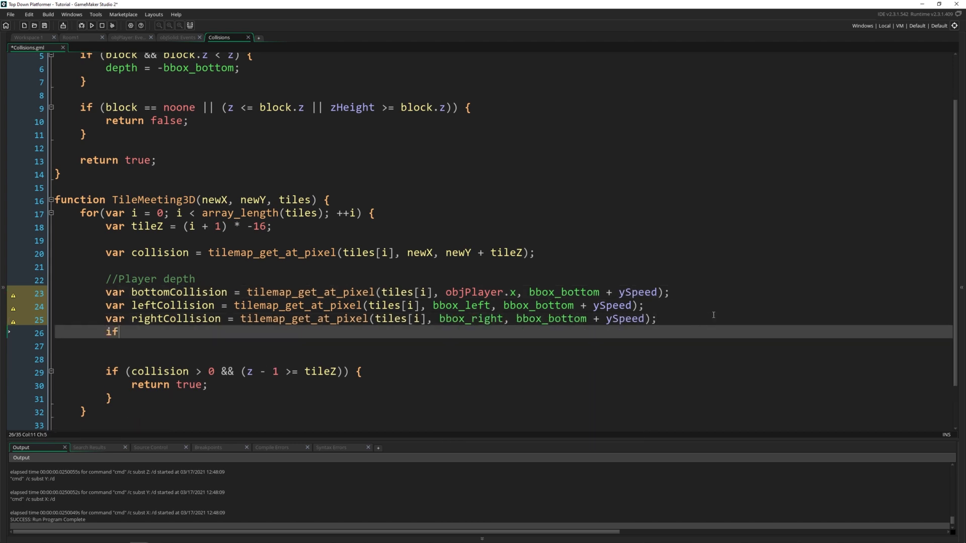
type("(bottomCo")
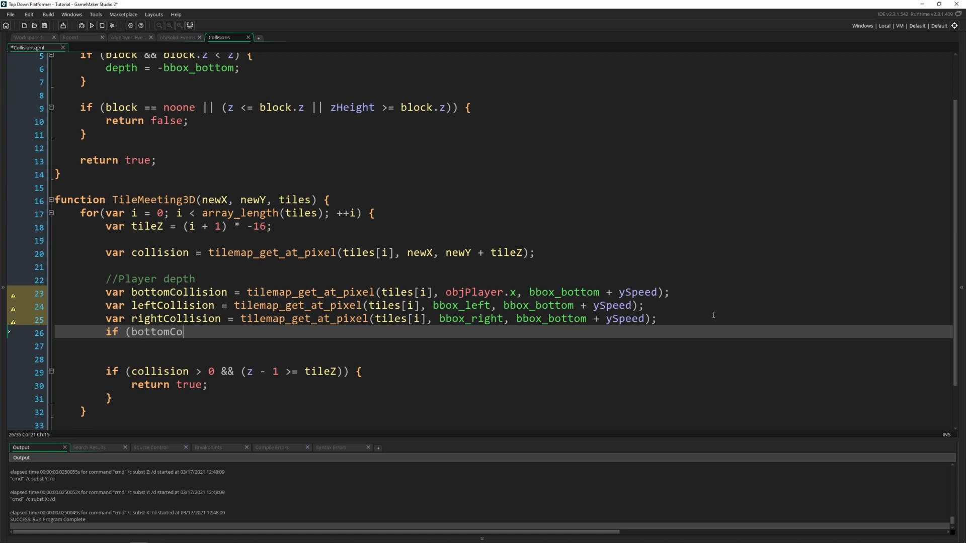
type("llision ||")
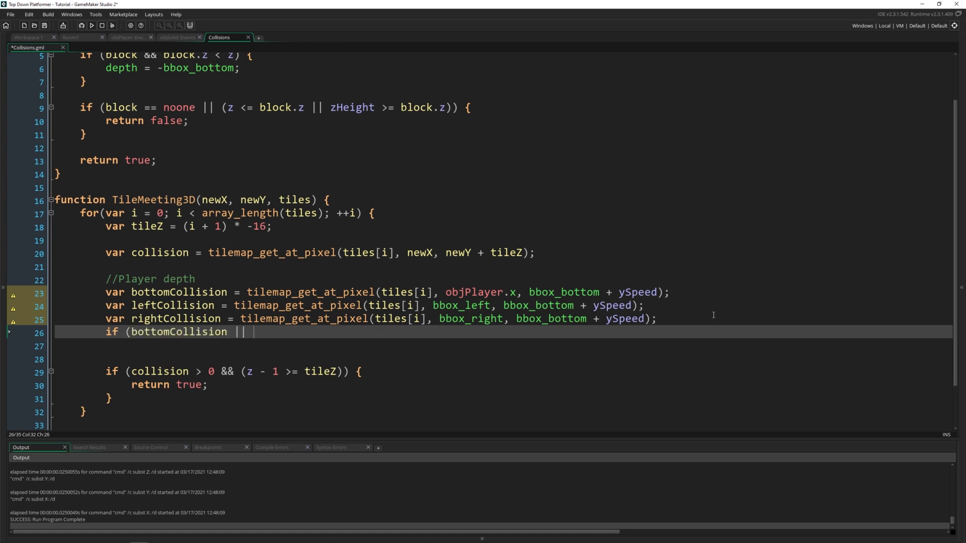
type("leftCol")
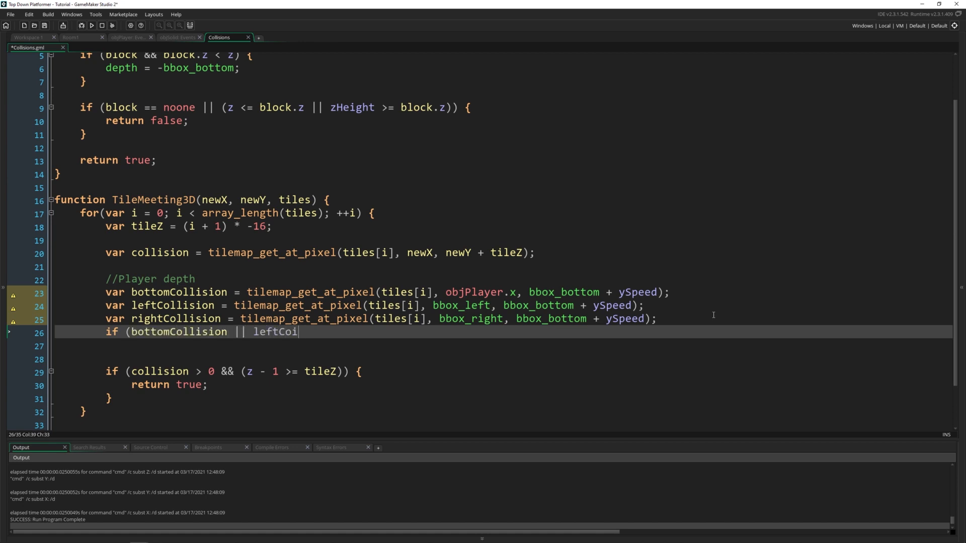
type("llision")
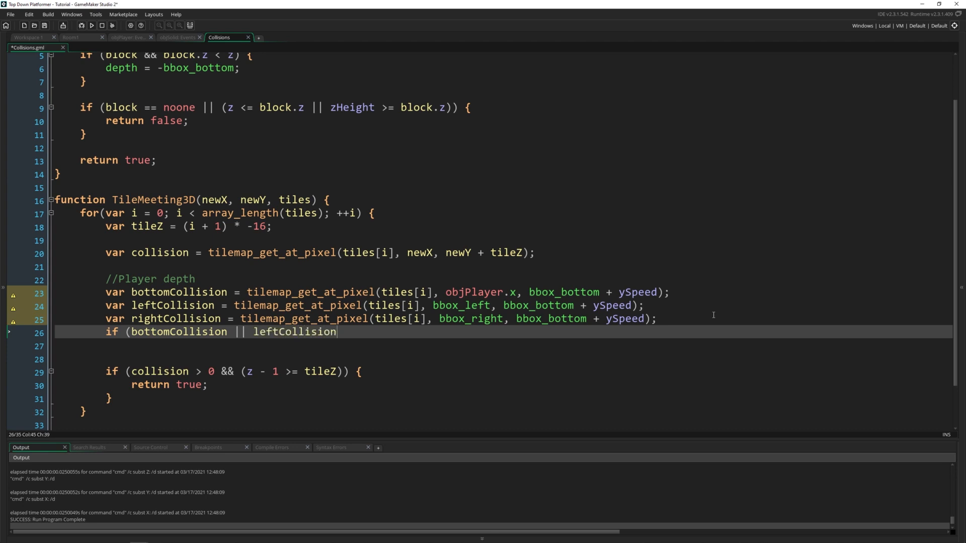
type("|| rightCol")
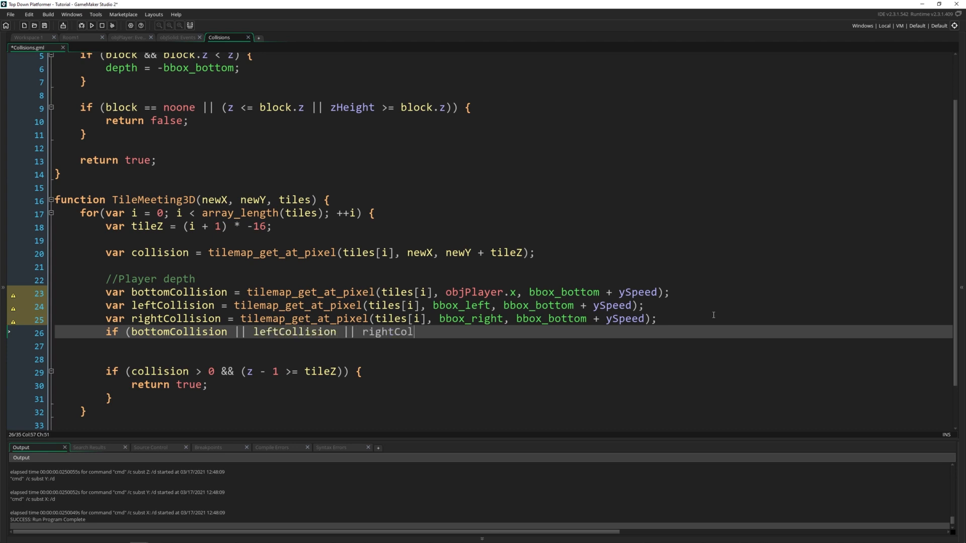
type("lision")
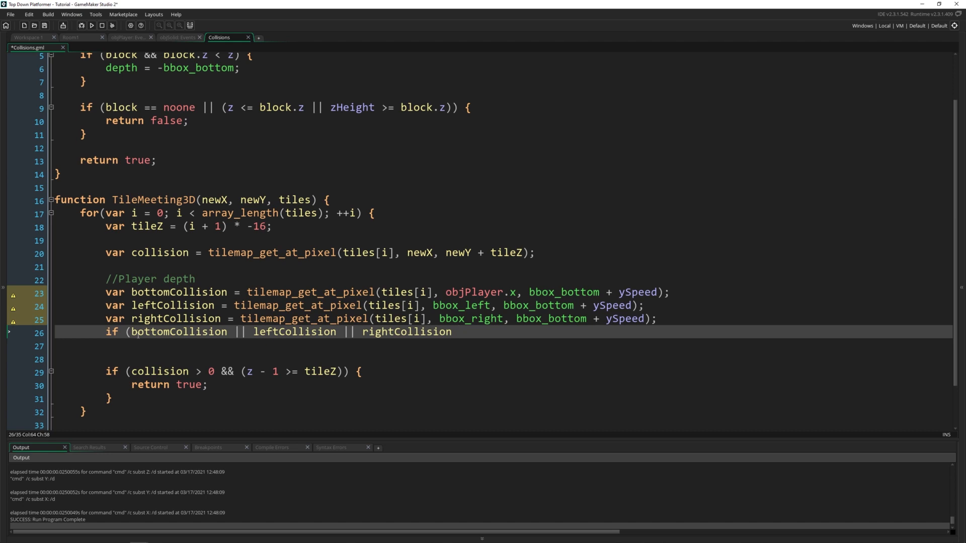
type("(")
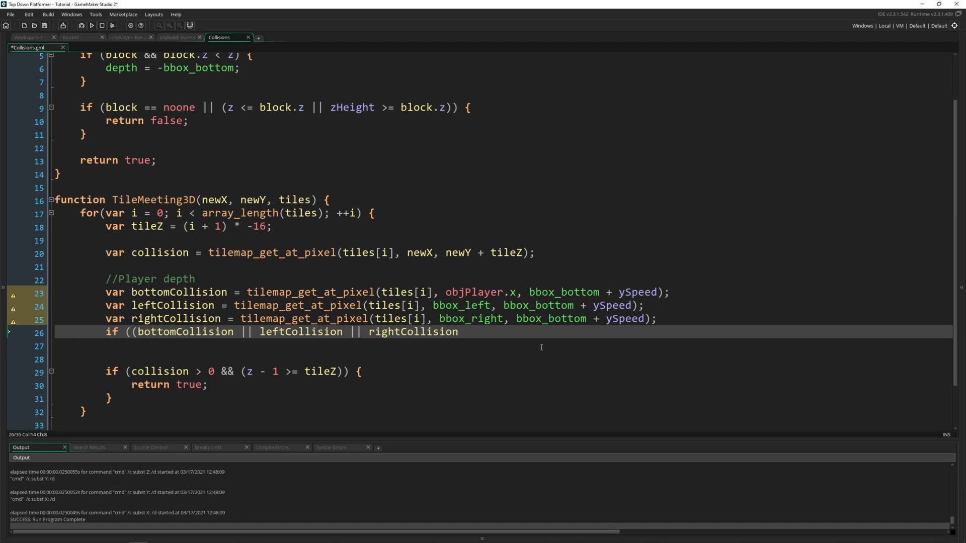
type(")")
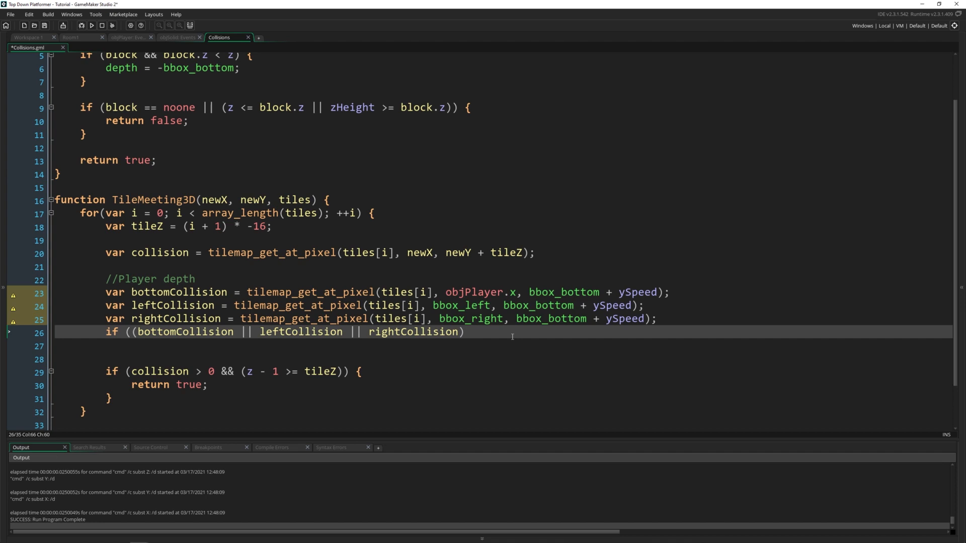
type("&& z")
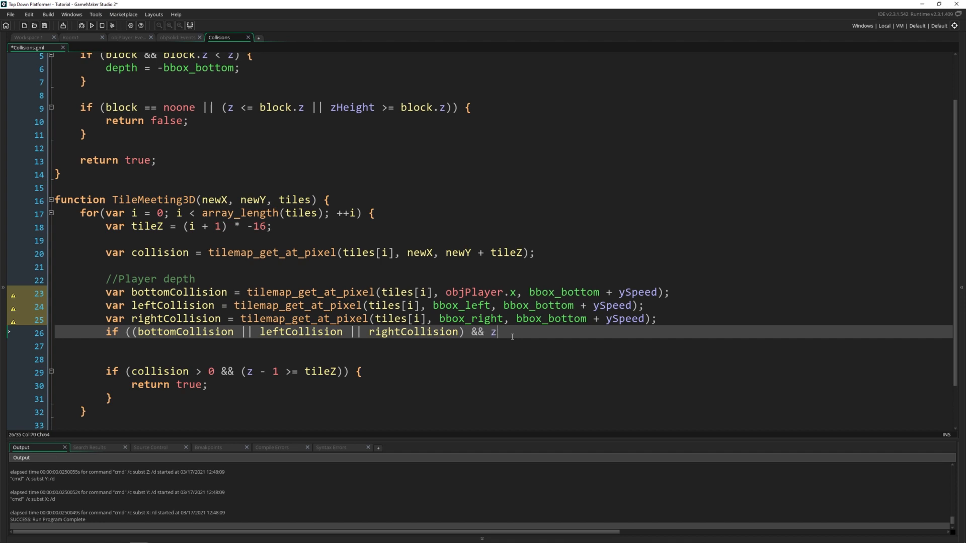
type("- 1 >= tileZ) {")
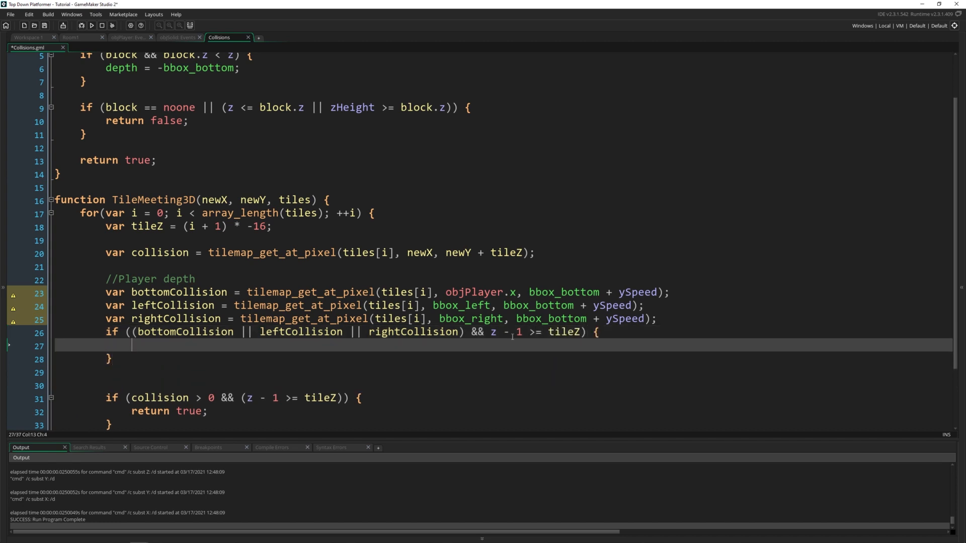
type("depth = (i")
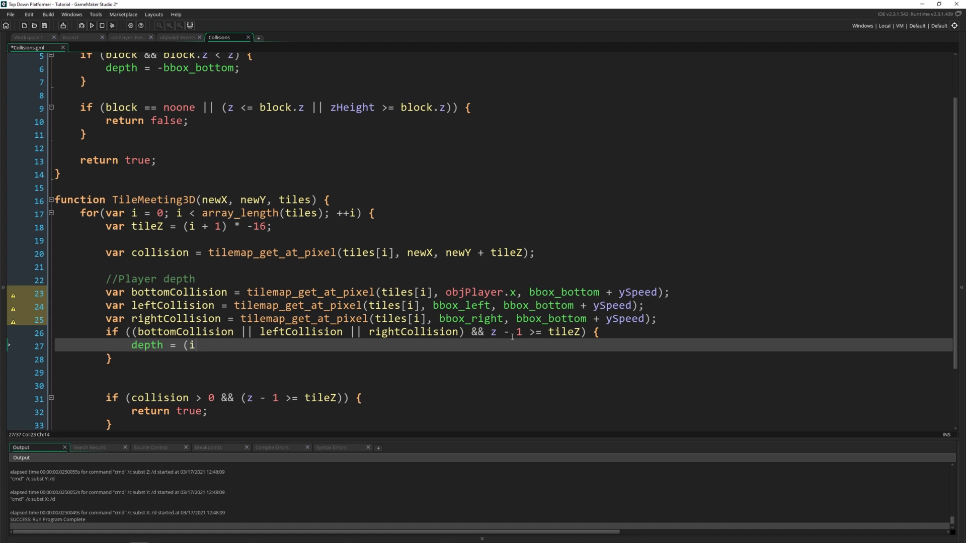
type("+ 1")
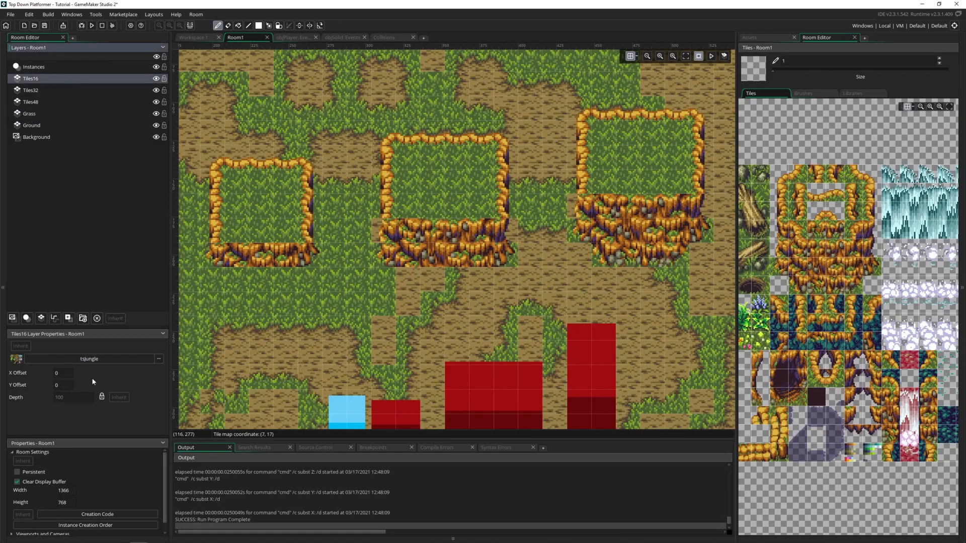
Check Room1's Instances layer, then return to the Collisions script
left_click(33, 66)
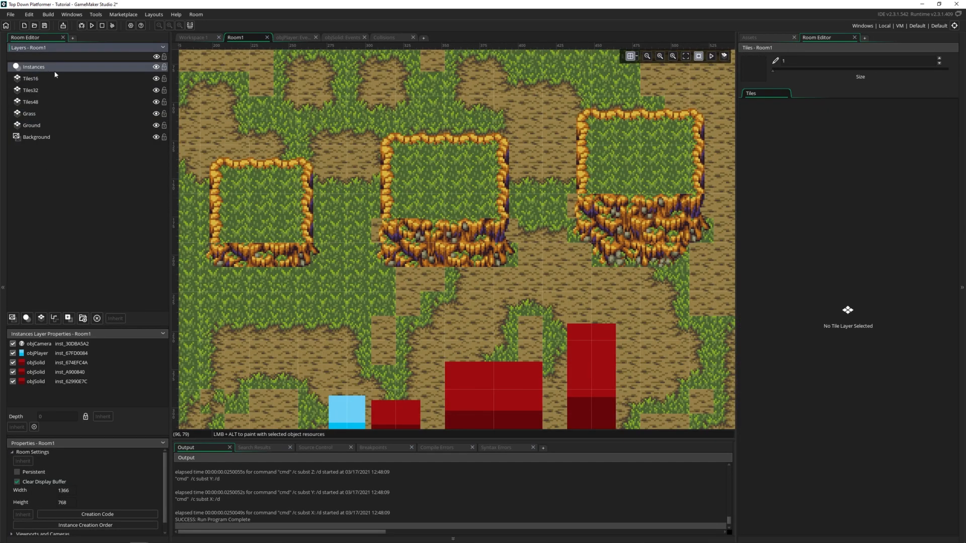
left_click(391, 37)
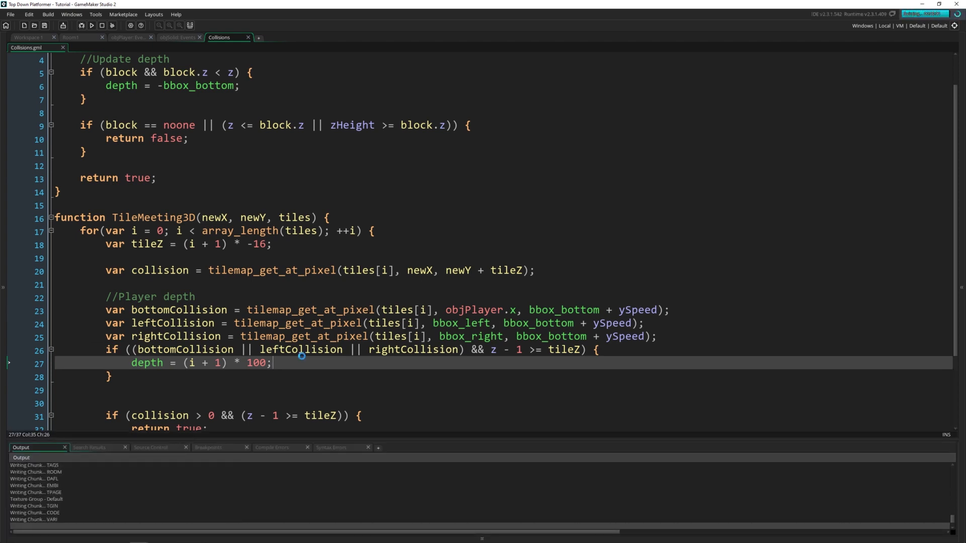
left_click(91, 25)
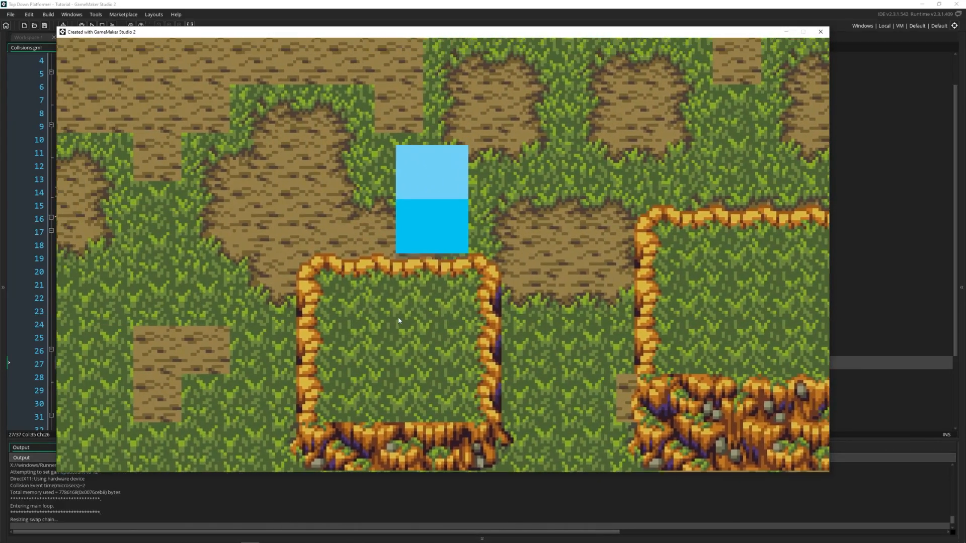
left_click(821, 31)
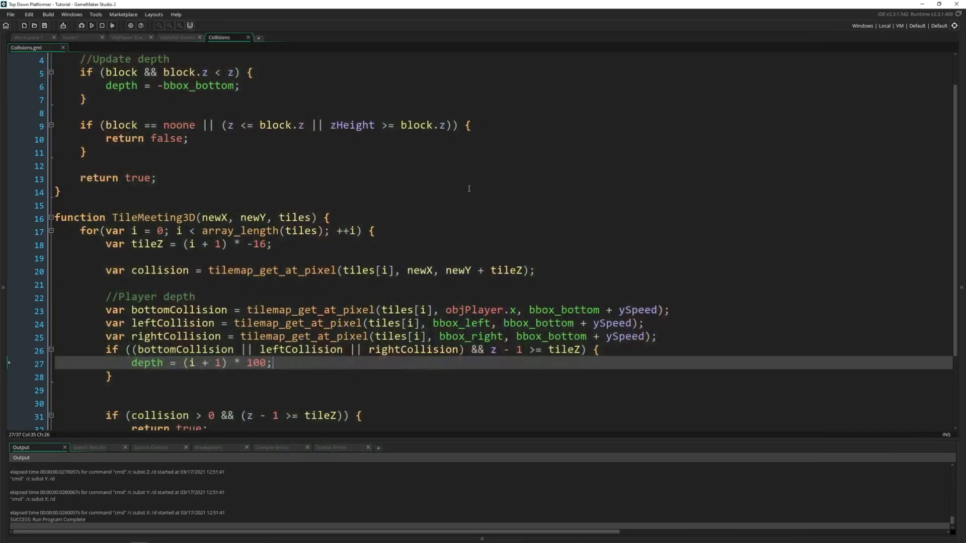
Show Workspace 1 with the tsJungle tile set and gentle_forest palette sprite
left_click(437, 257)
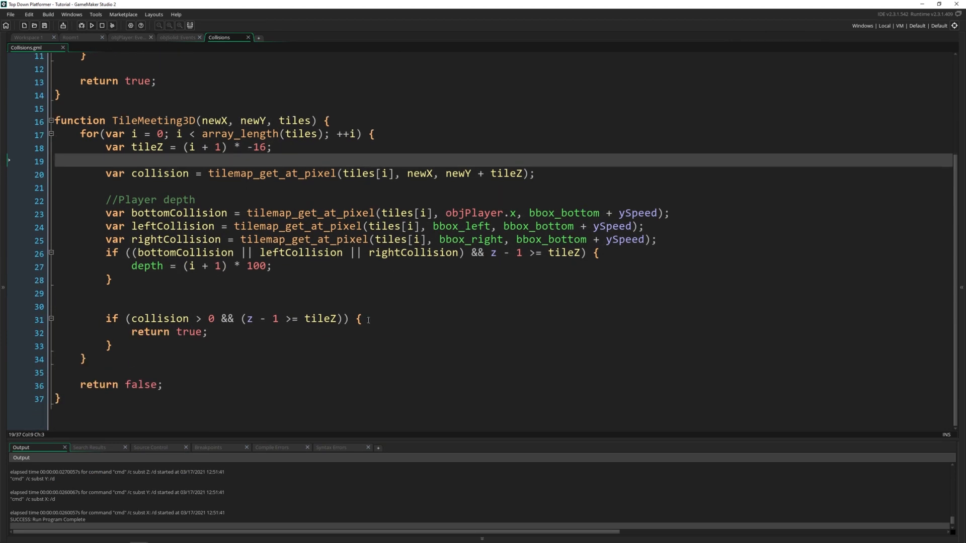
left_click(111, 346)
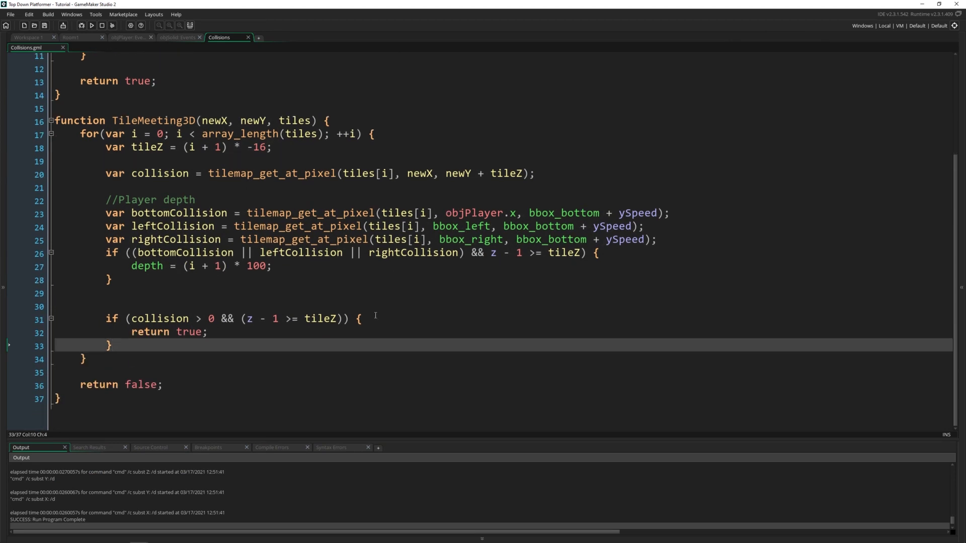
left_click(29, 37)
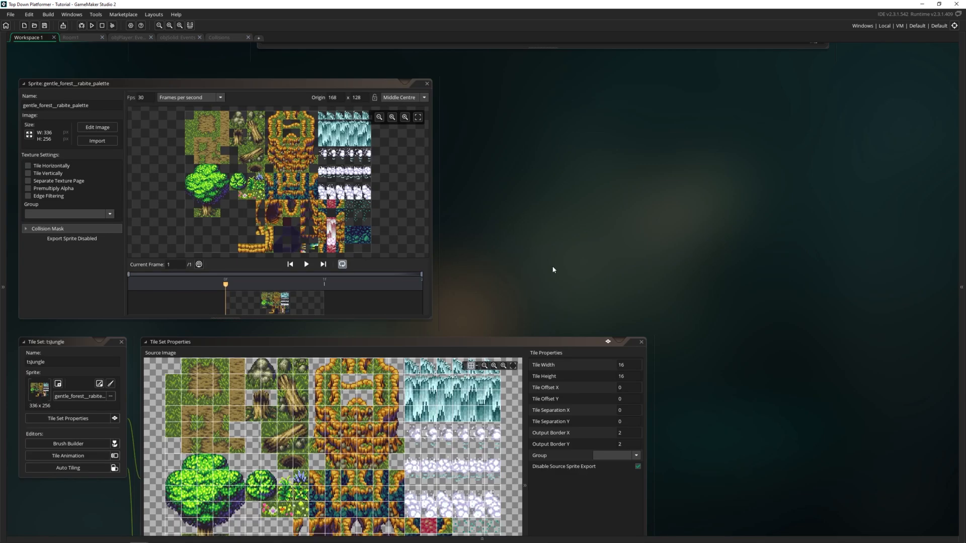